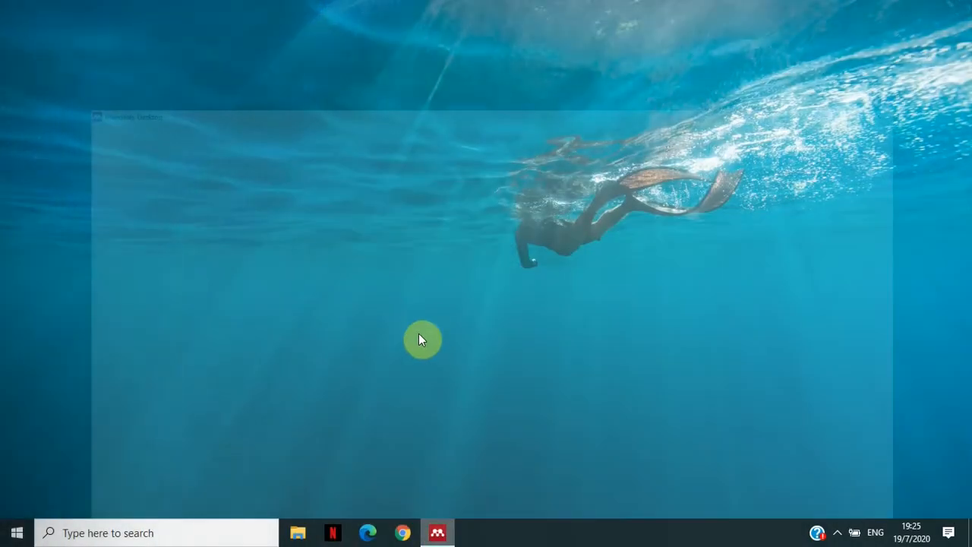
- Bring the Mendeley library window forward and show the View > Citation Style choices
click(437, 531)
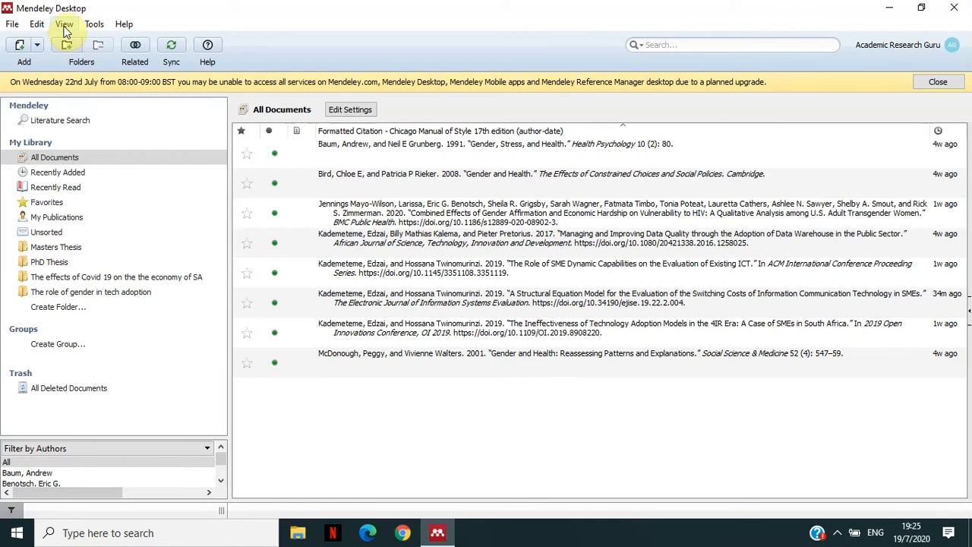
click(64, 24)
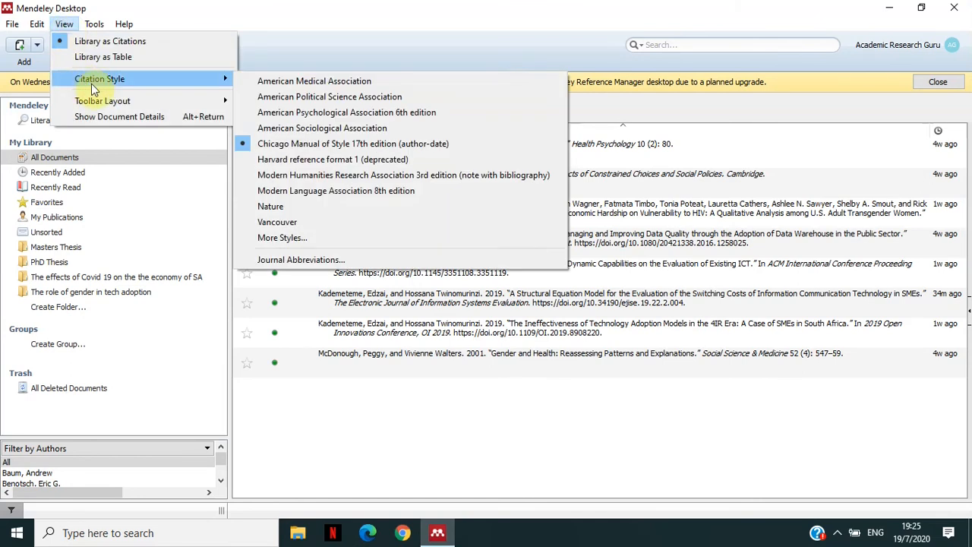
mouse_move(85, 82)
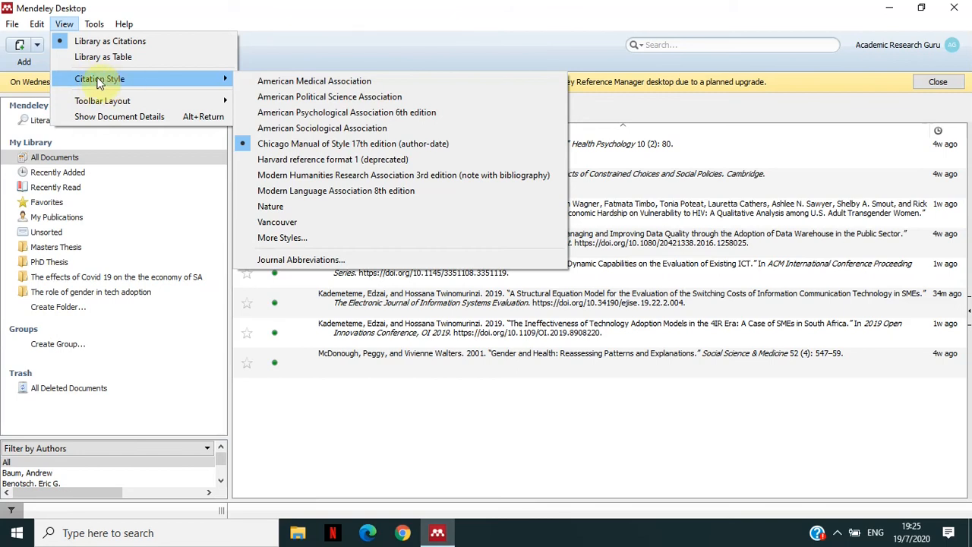
mouse_move(296, 222)
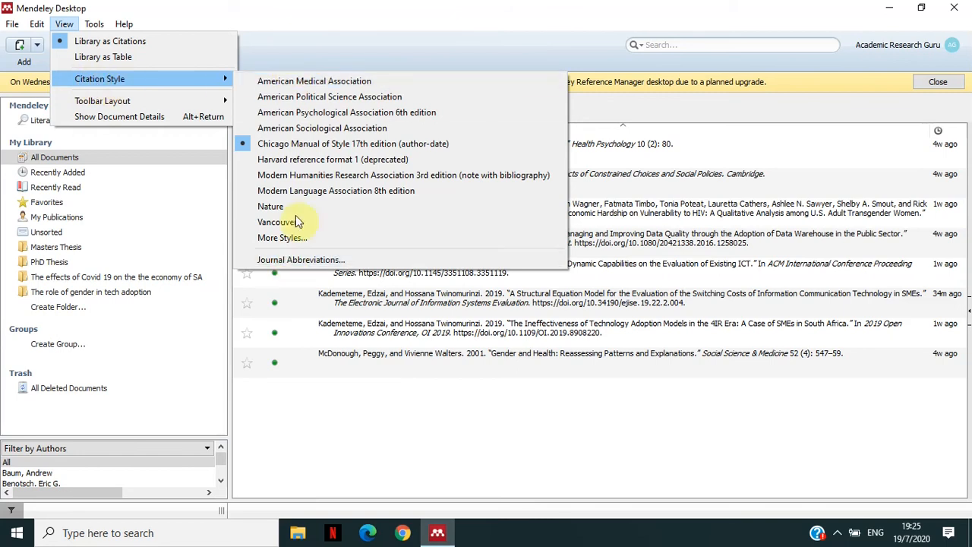
mouse_move(313, 80)
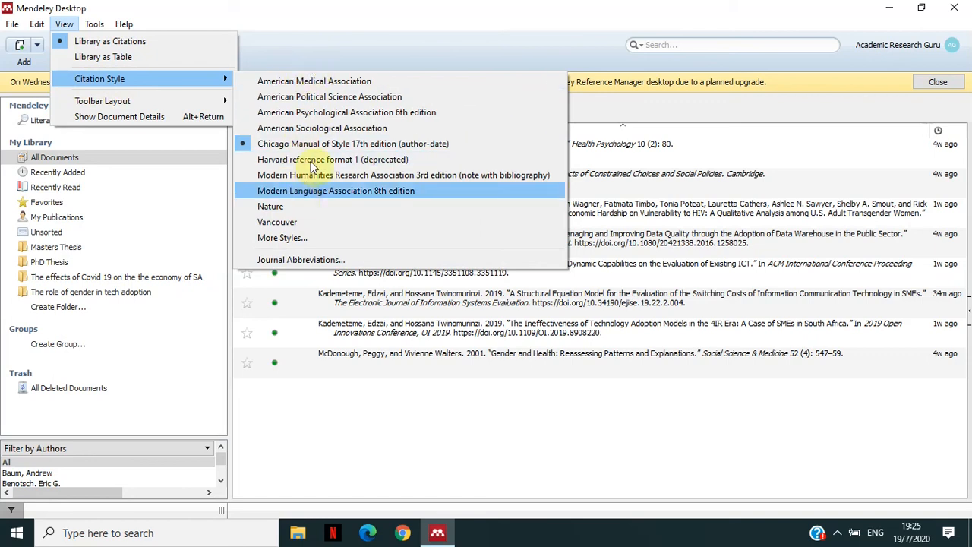
mouse_move(322, 143)
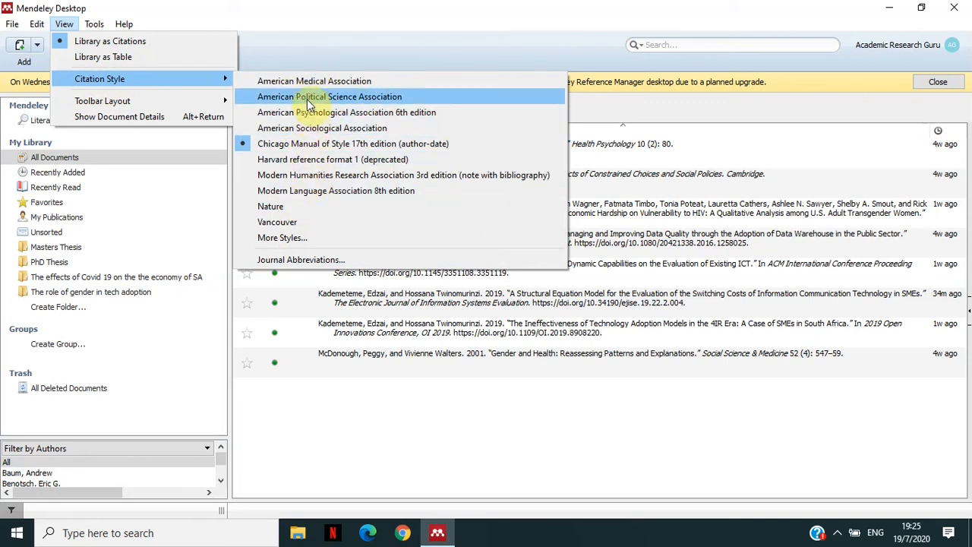
mouse_move(311, 127)
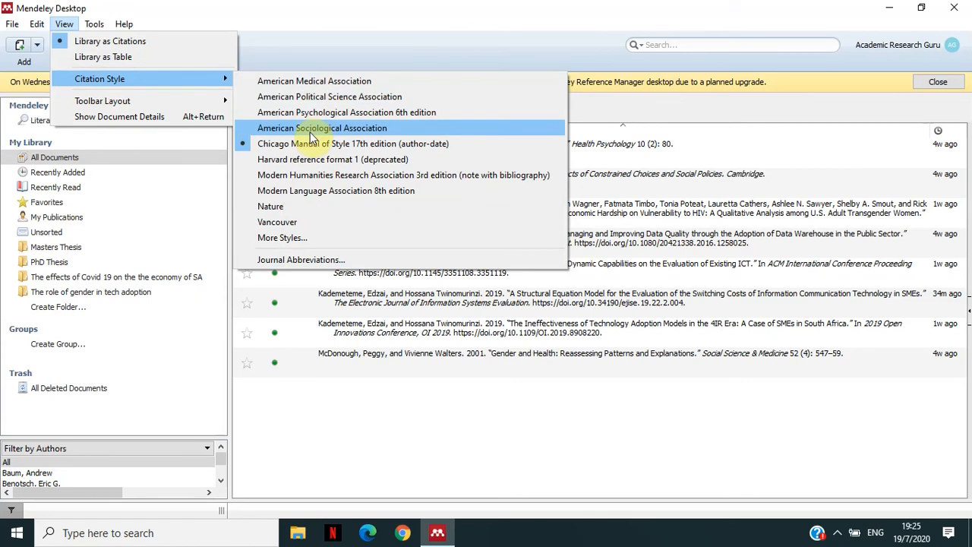
mouse_move(311, 142)
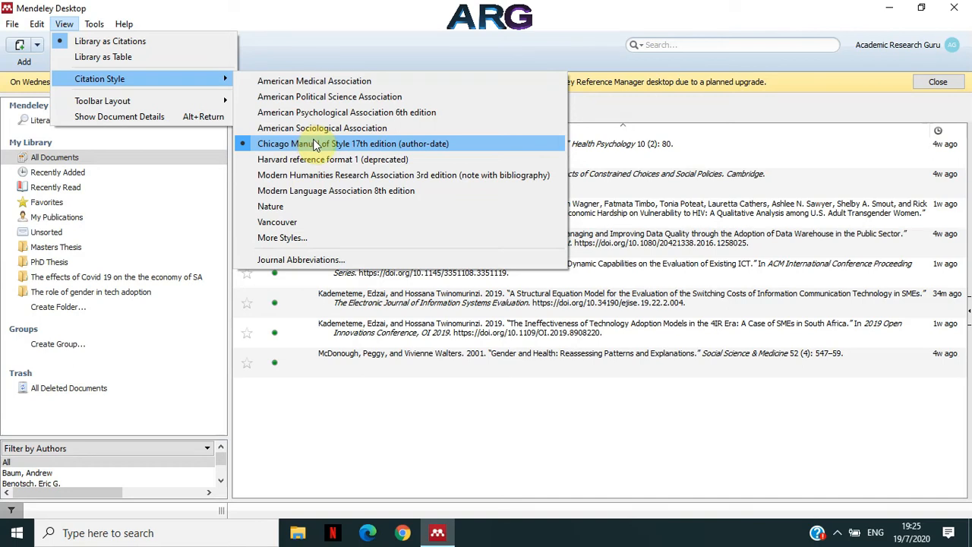
mouse_move(541, 76)
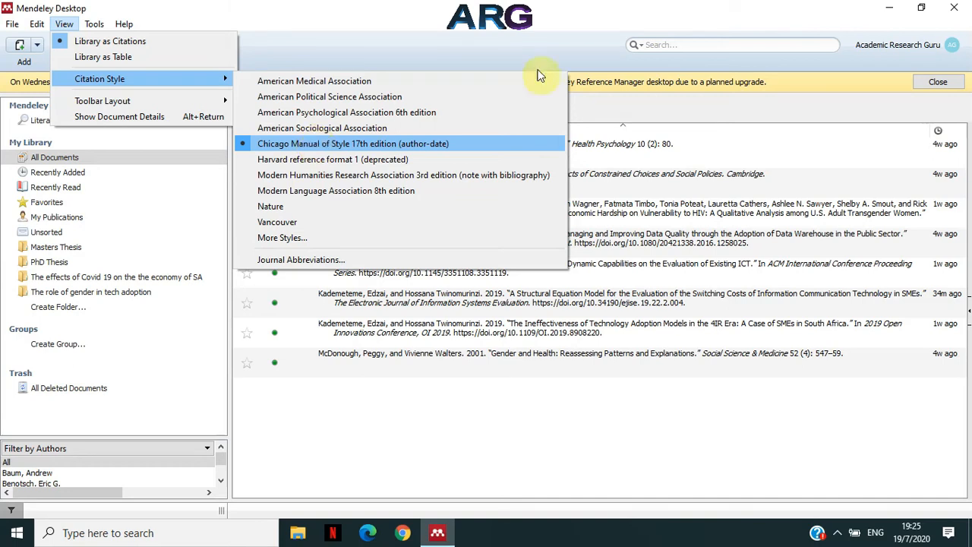
- Dismiss the citation style submenu, leaving Chicago 17th edition author-date active
click(353, 143)
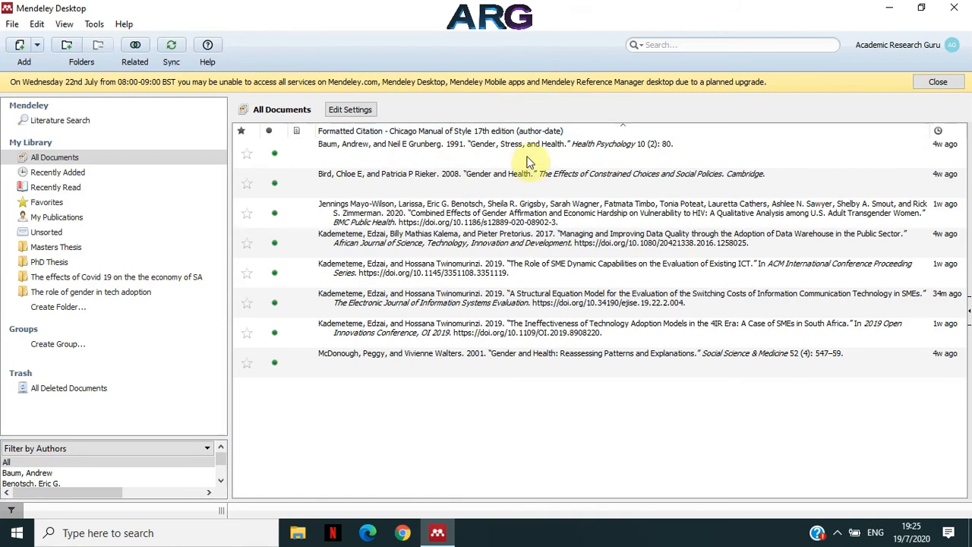
mouse_move(545, 297)
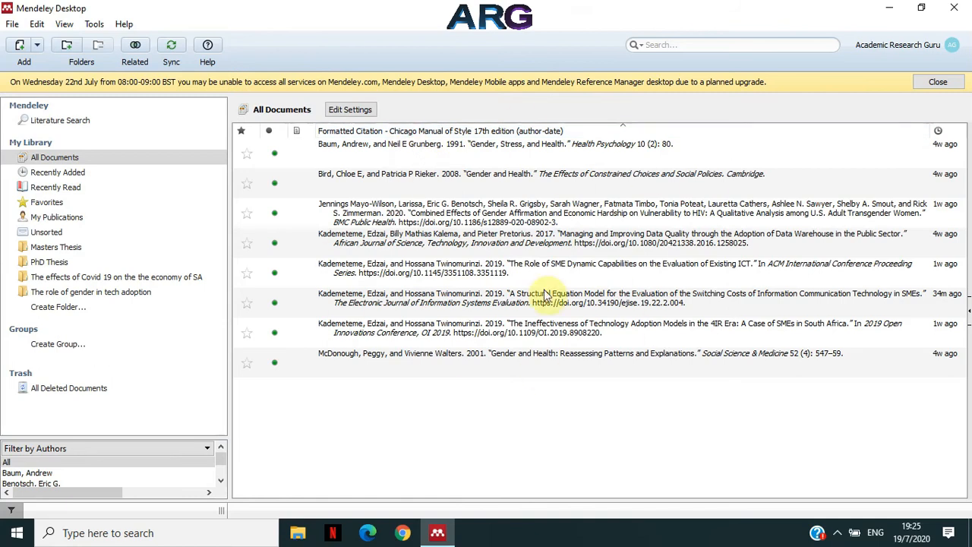
mouse_move(367, 170)
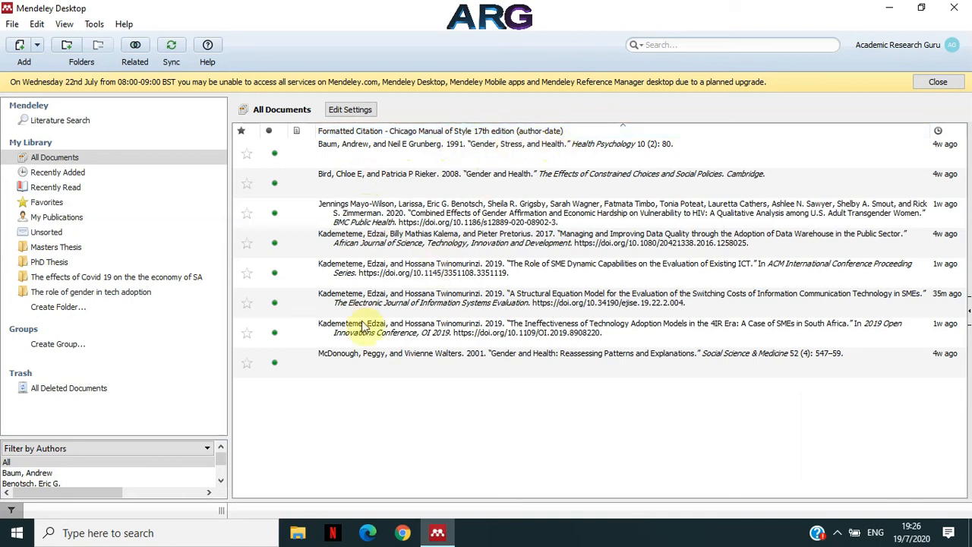
- Switch the library to Harvard reference format 1, then to American Medical Association style
click(64, 24)
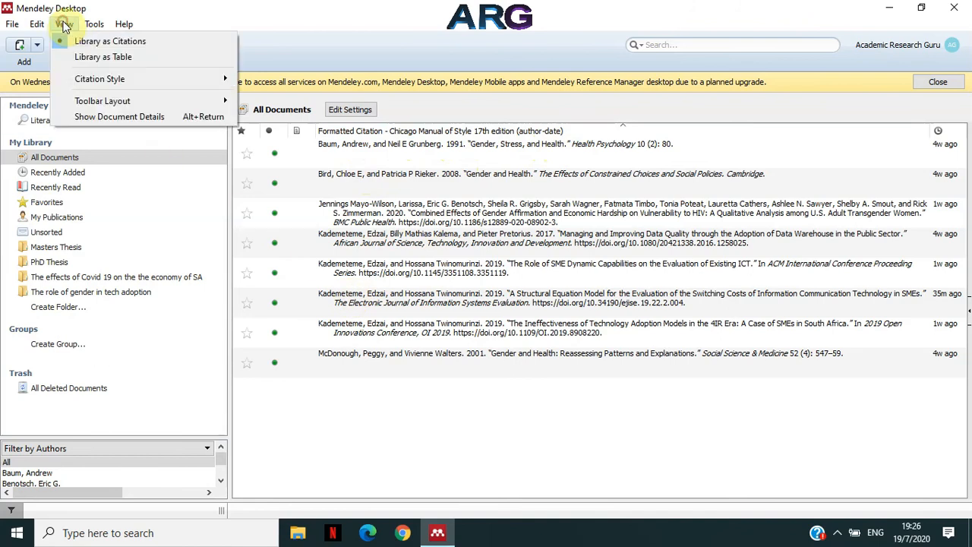
click(100, 79)
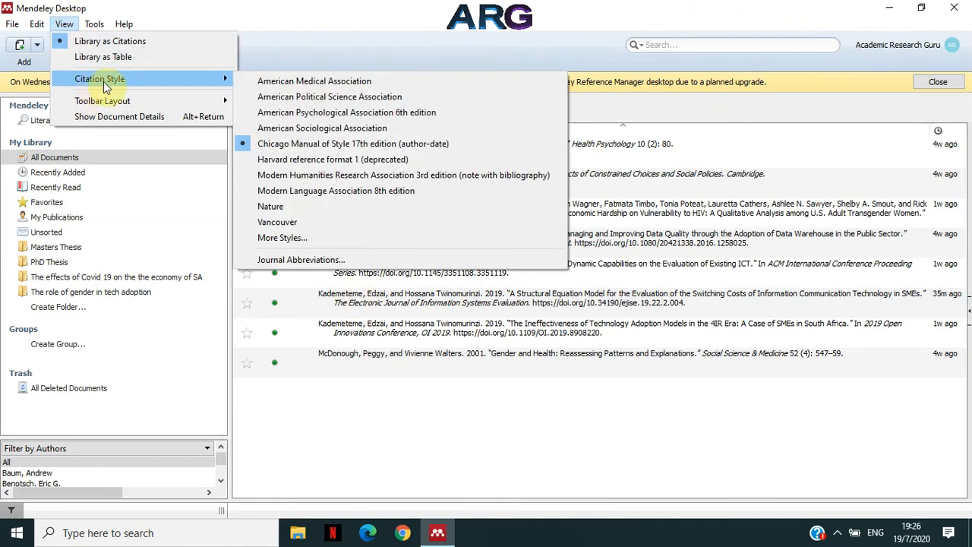
click(353, 142)
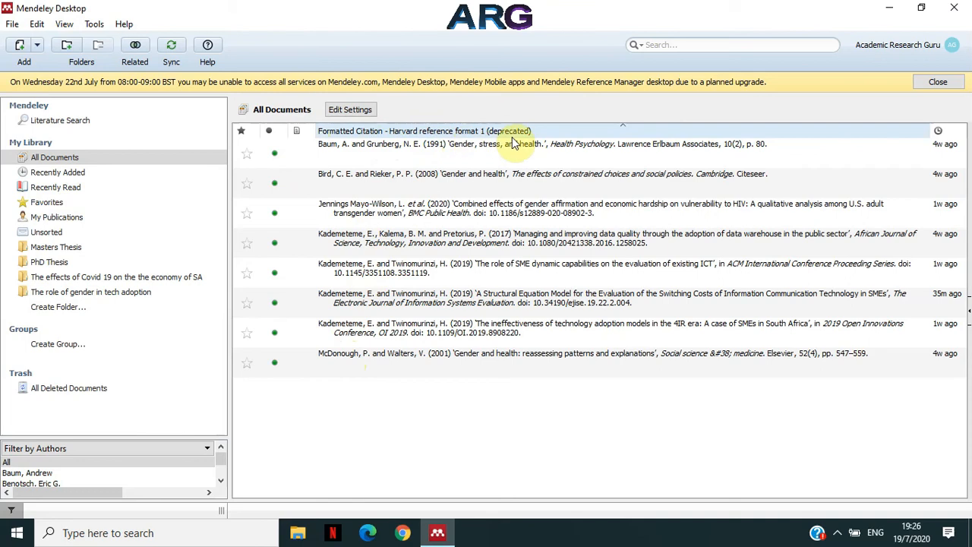
click(64, 25)
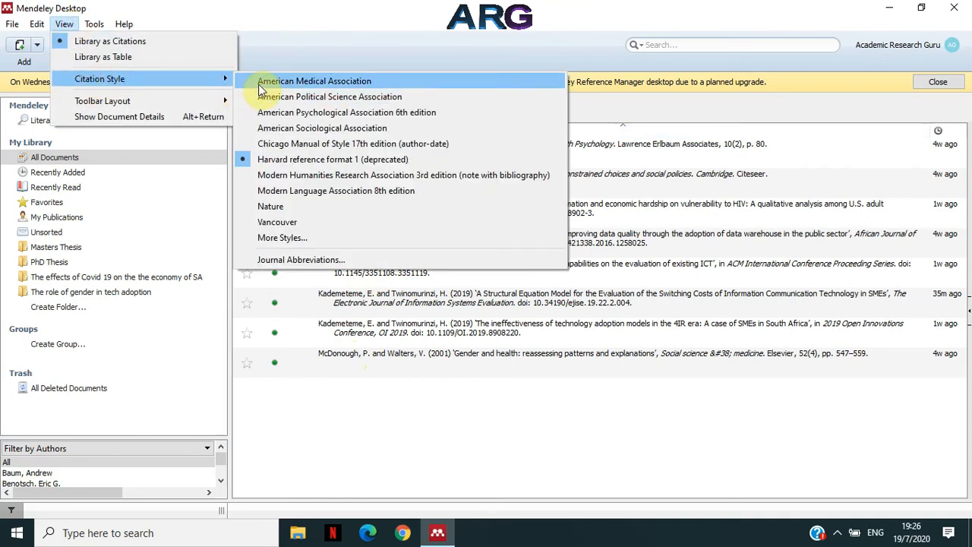
click(314, 81)
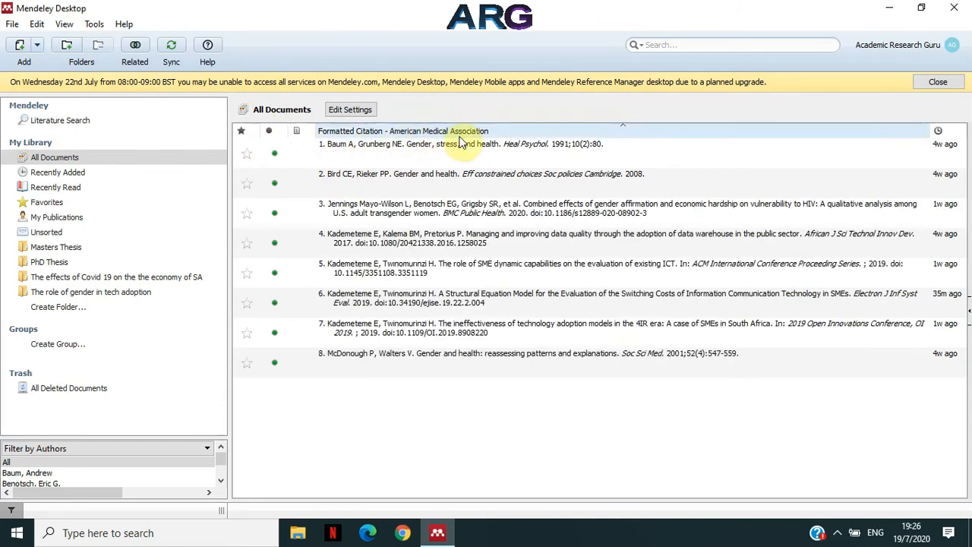
mouse_move(328, 188)
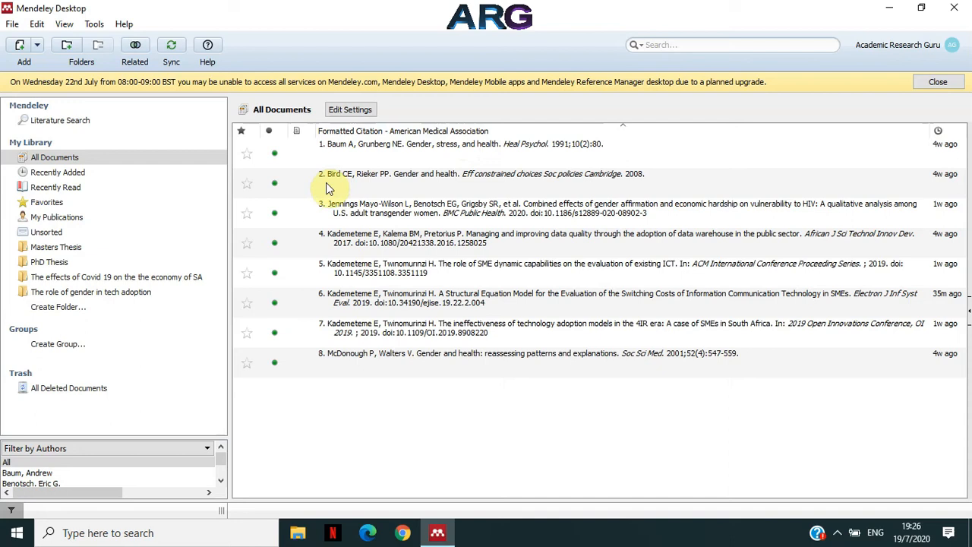
mouse_move(322, 327)
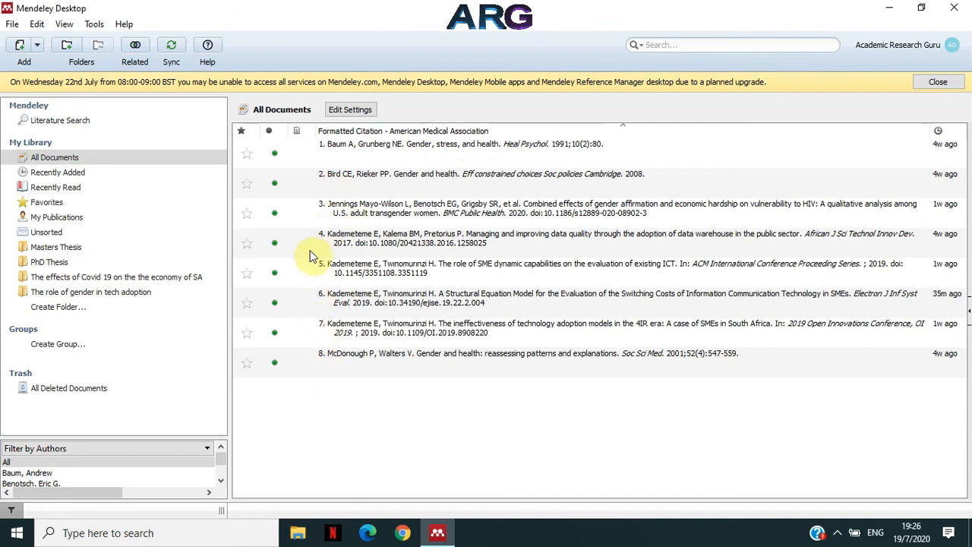
mouse_move(310, 303)
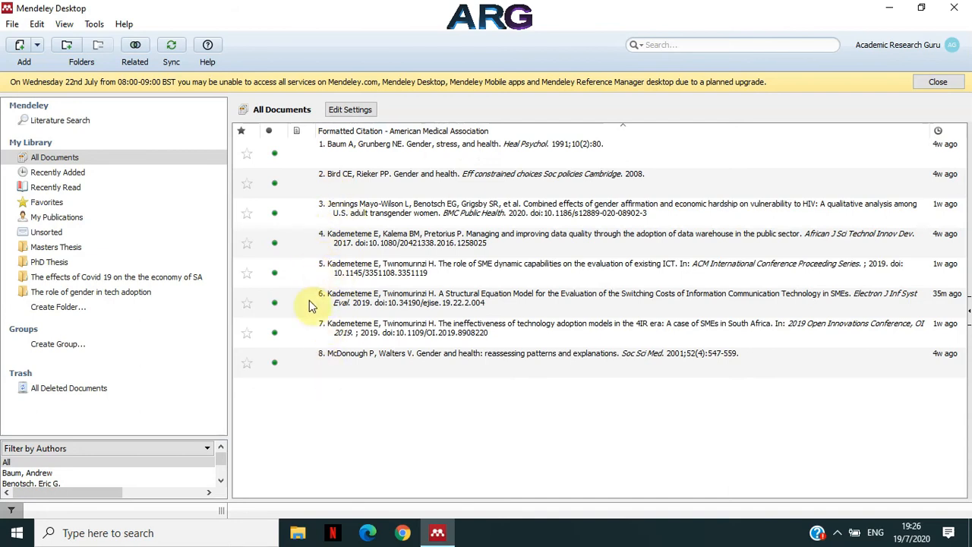
mouse_move(167, 161)
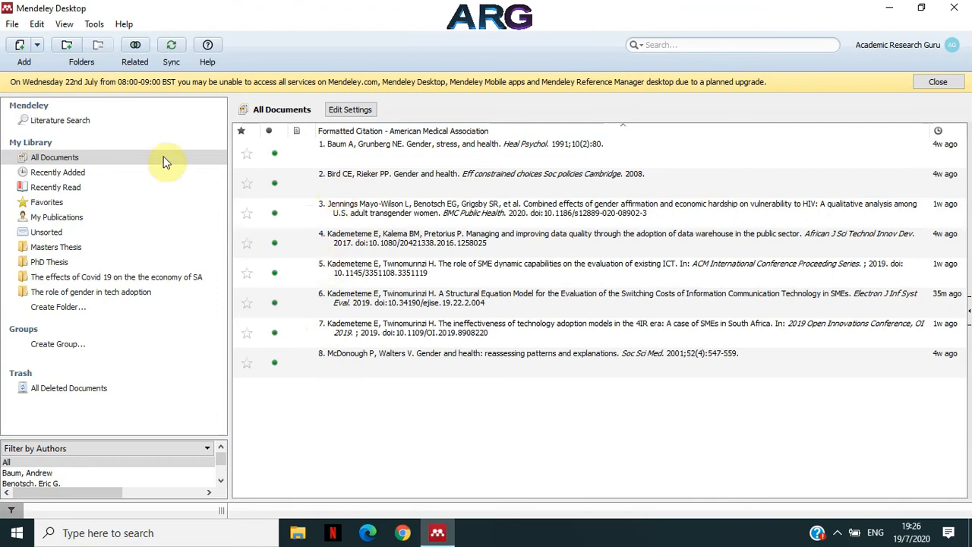
mouse_move(64, 24)
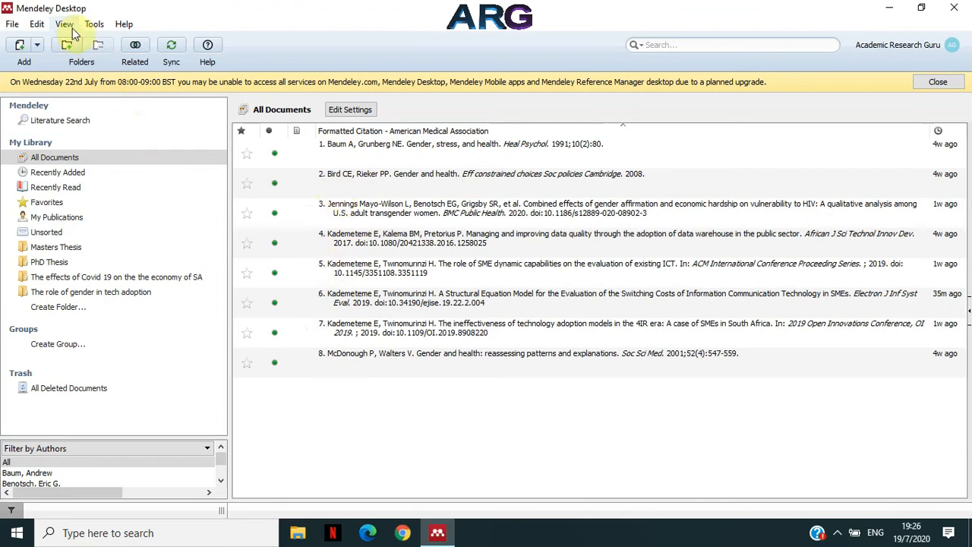
mouse_move(73, 37)
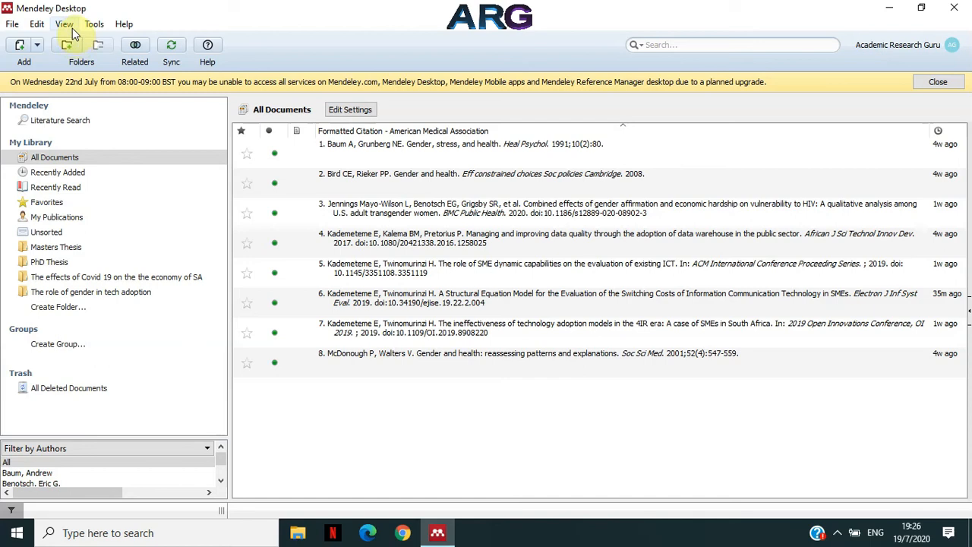
- Reopen the View menu with American Medical Association still the active style
click(64, 24)
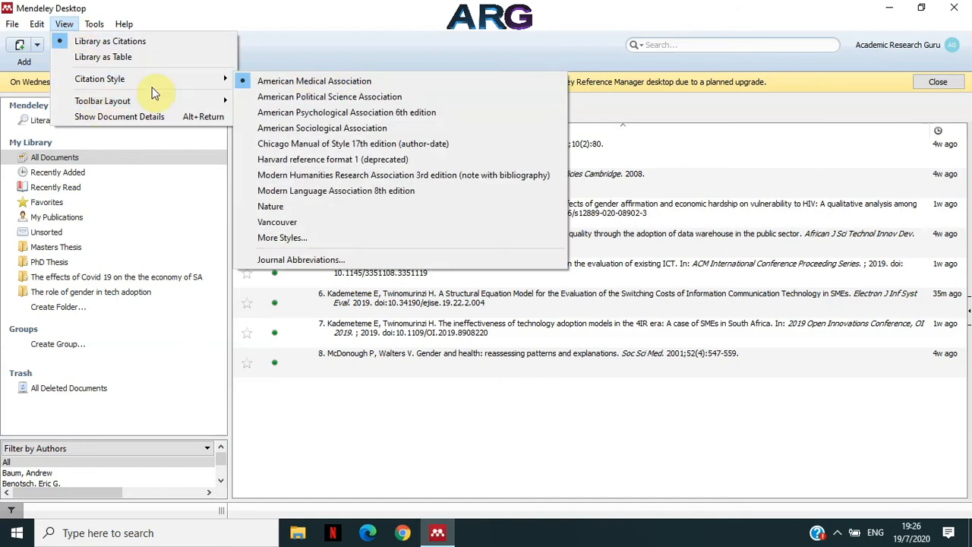
mouse_move(336, 190)
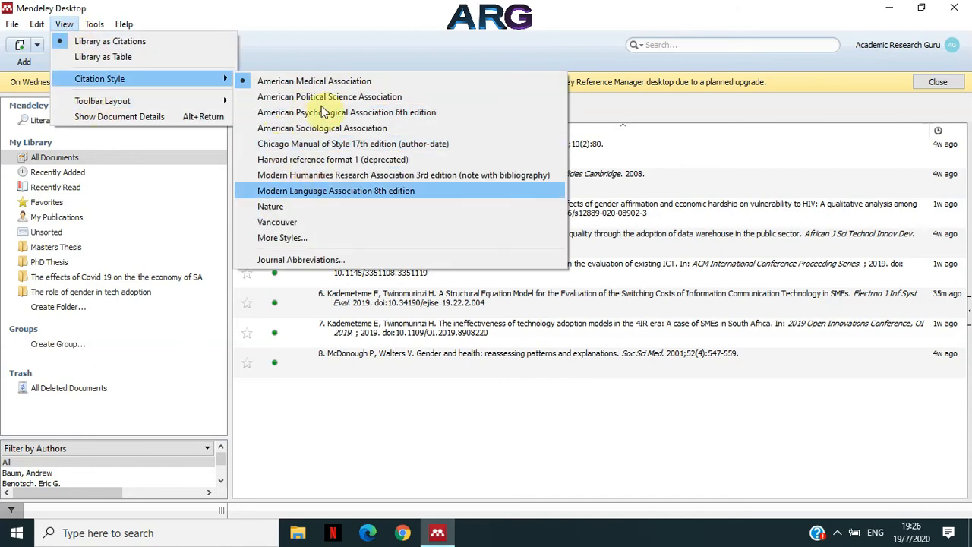
mouse_move(322, 127)
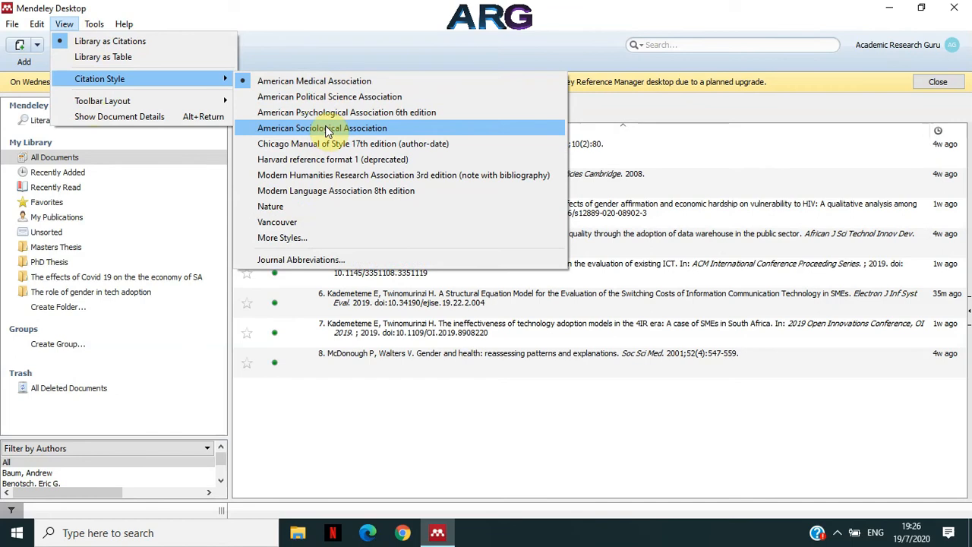
mouse_move(322, 124)
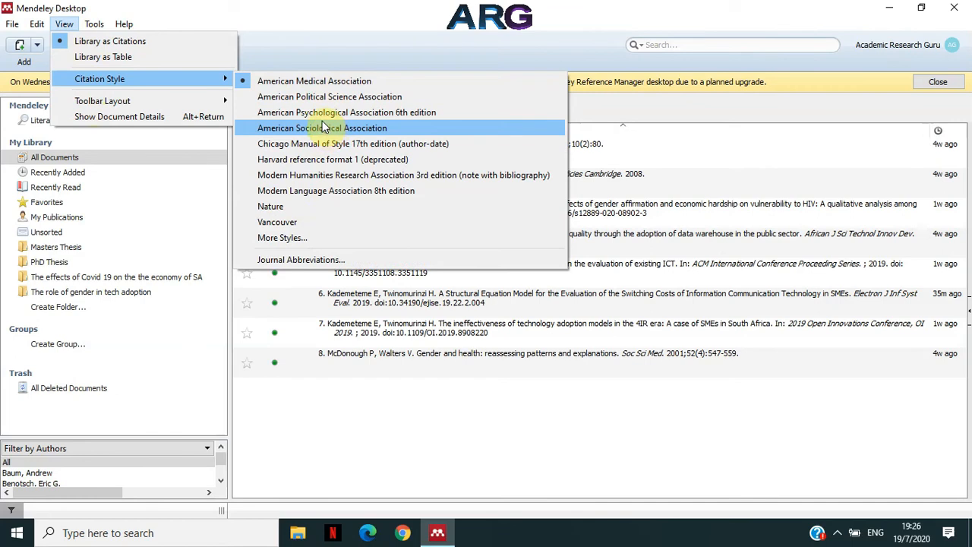
mouse_move(306, 175)
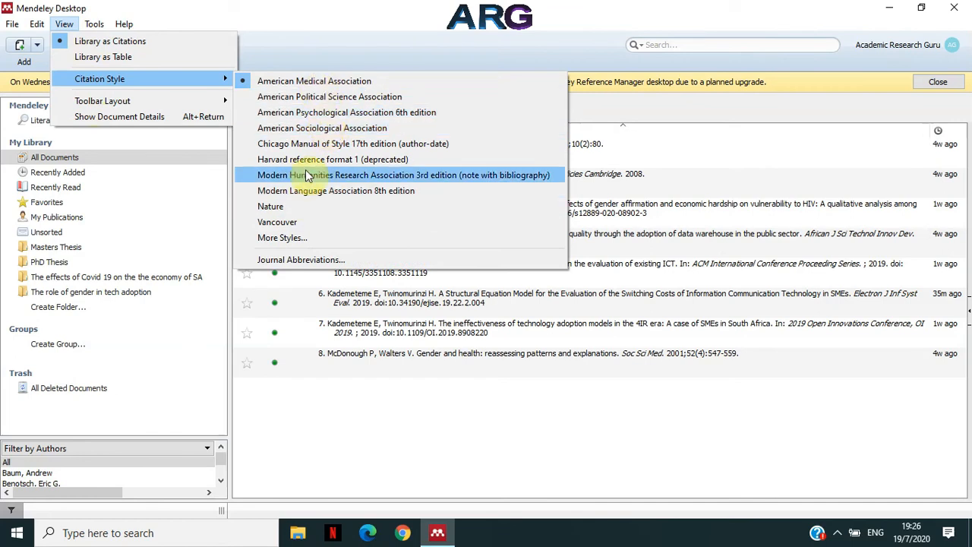
mouse_move(282, 237)
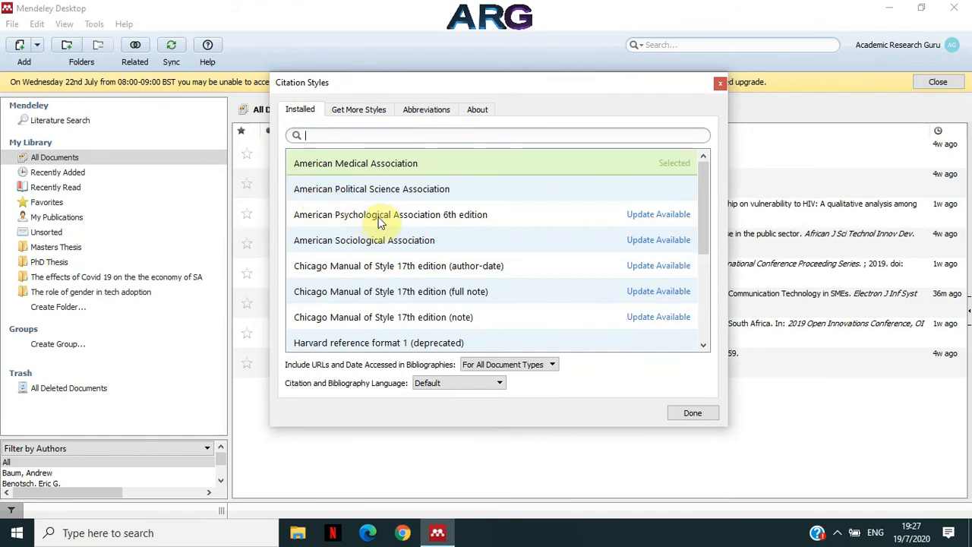
mouse_move(522, 296)
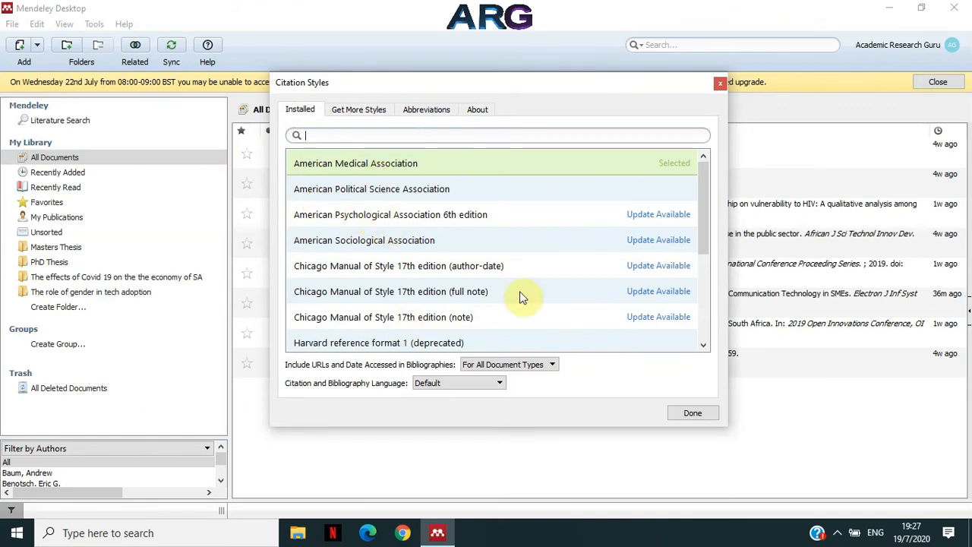
- Search the installed styles for 'IEEE' and make IEEE the library's citation style
scroll(down, 3)
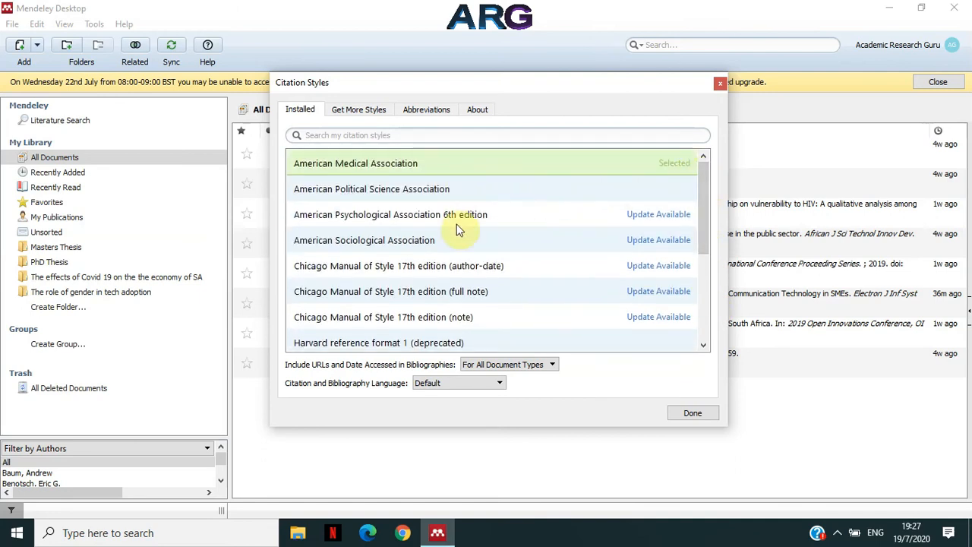
mouse_move(483, 276)
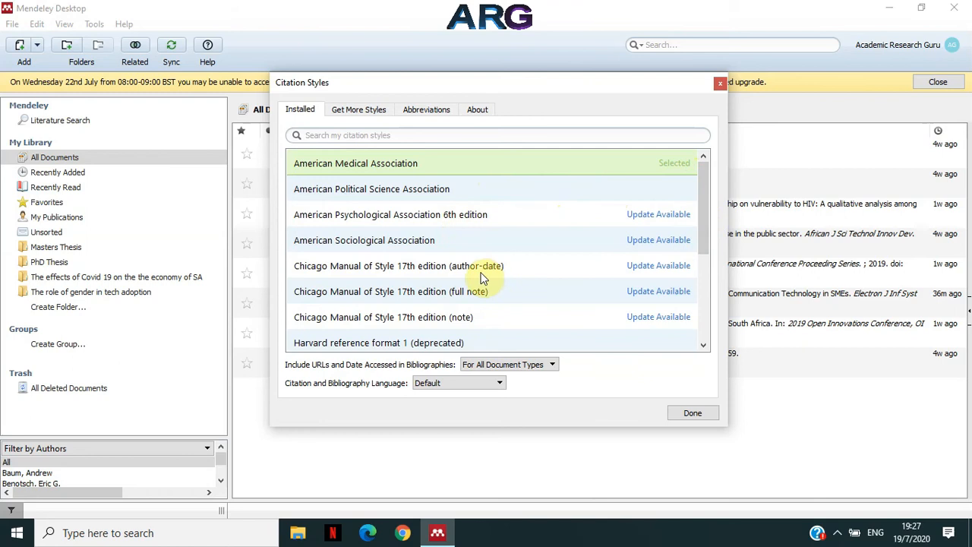
mouse_move(478, 265)
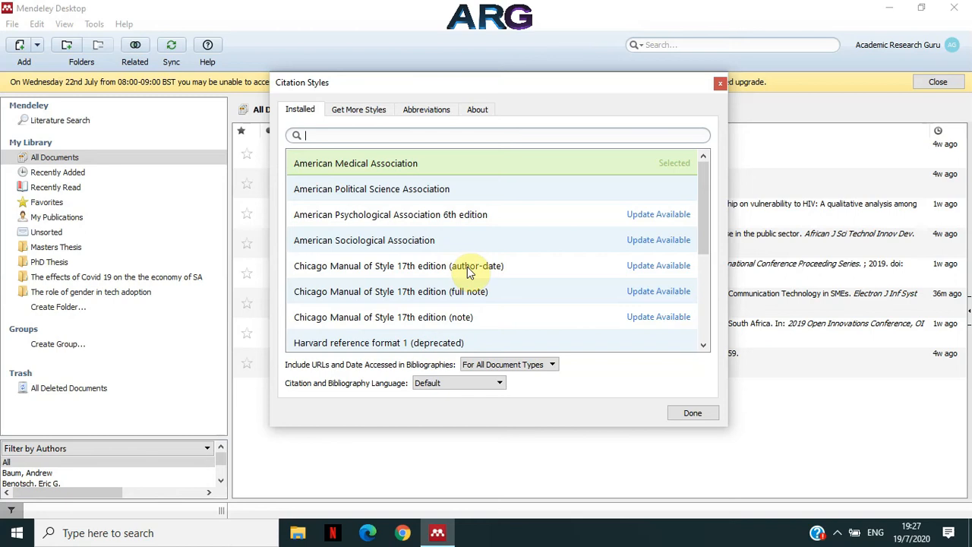
text(IEEE)
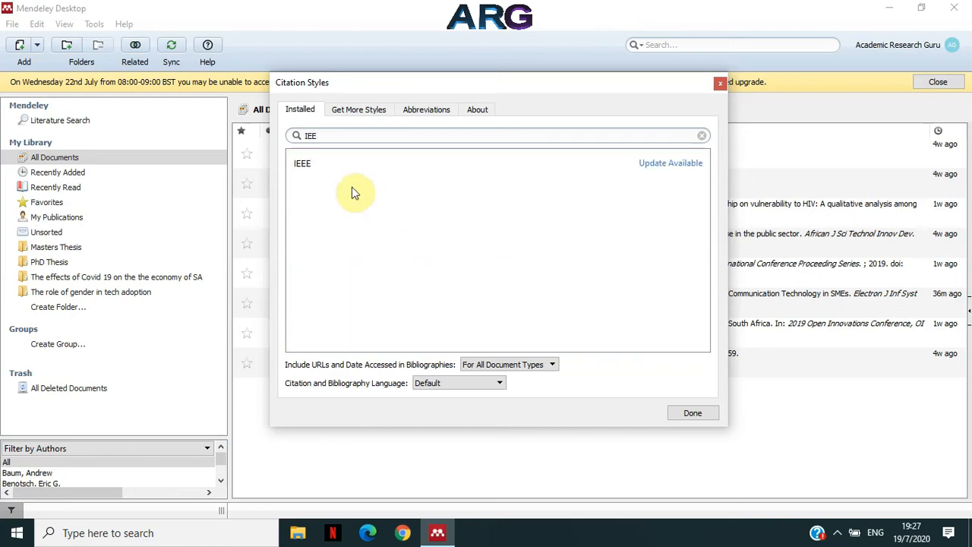
click(327, 167)
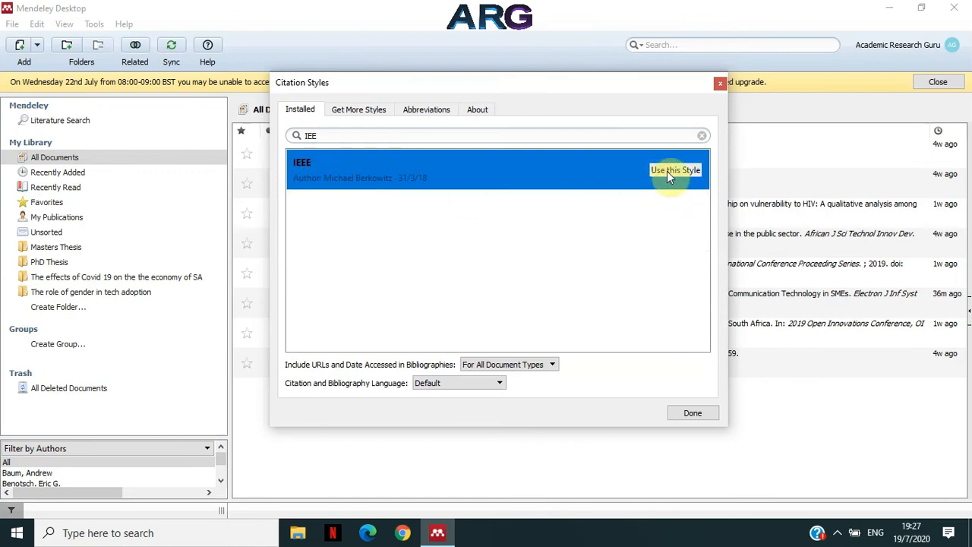
click(675, 170)
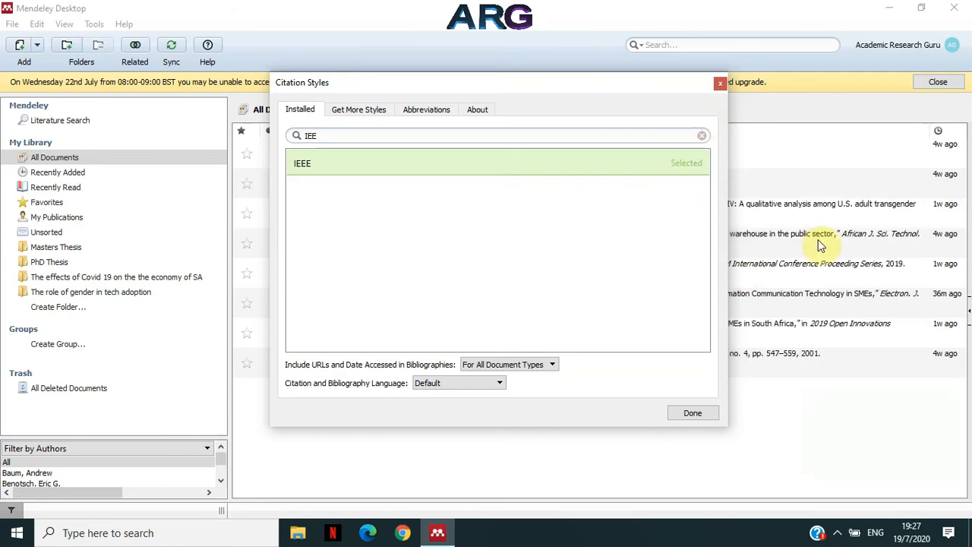
click(693, 413)
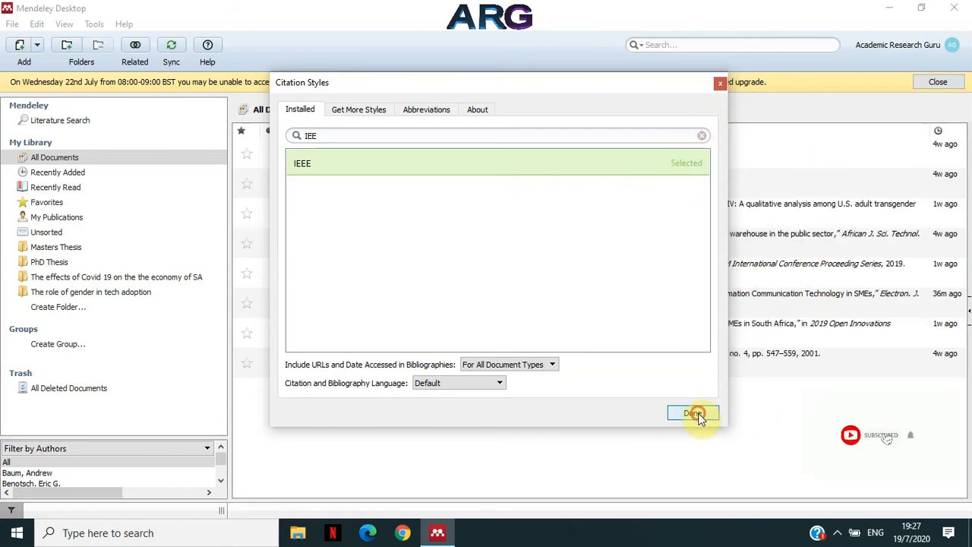
- Close the styles manager, briefly reformat references in American Medical Association, then show the style list again
click(692, 413)
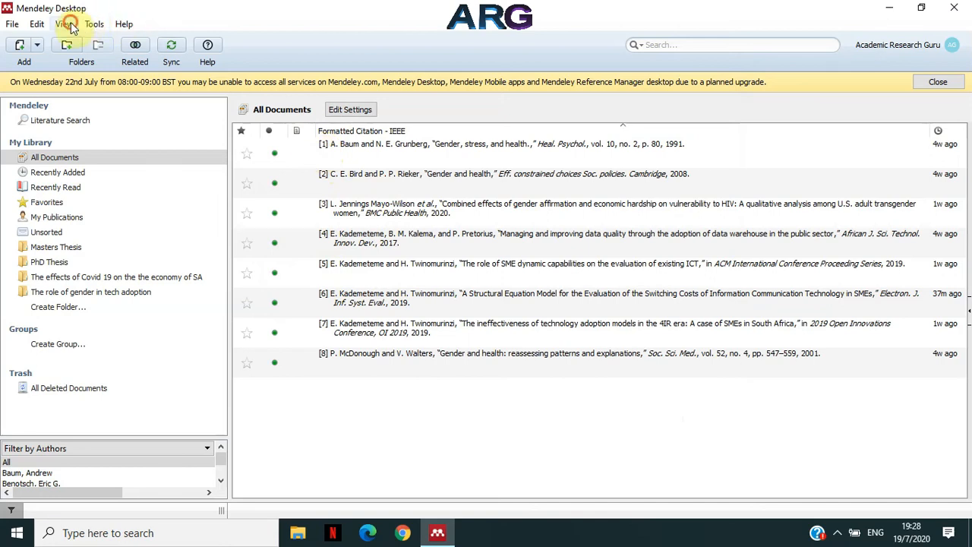
click(64, 25)
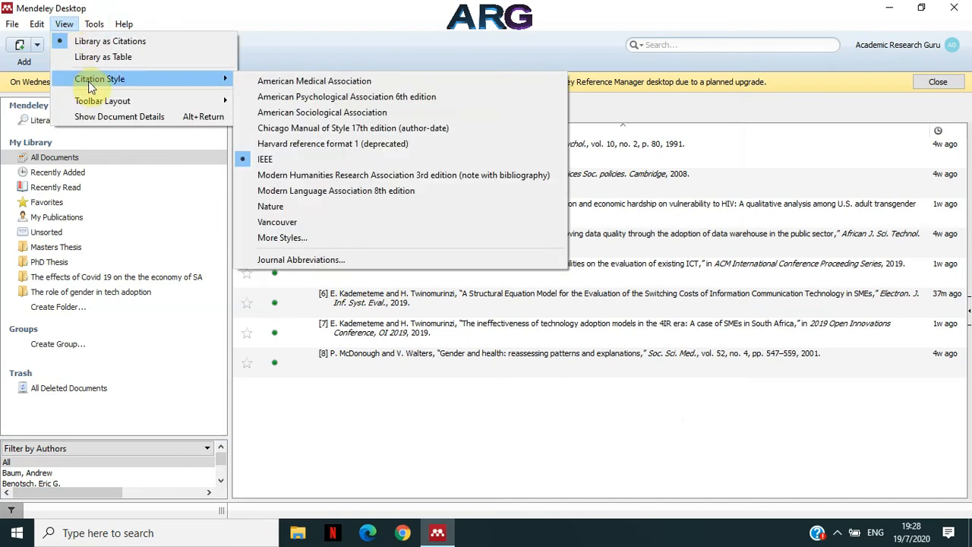
mouse_move(346, 97)
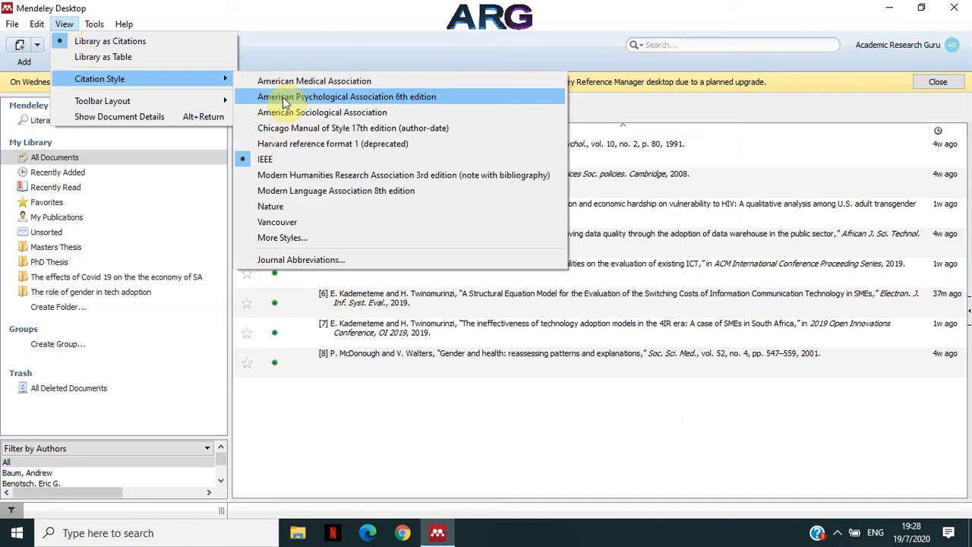
mouse_move(313, 81)
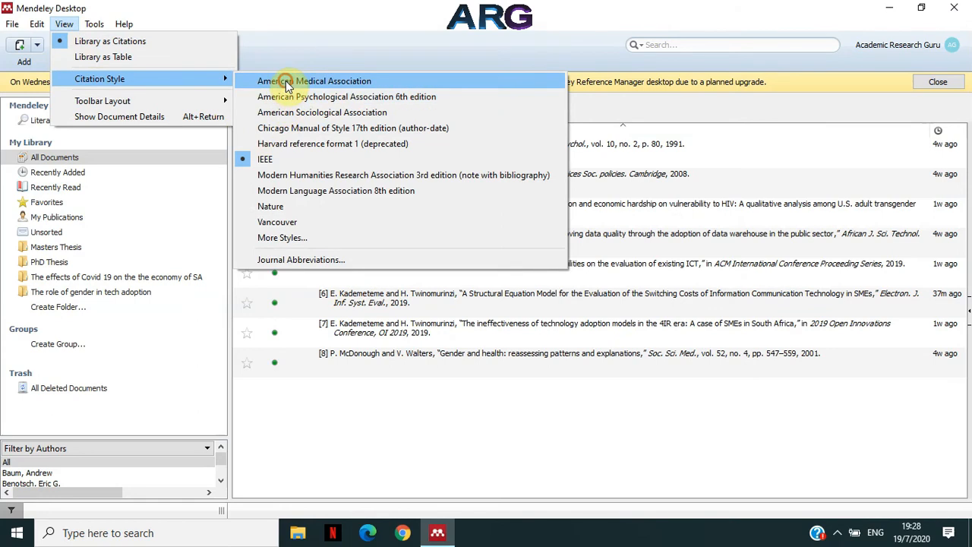
click(312, 81)
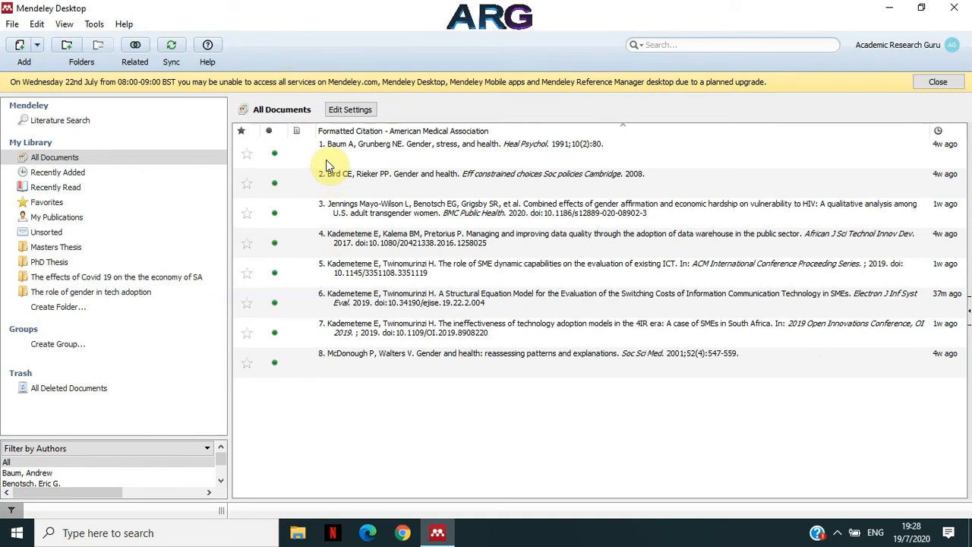
click(63, 24)
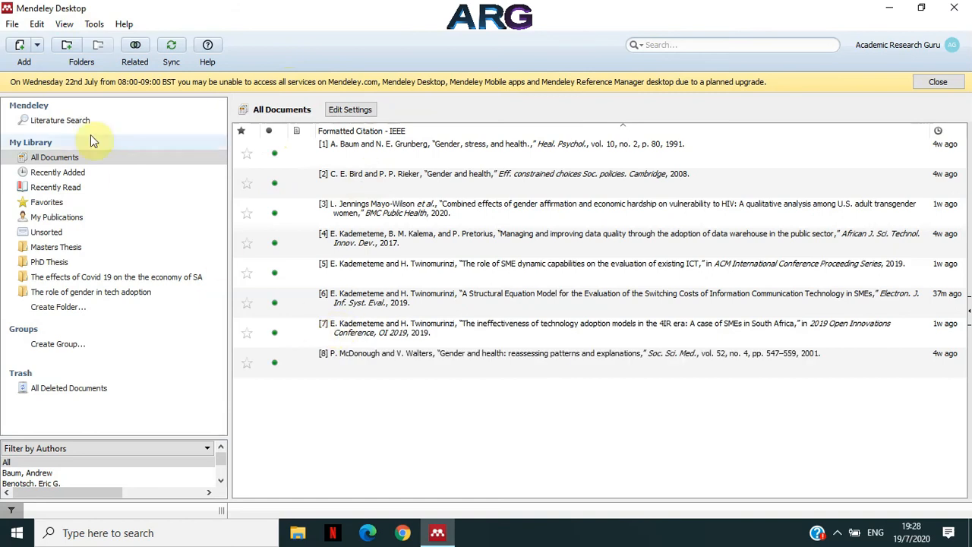
click(64, 24)
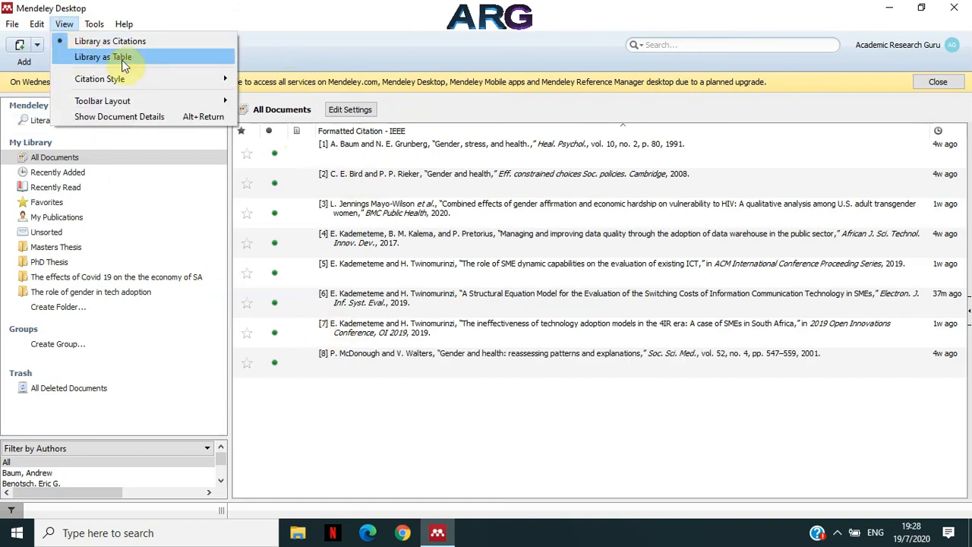
click(101, 79)
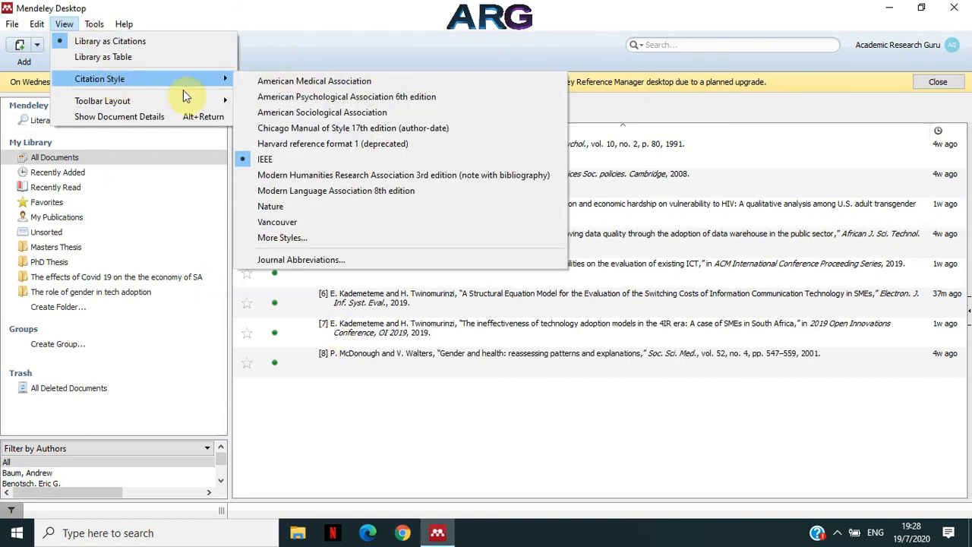
mouse_move(280, 160)
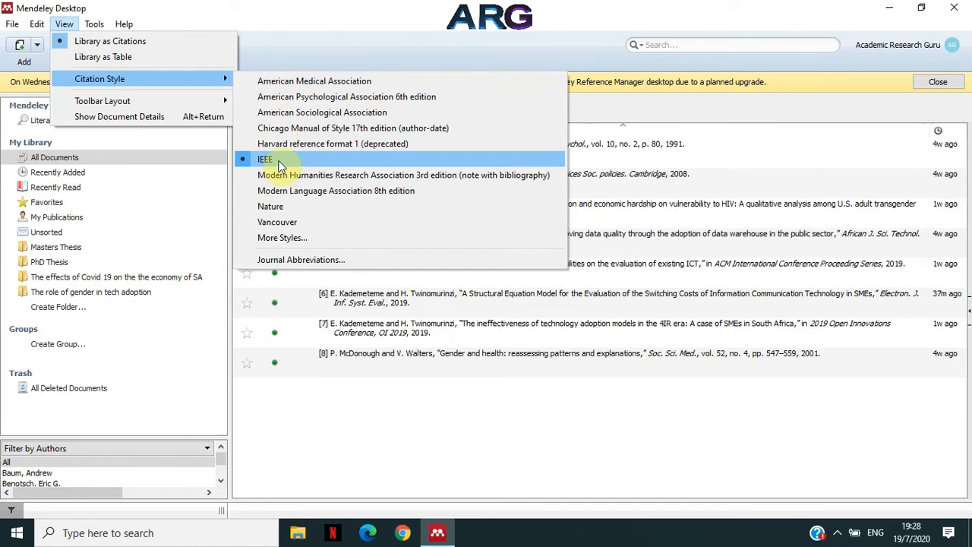
mouse_move(288, 175)
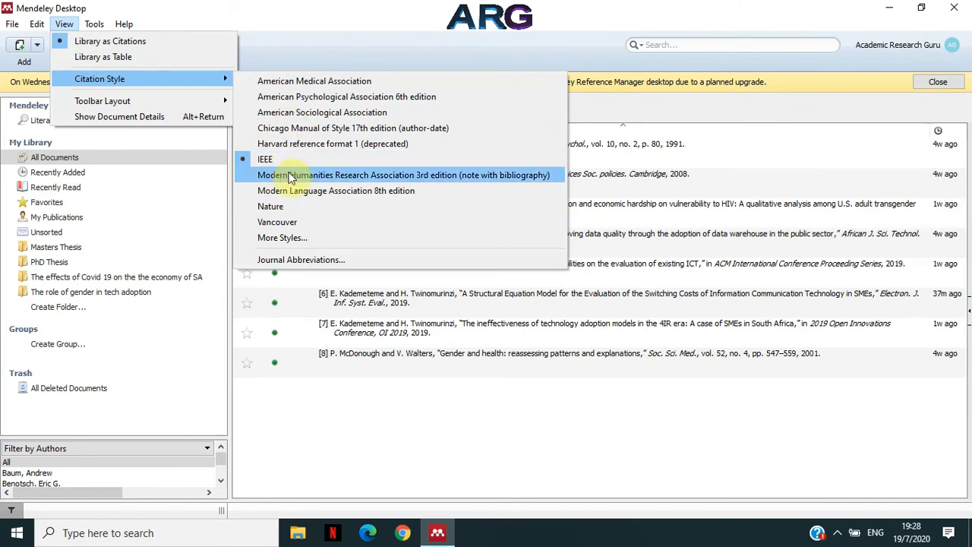
mouse_move(309, 115)
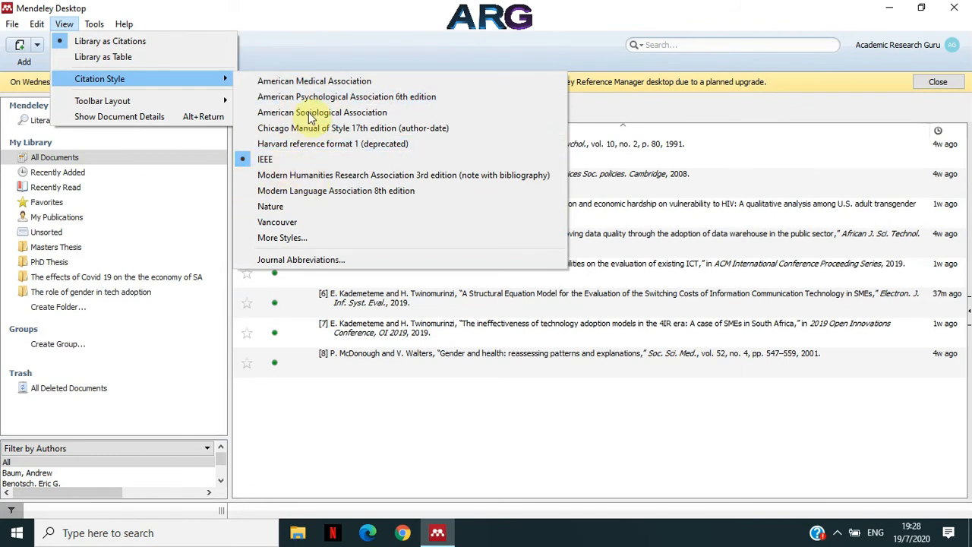
mouse_move(307, 143)
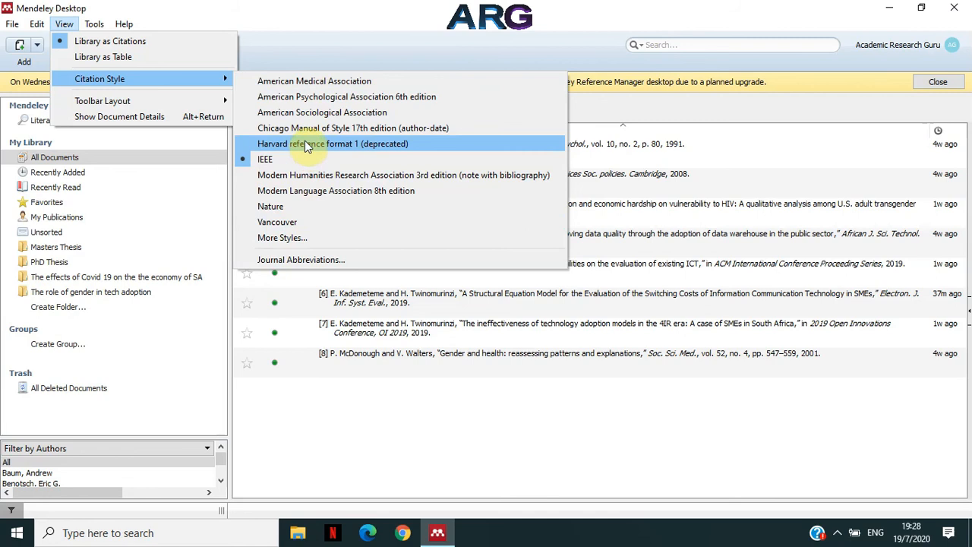
mouse_move(304, 159)
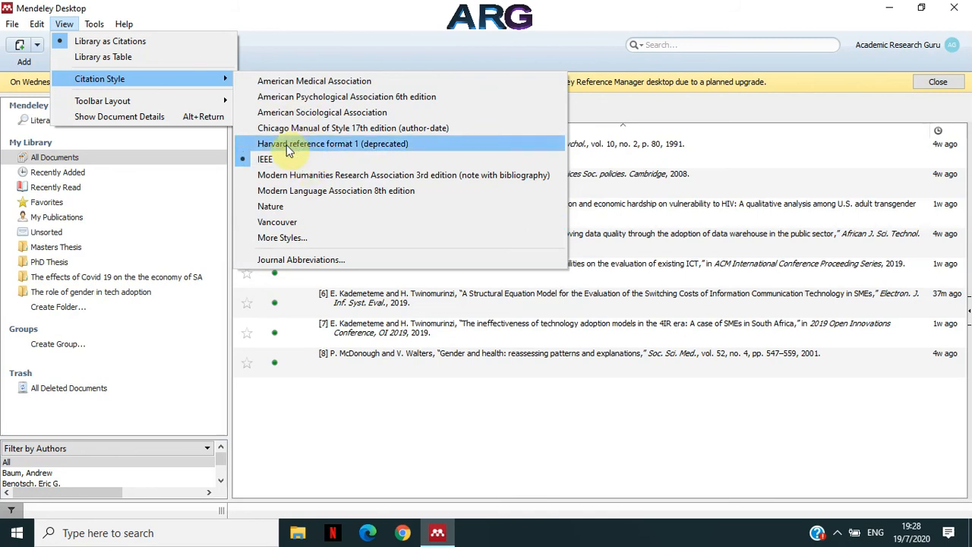
mouse_move(265, 159)
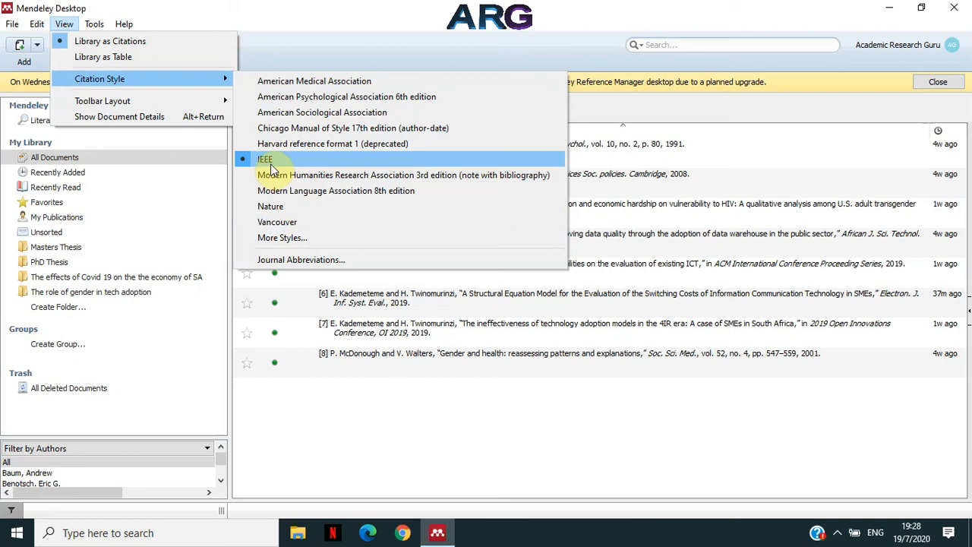
- Keep IEEE as the active citation style from the submenu
click(264, 159)
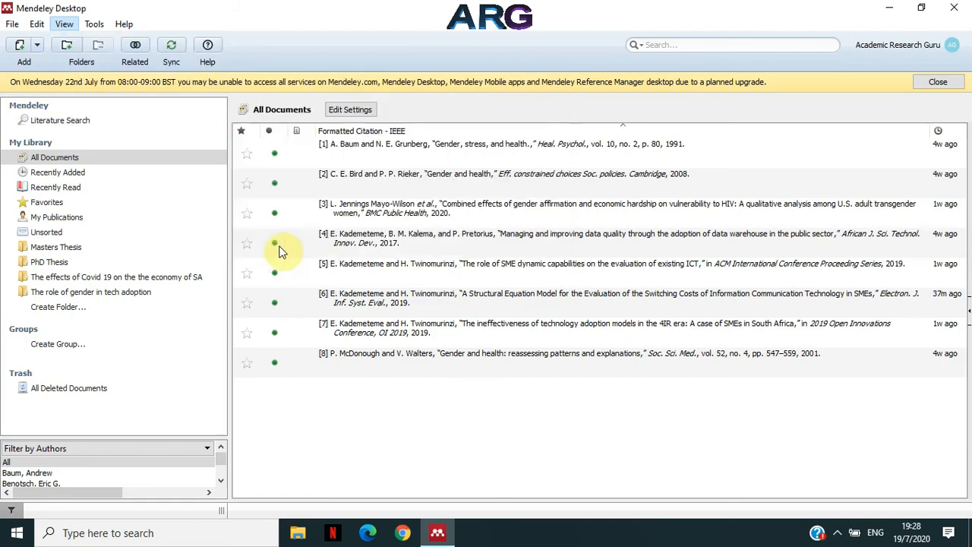
- Apply the Oxford Centre for Mission Studies - Harvard style and close the styles window
click(349, 109)
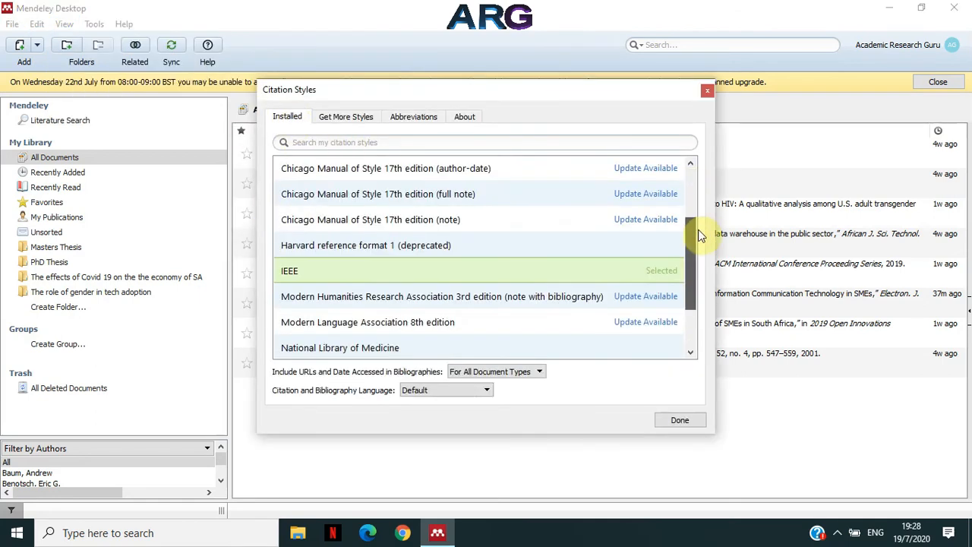
scroll(down, 3)
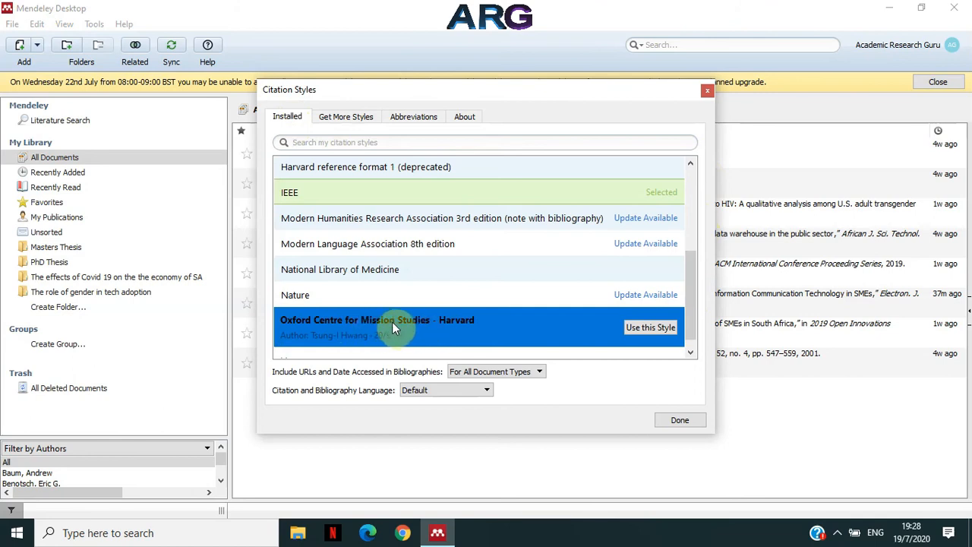
click(650, 326)
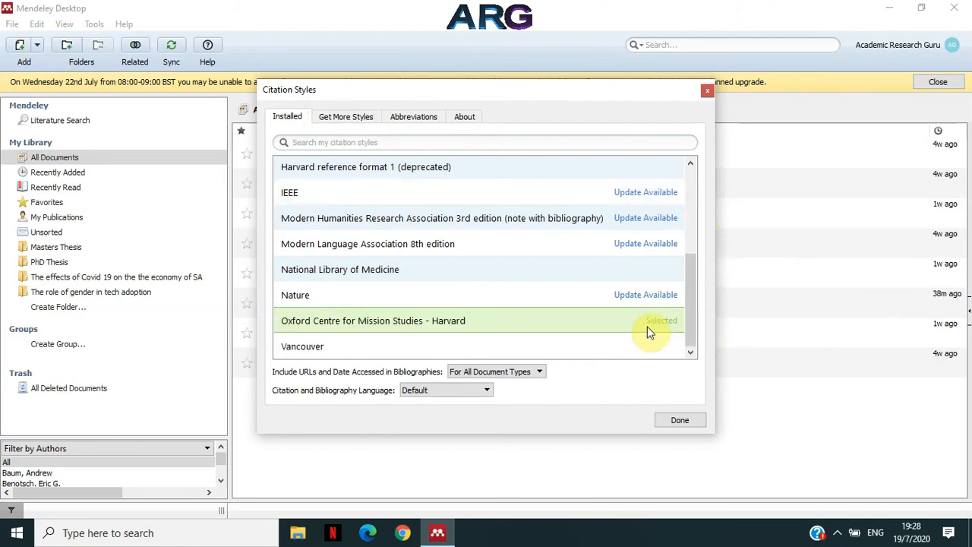
mouse_move(782, 231)
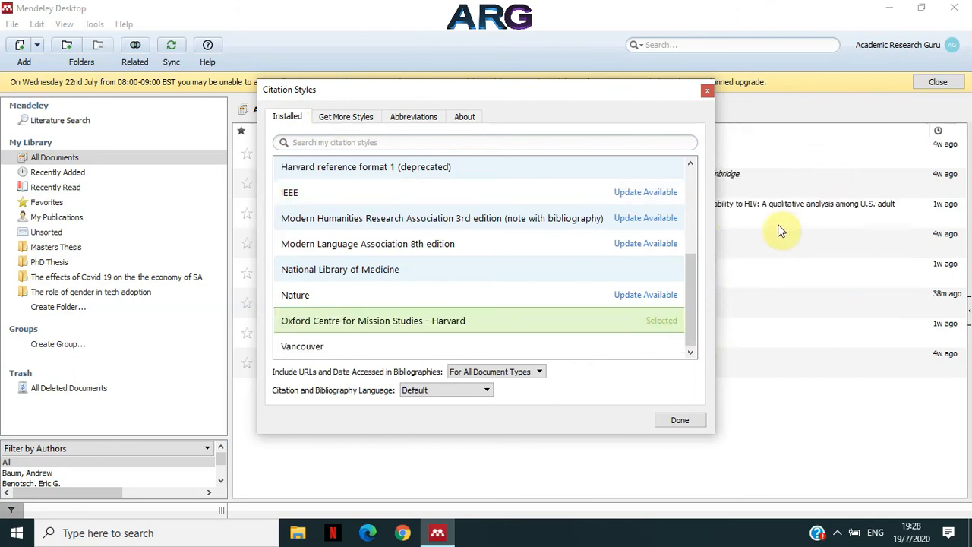
click(679, 419)
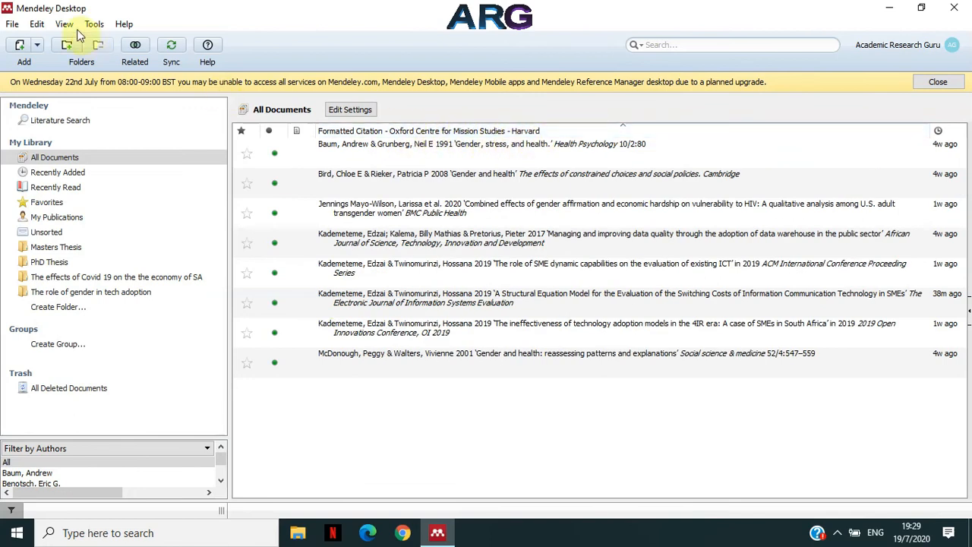
- Reopen the Citation Styles dialog via More Styles and filter installed styles by 'ameri'
click(63, 24)
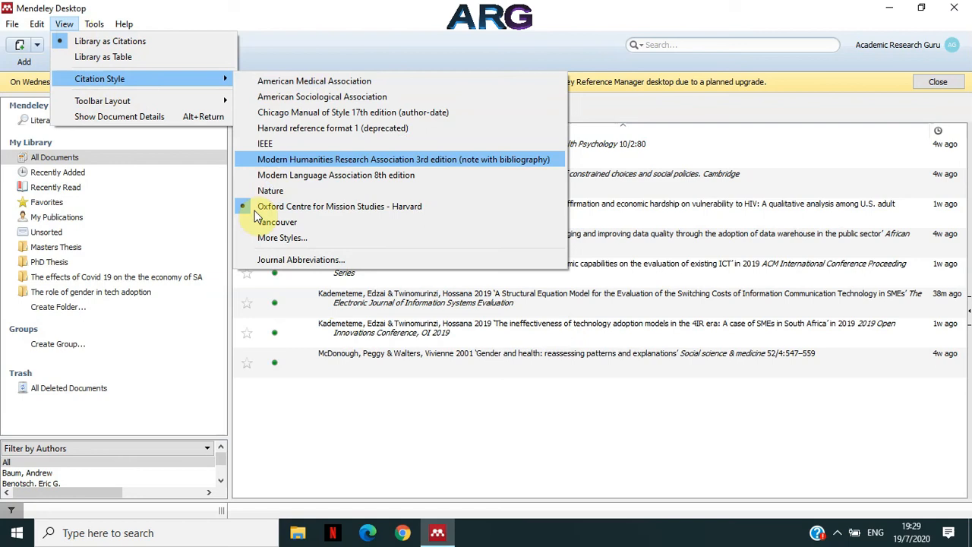
click(282, 237)
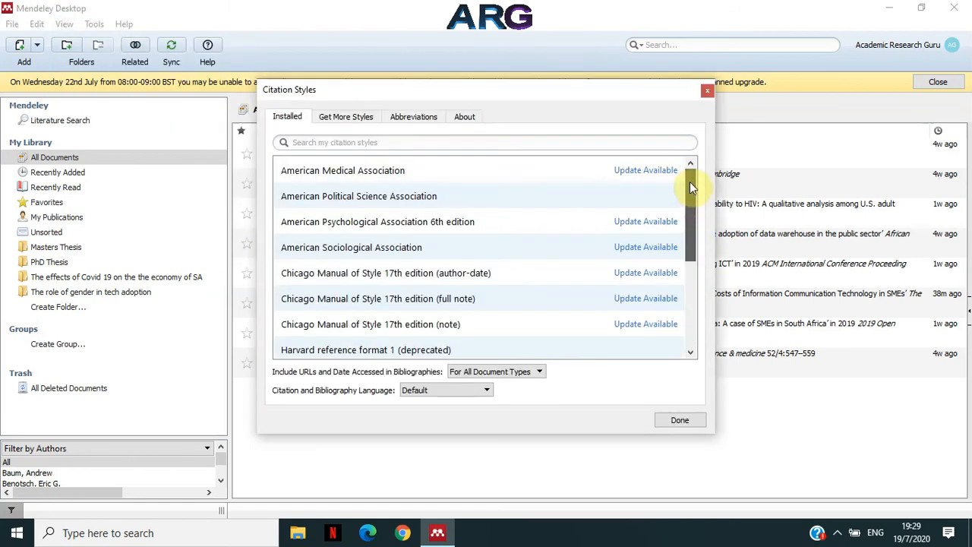
mouse_move(693, 185)
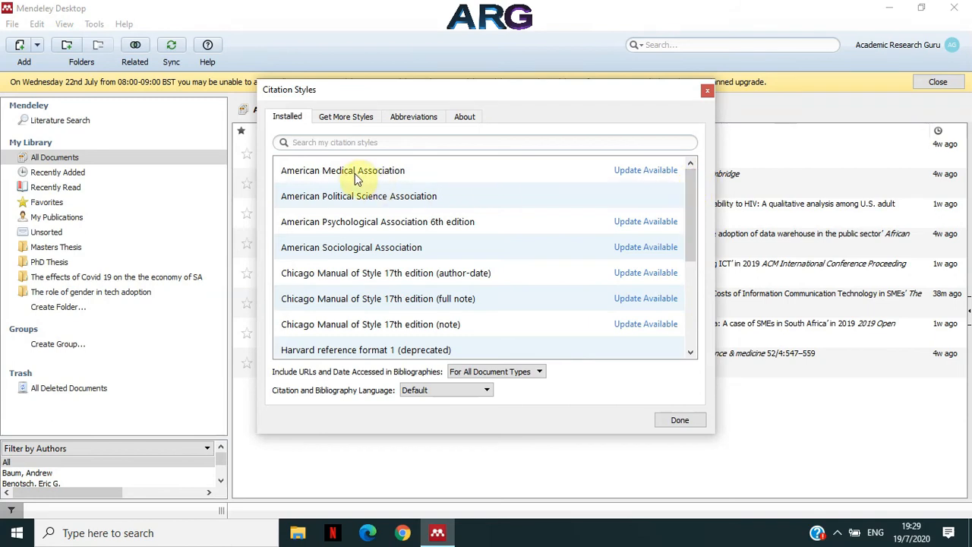
mouse_move(296, 188)
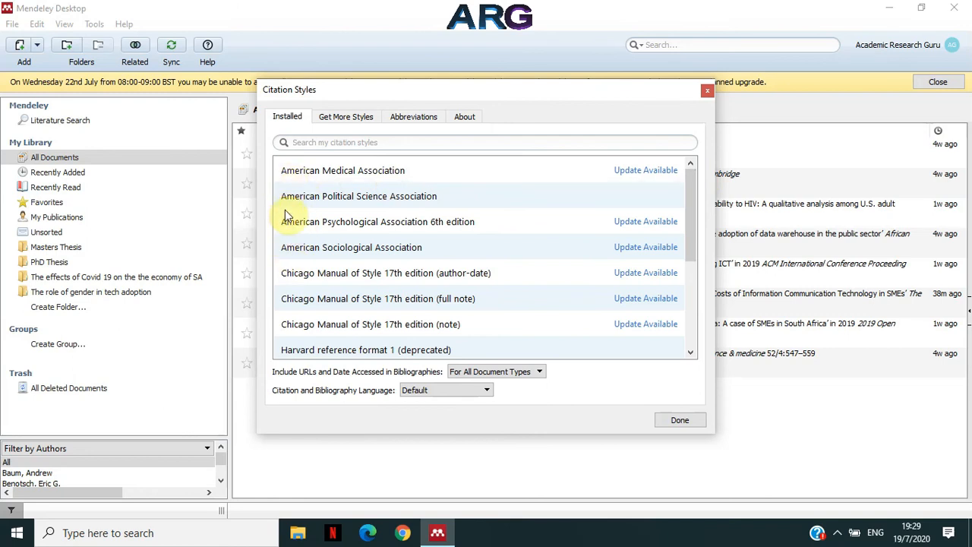
mouse_move(342, 191)
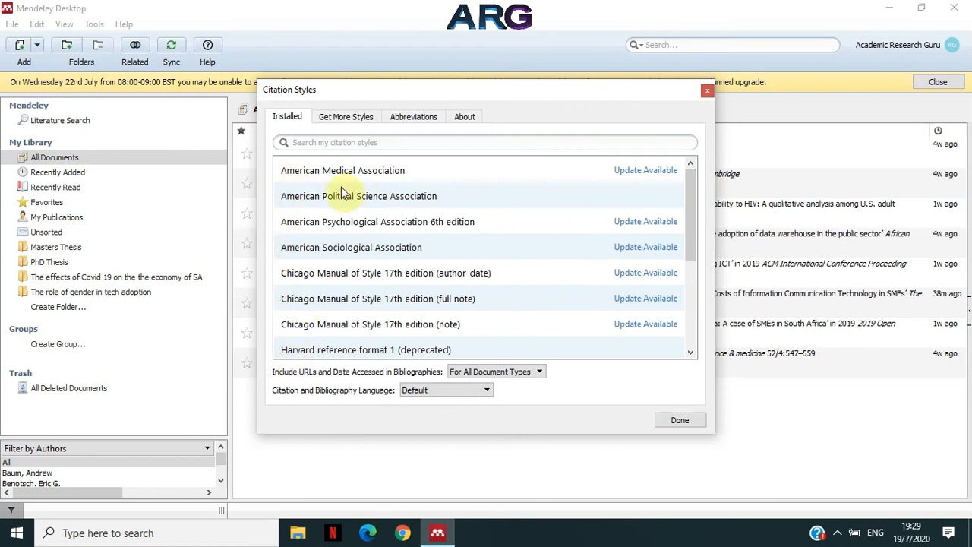
mouse_move(318, 191)
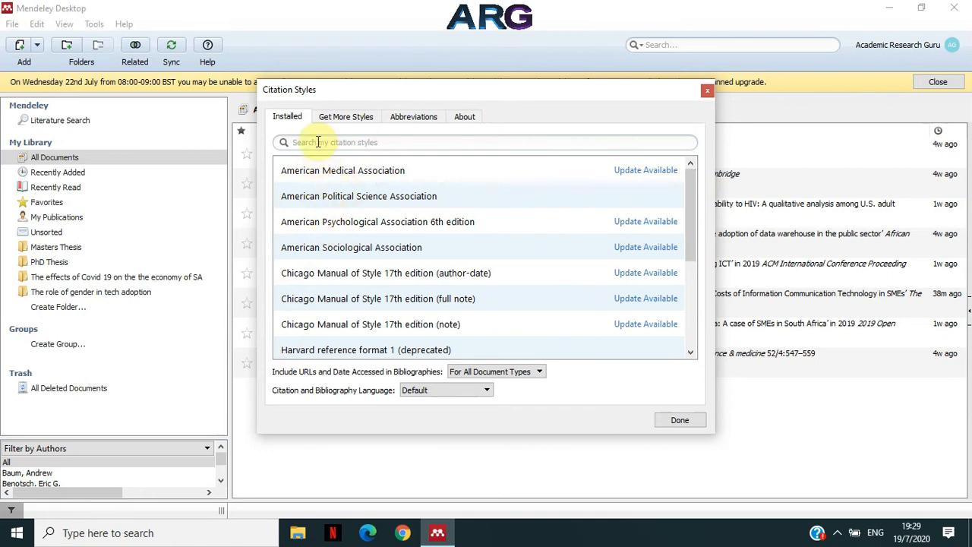
text(ame)
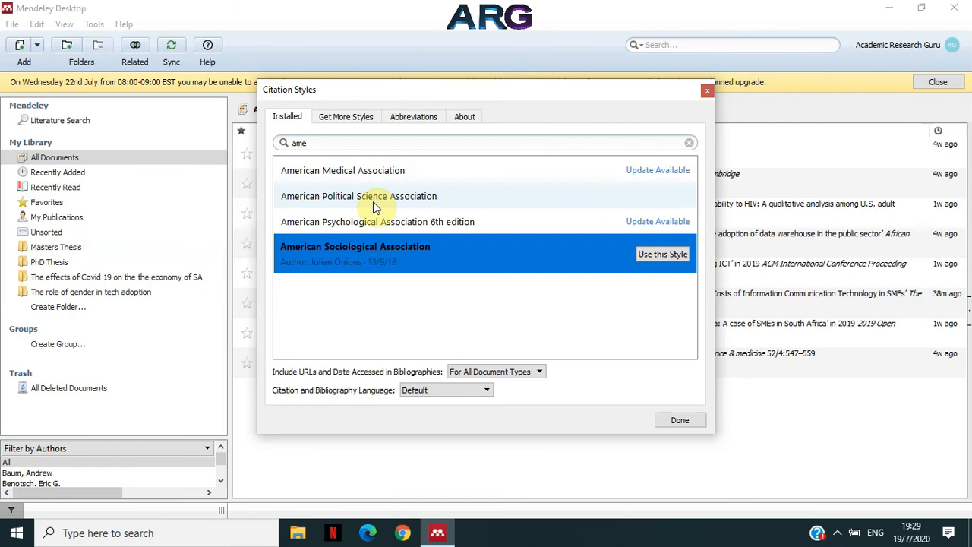
mouse_move(493, 205)
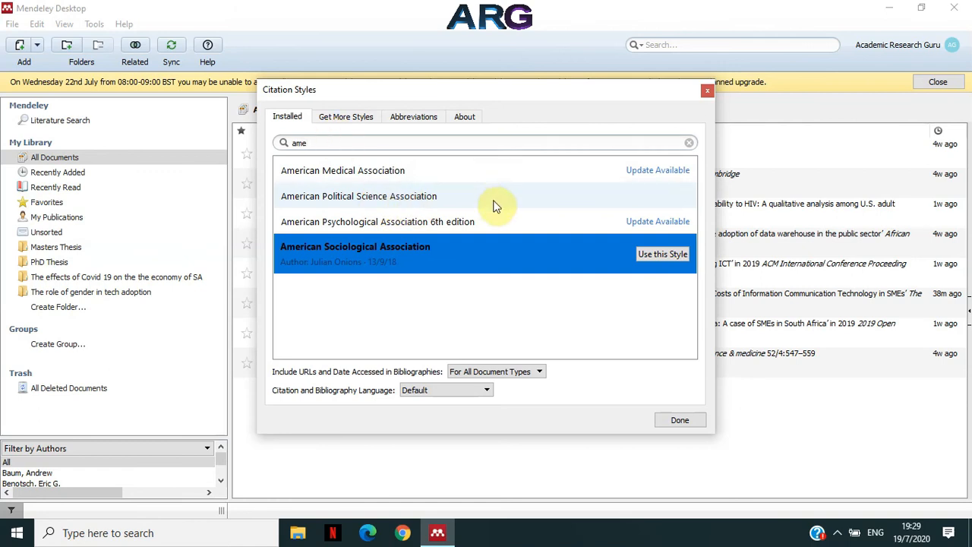
text(ri)
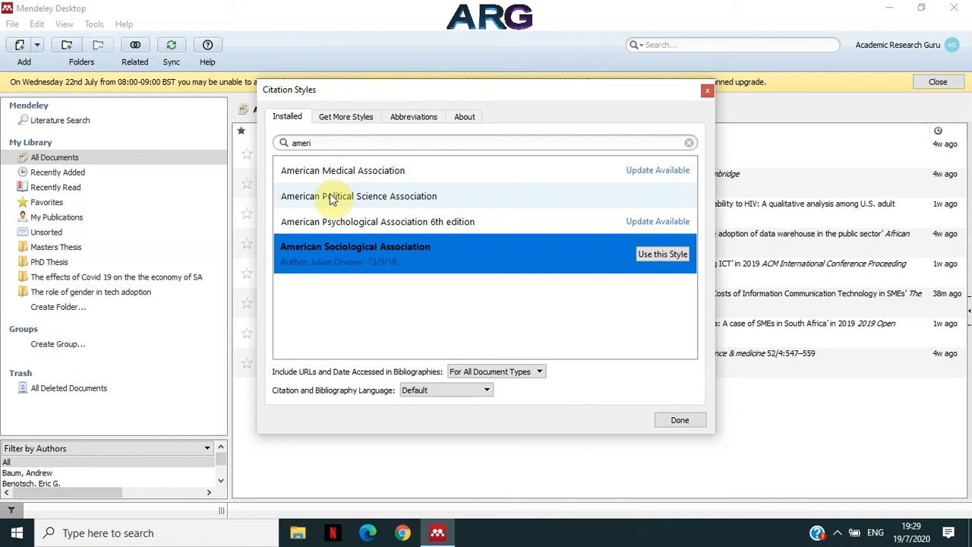
mouse_move(382, 222)
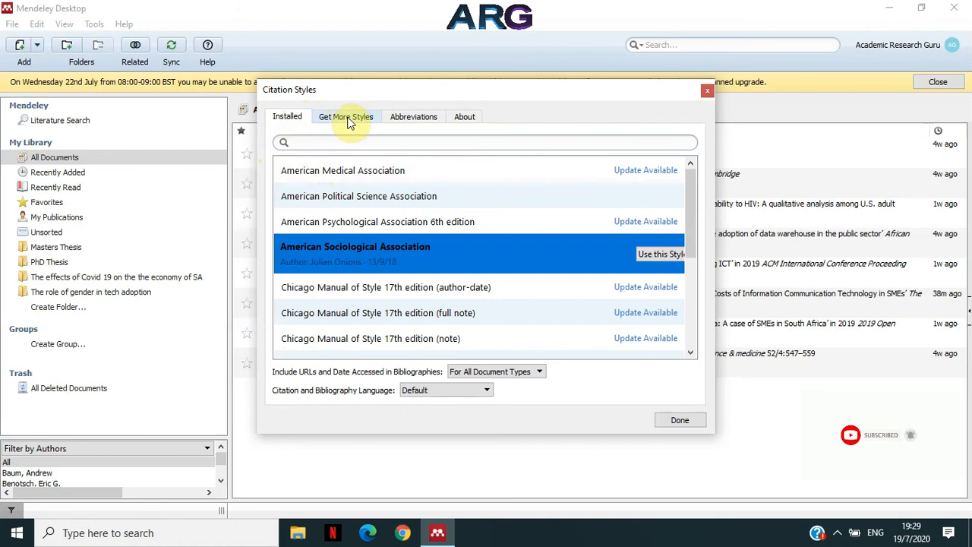
- In Get More Styles, search 'amer' and install American Chemical Society as the citation style
click(347, 116)
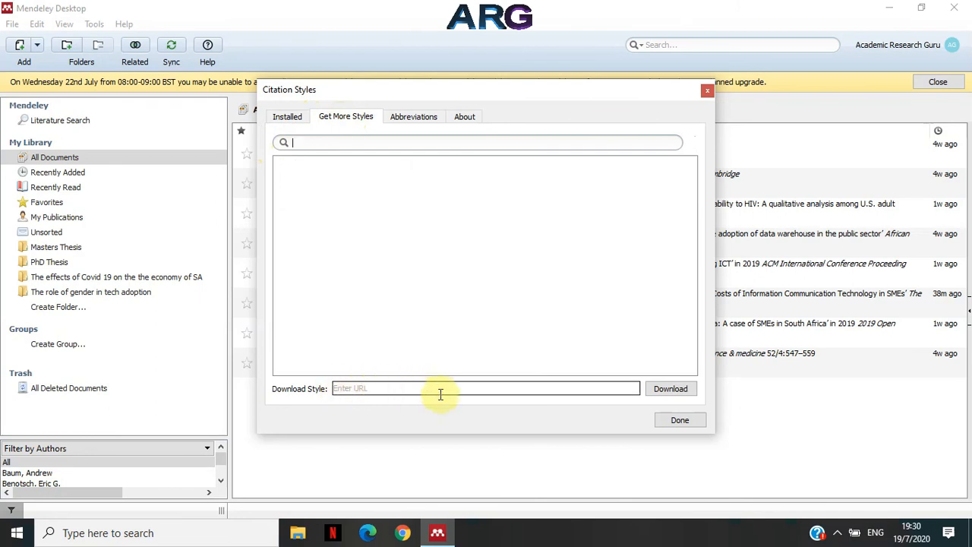
mouse_move(524, 199)
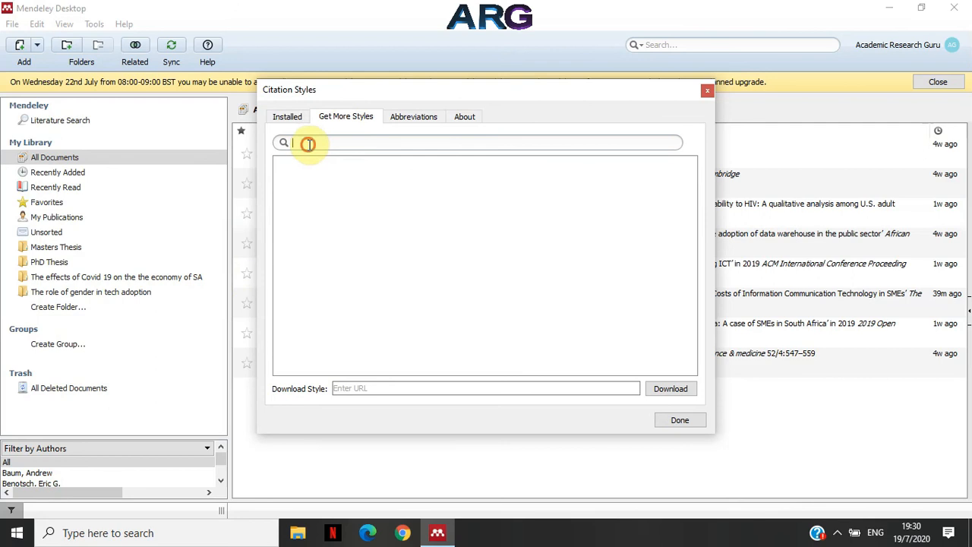
mouse_move(430, 156)
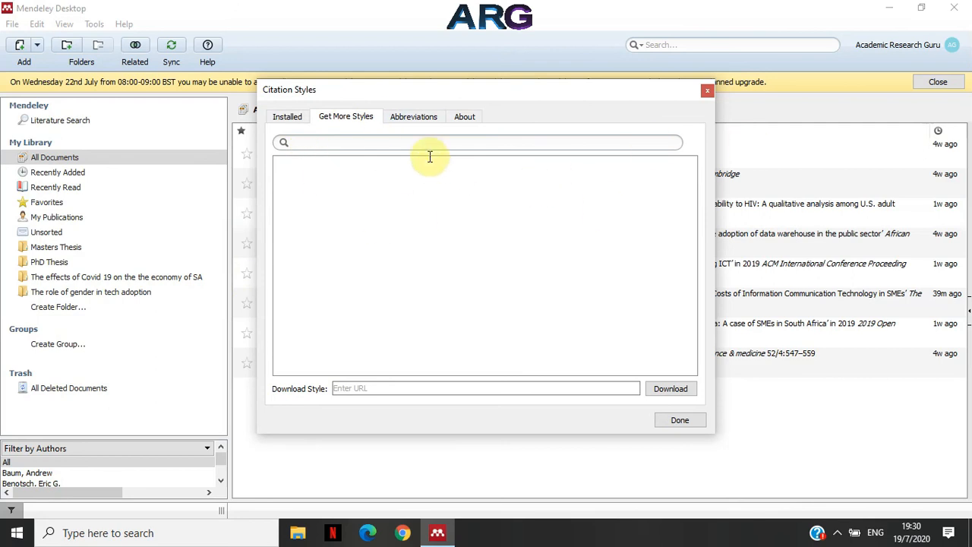
mouse_move(409, 152)
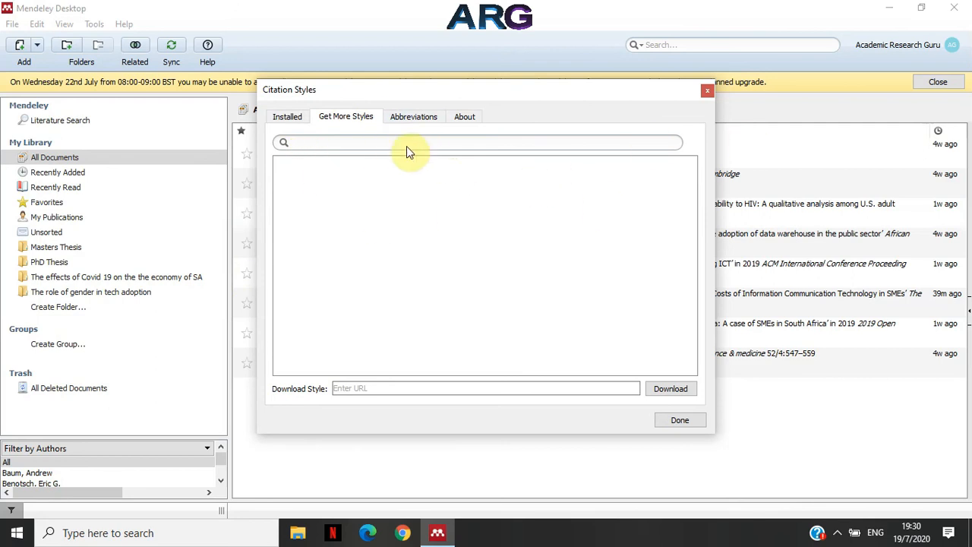
mouse_move(380, 321)
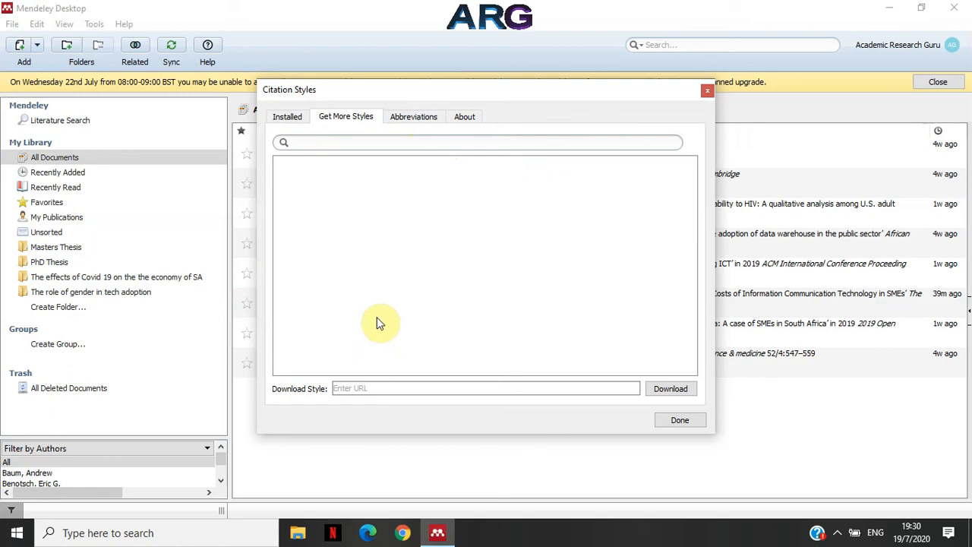
mouse_move(392, 340)
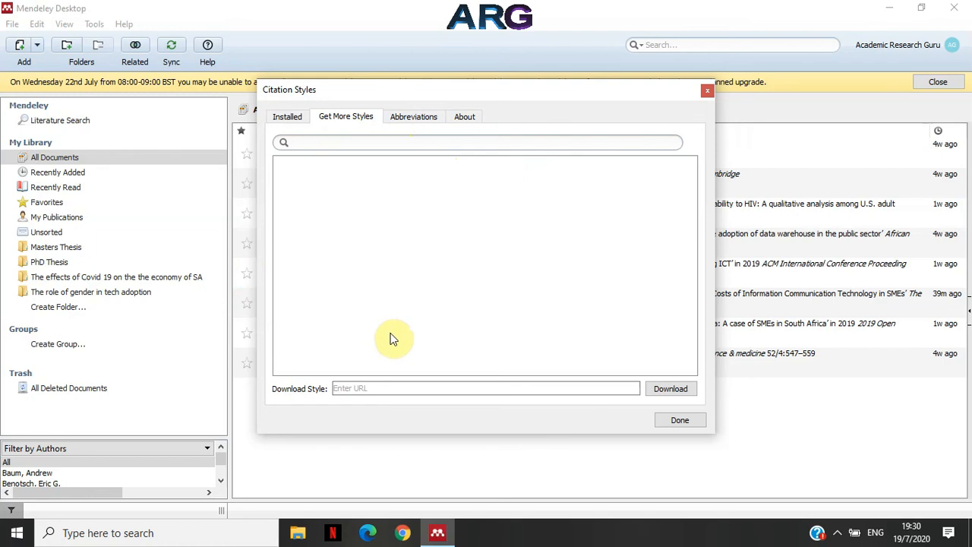
text(america c)
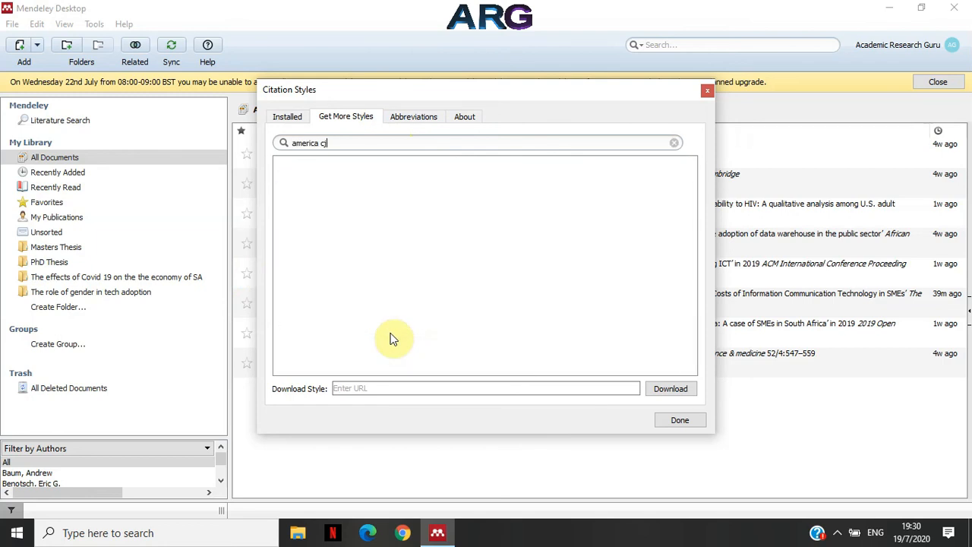
key(backspace)
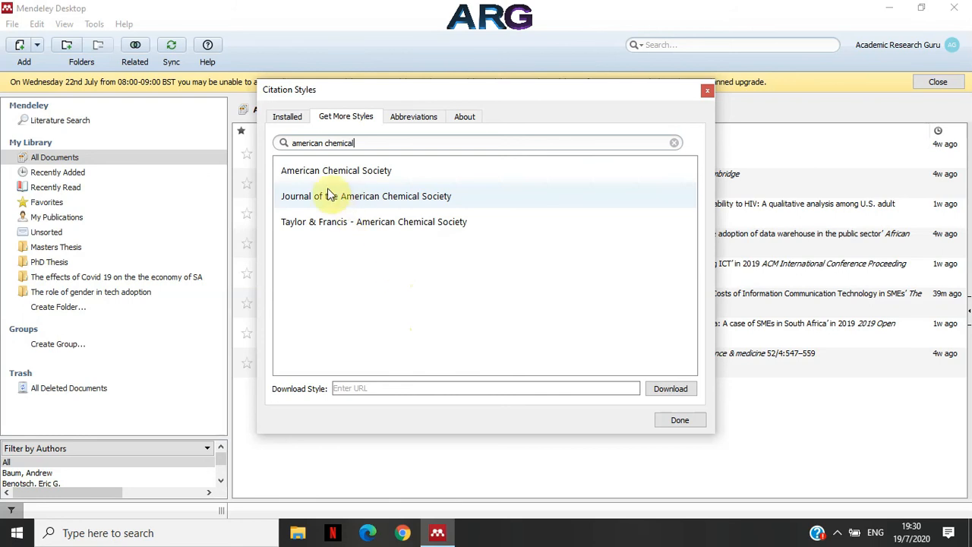
mouse_move(407, 206)
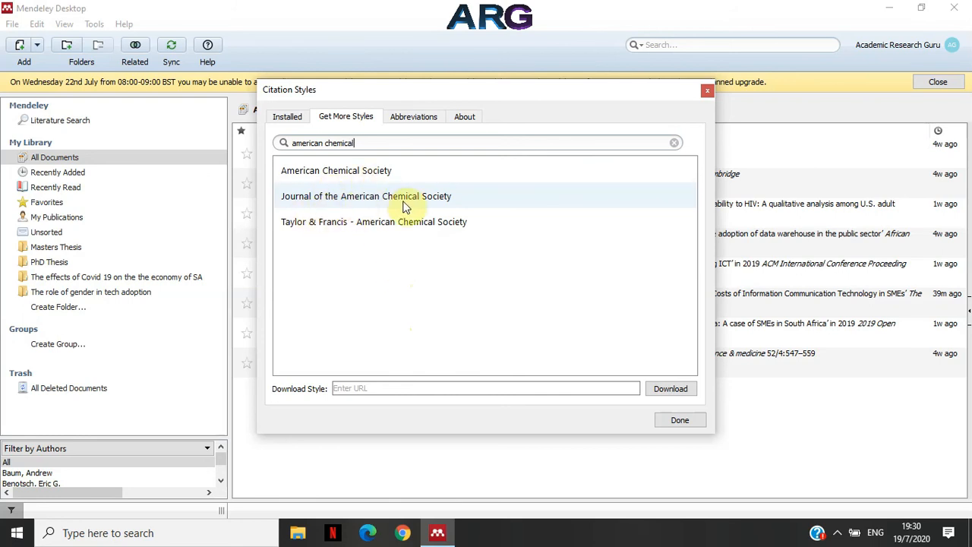
mouse_move(316, 227)
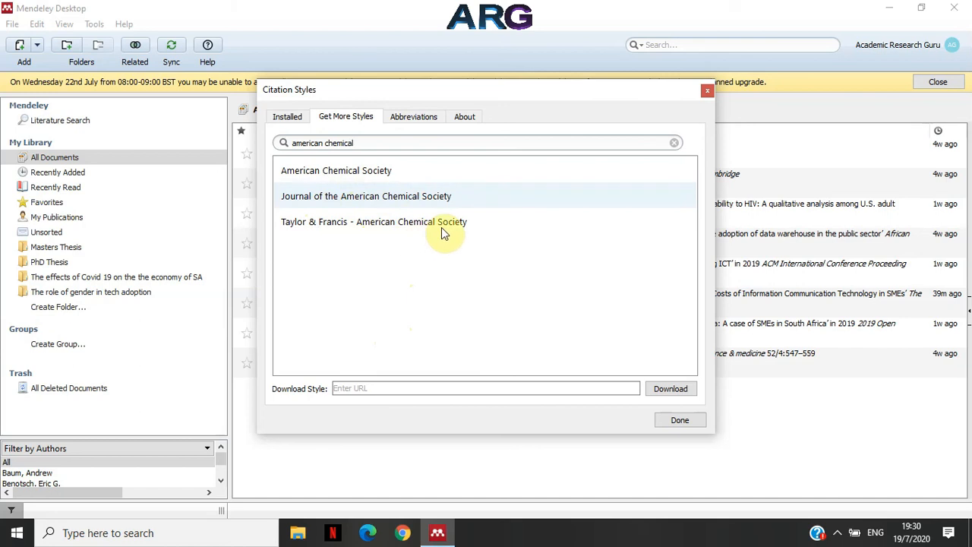
mouse_move(318, 170)
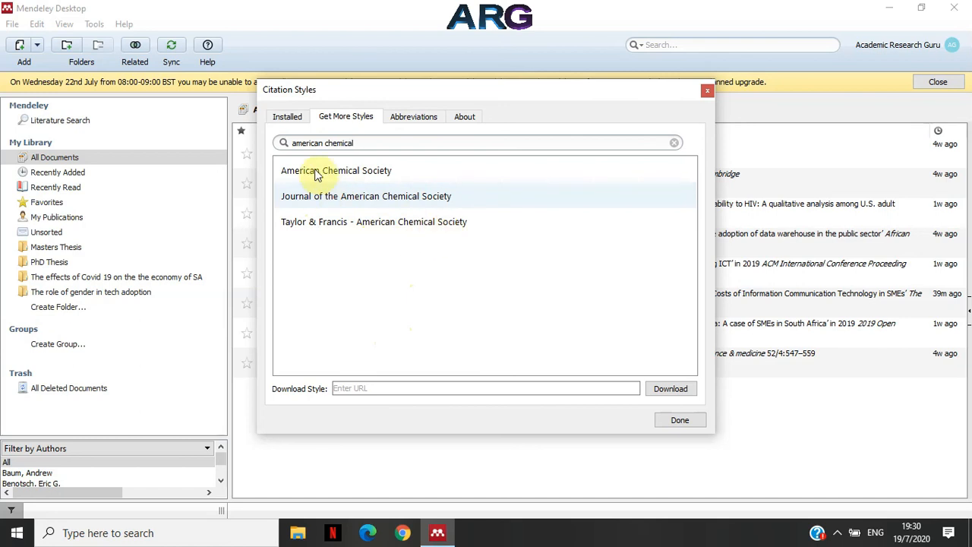
click(336, 170)
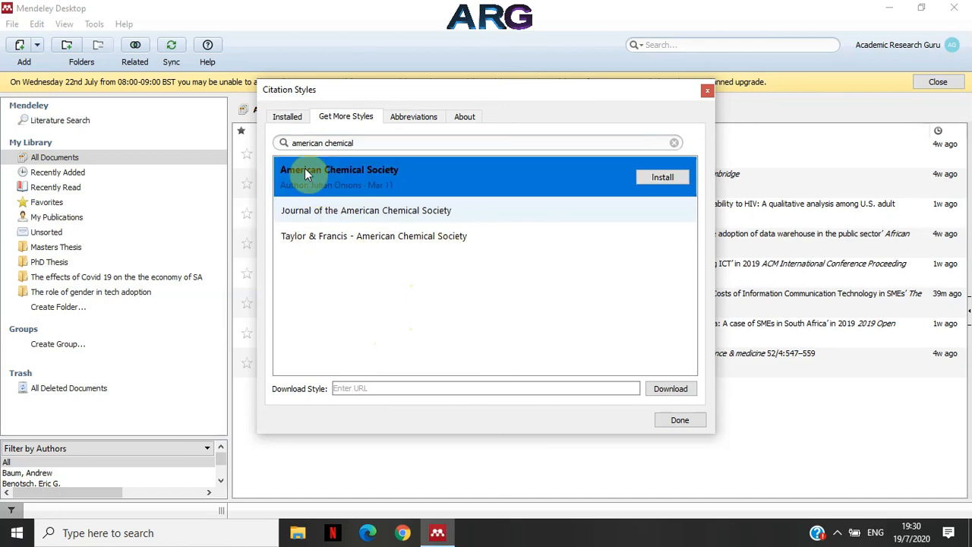
mouse_move(683, 182)
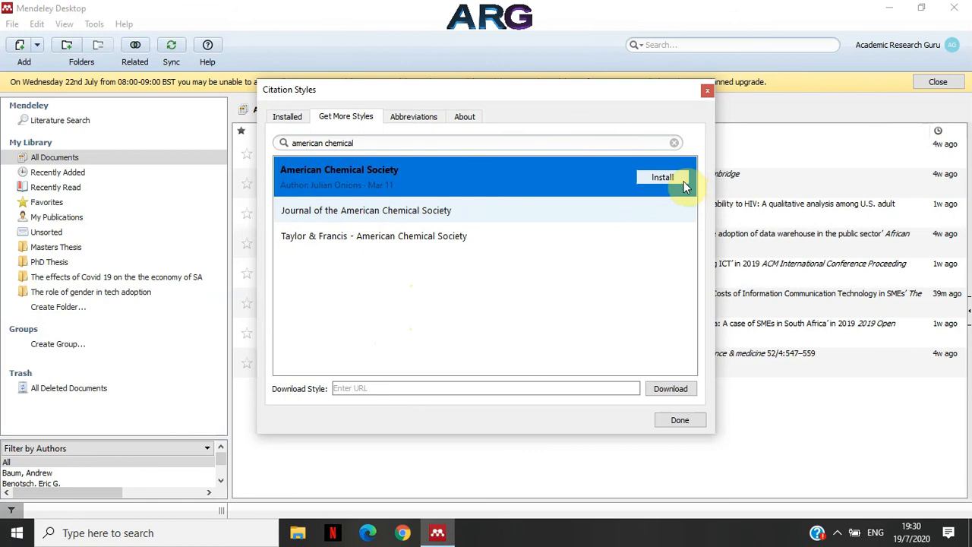
click(662, 176)
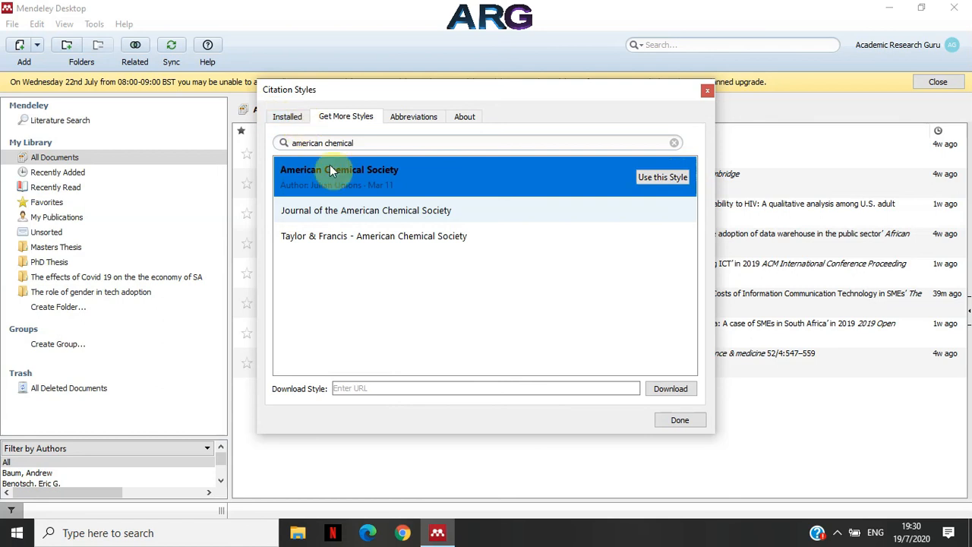
mouse_move(326, 225)
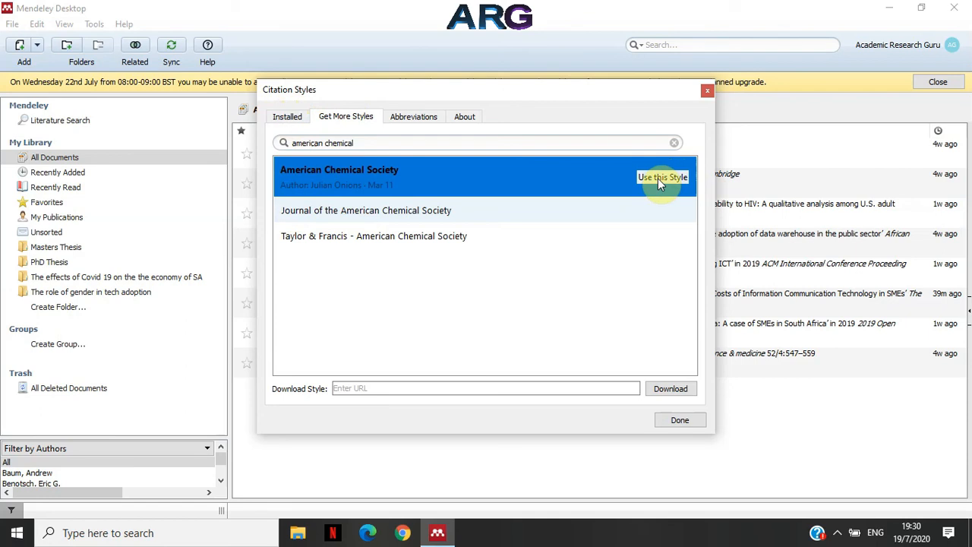
click(287, 116)
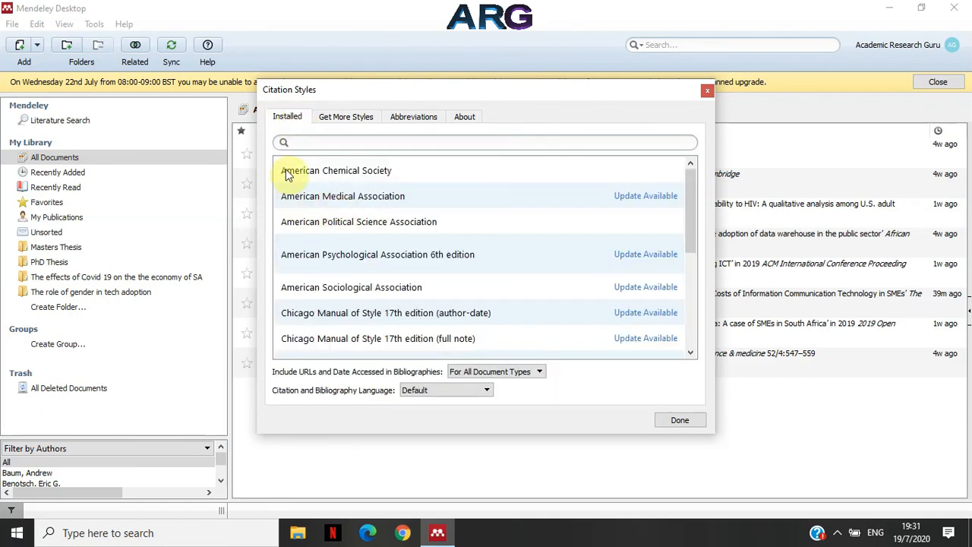
- Apply American Chemical Society as the library citation style and close the styles window
click(336, 170)
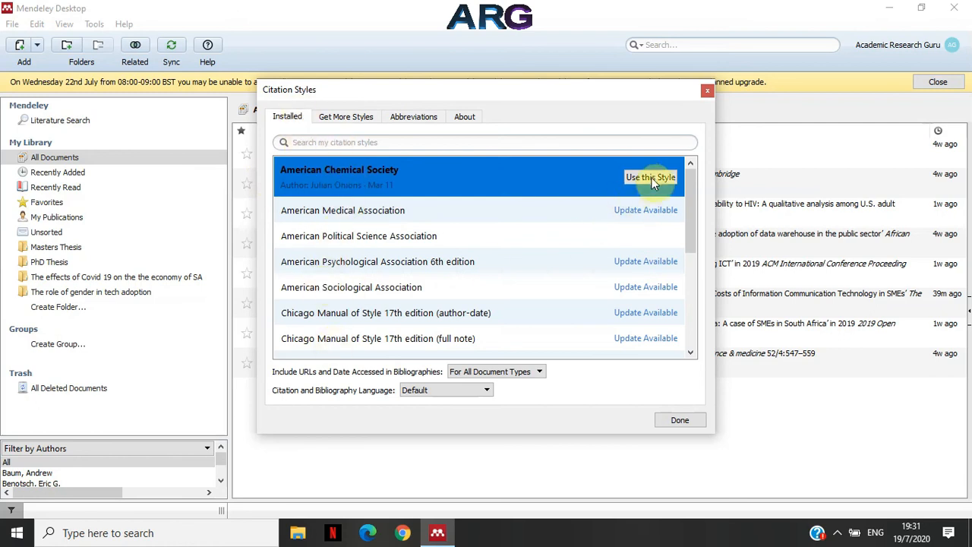
click(650, 176)
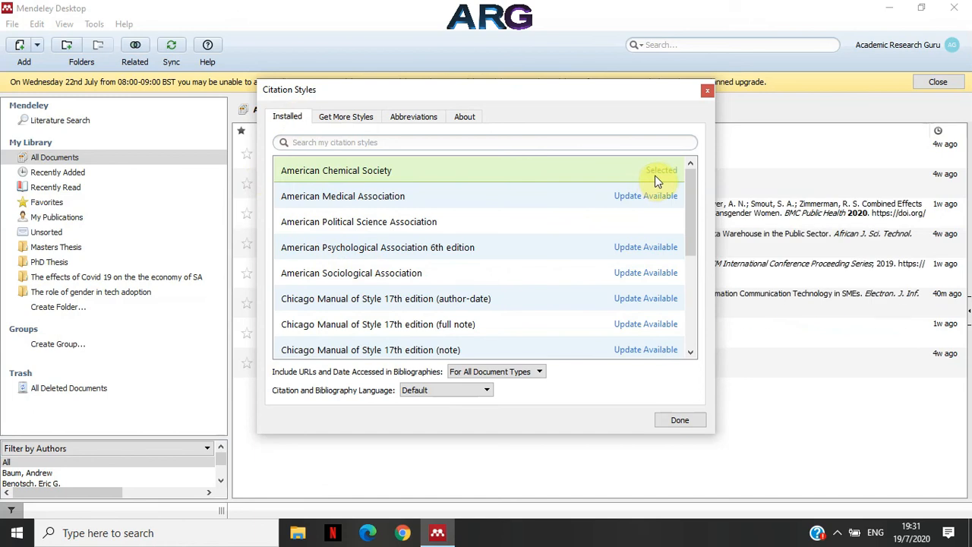
click(679, 419)
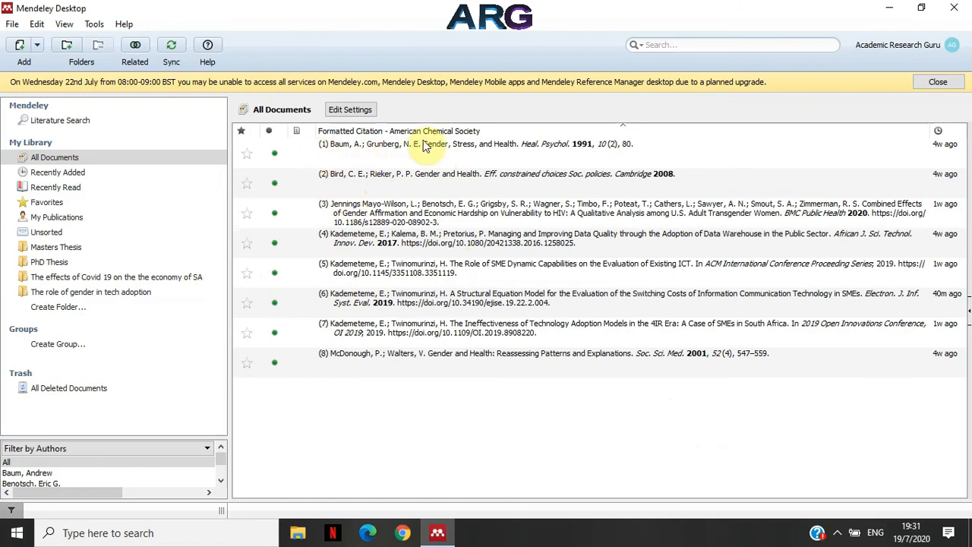
- Show the View > Citation Style submenu with American Chemical Society marked current
click(425, 137)
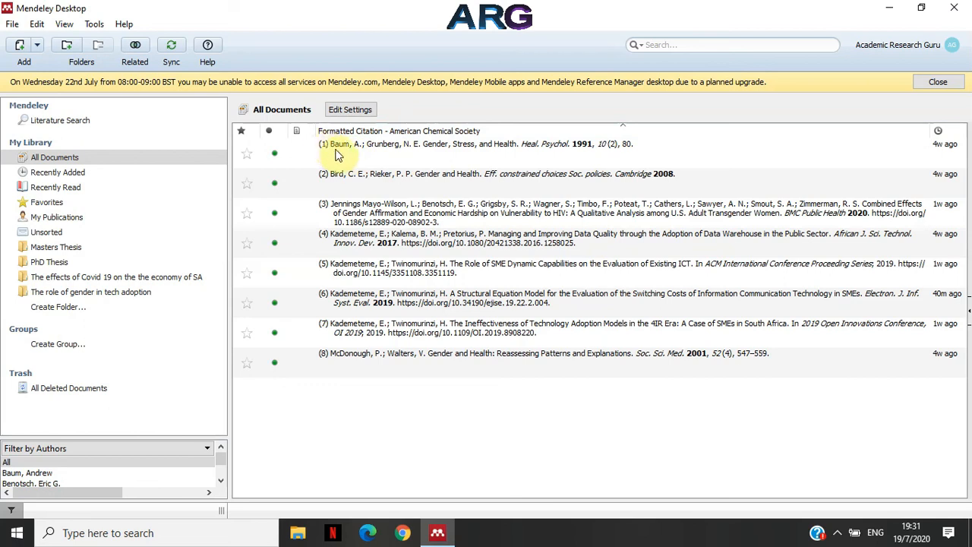
mouse_move(315, 341)
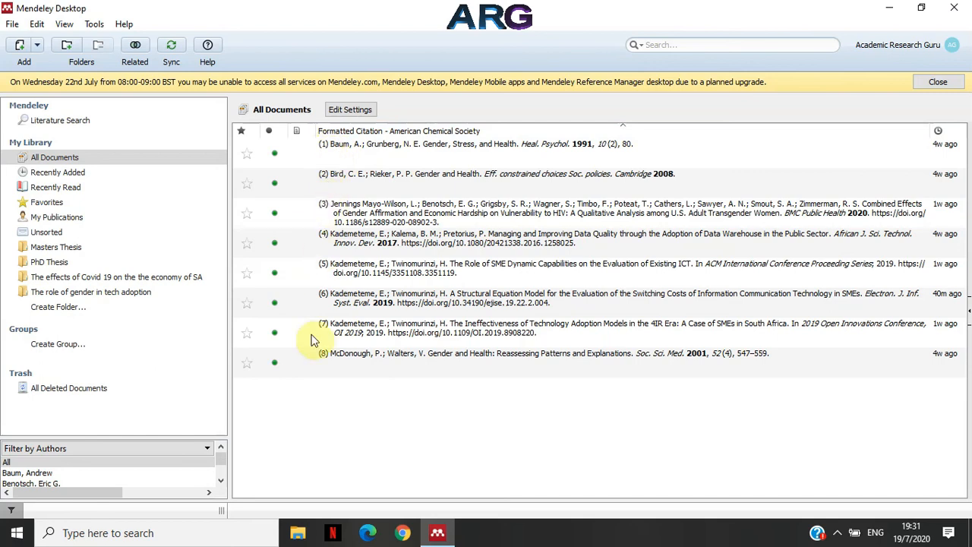
click(63, 24)
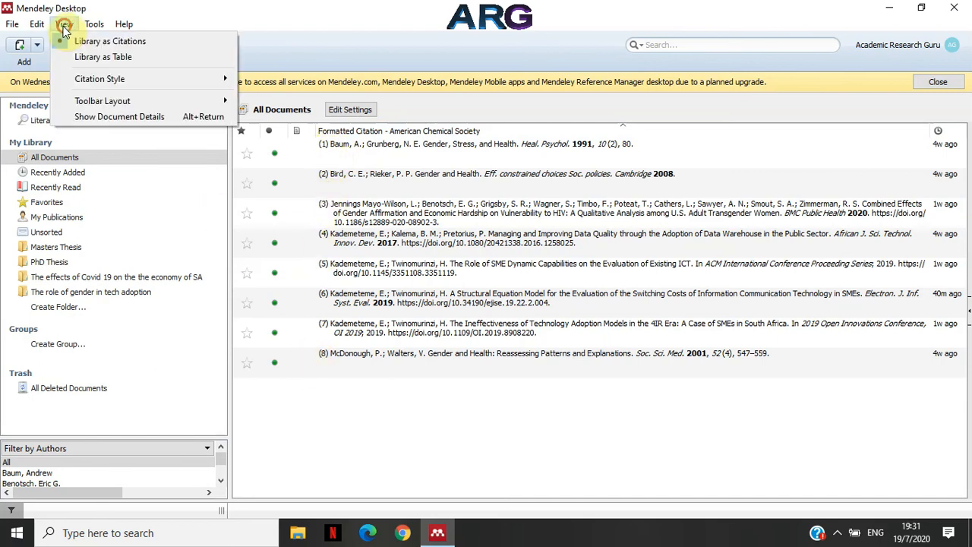
click(101, 79)
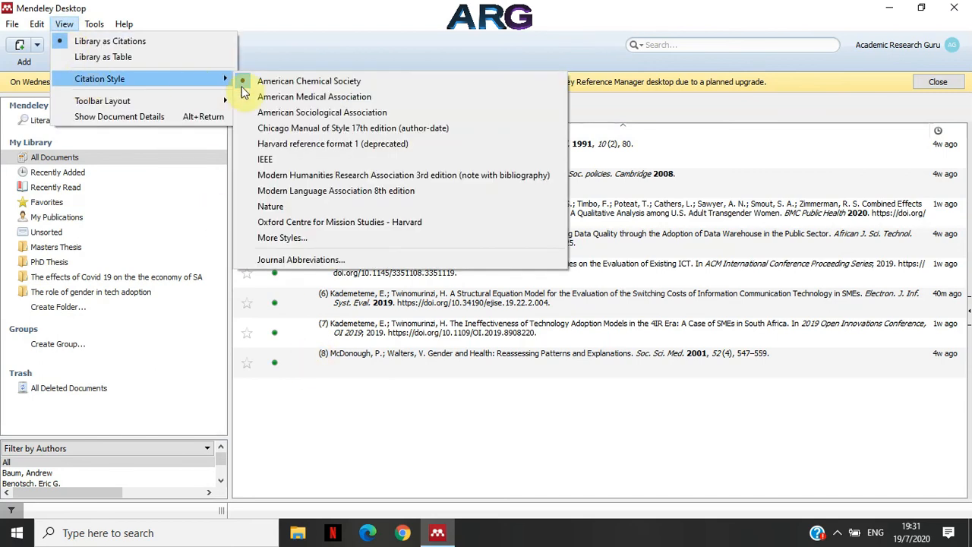
mouse_move(322, 113)
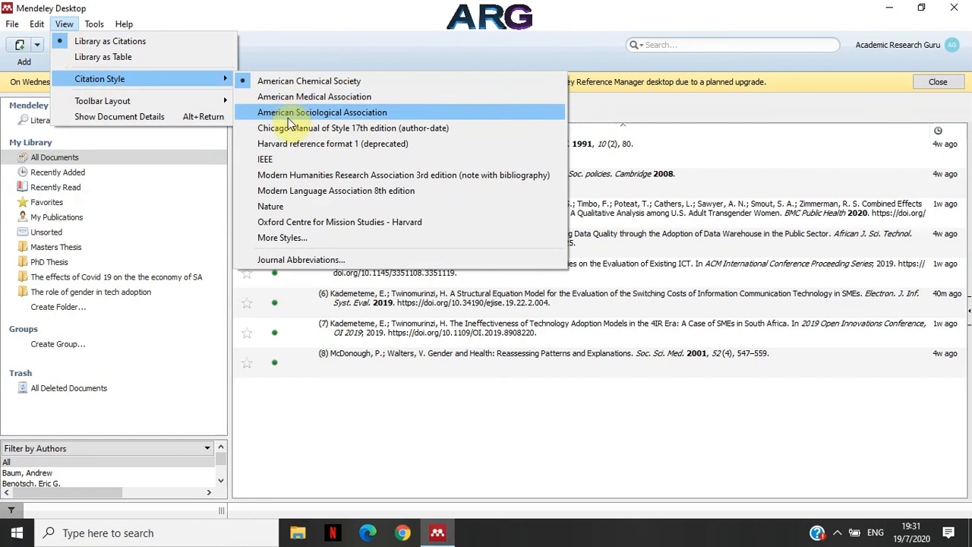
mouse_move(309, 81)
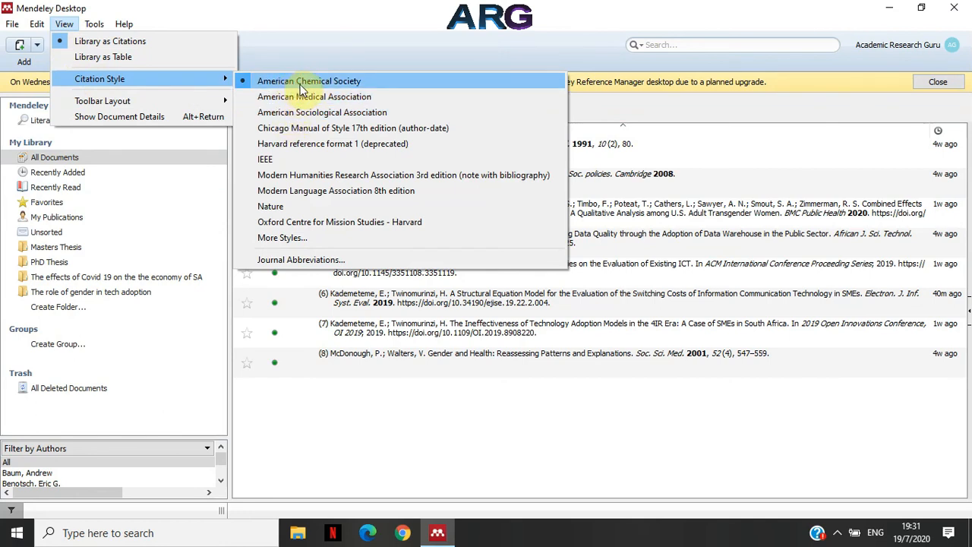
mouse_move(307, 86)
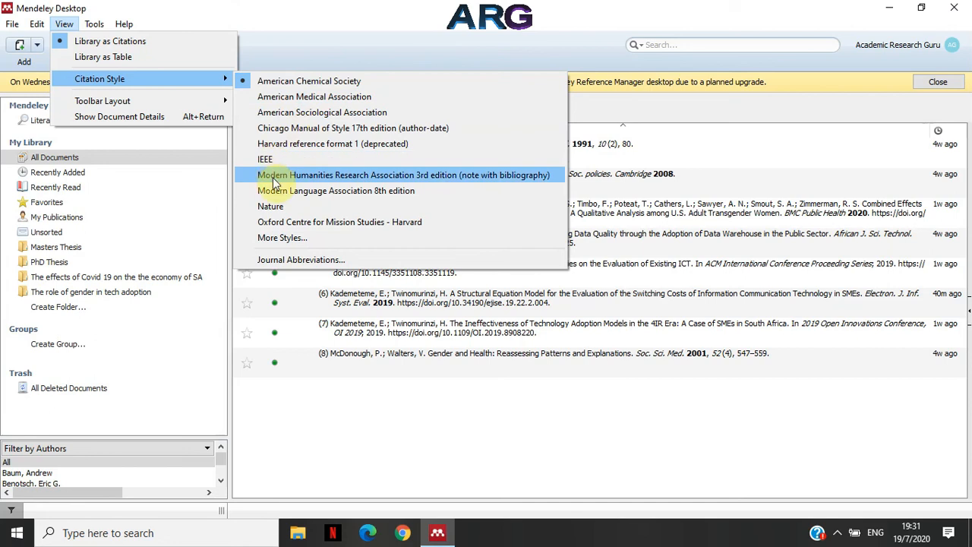
click(282, 237)
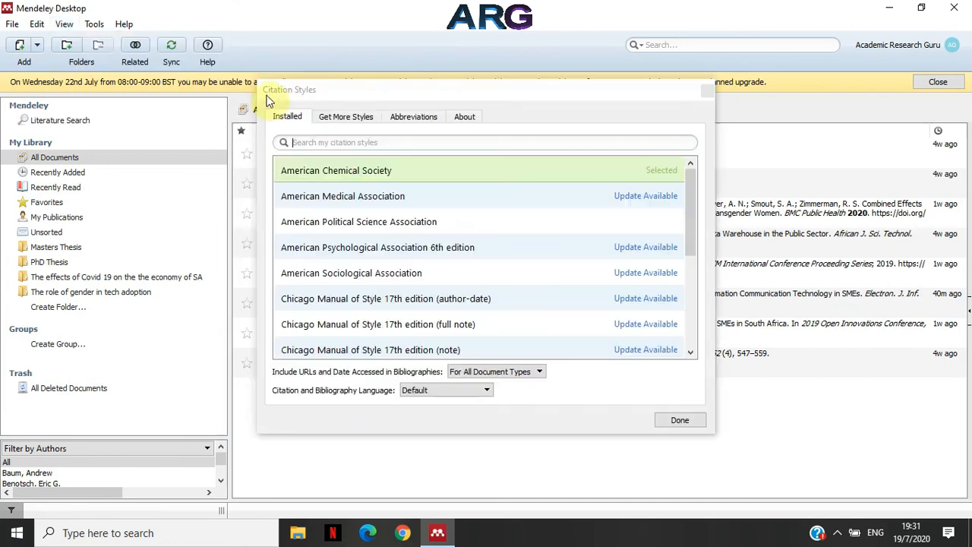
click(347, 116)
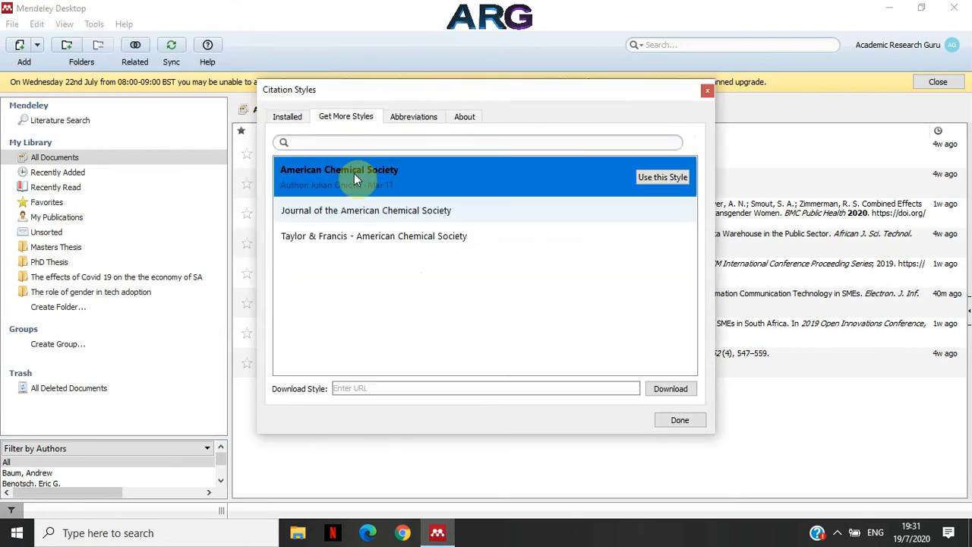
text(oxford)
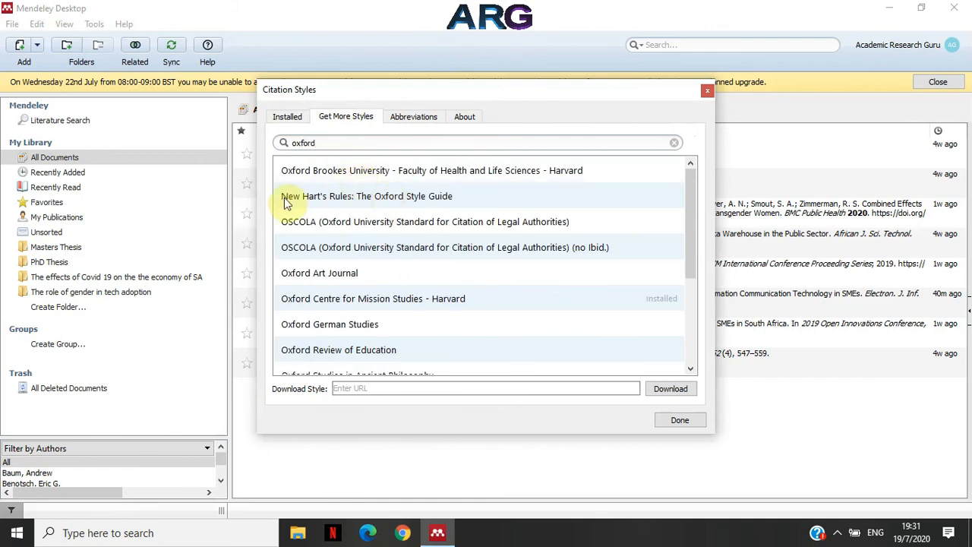
mouse_move(431, 178)
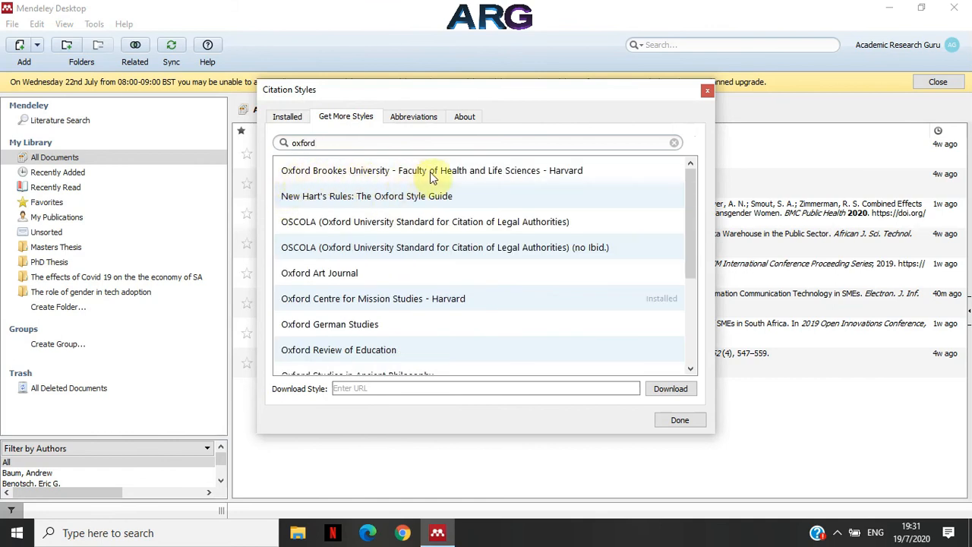
mouse_move(498, 176)
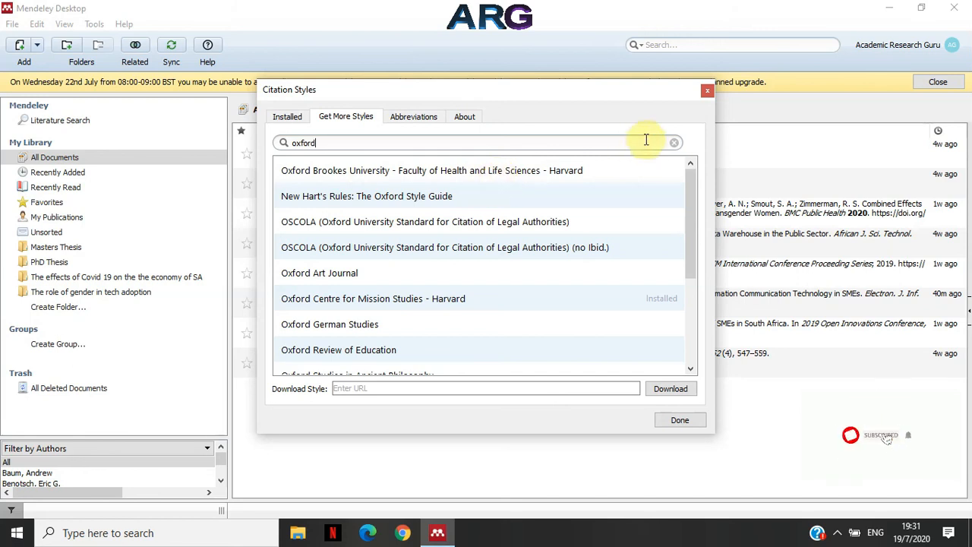
mouse_move(680, 97)
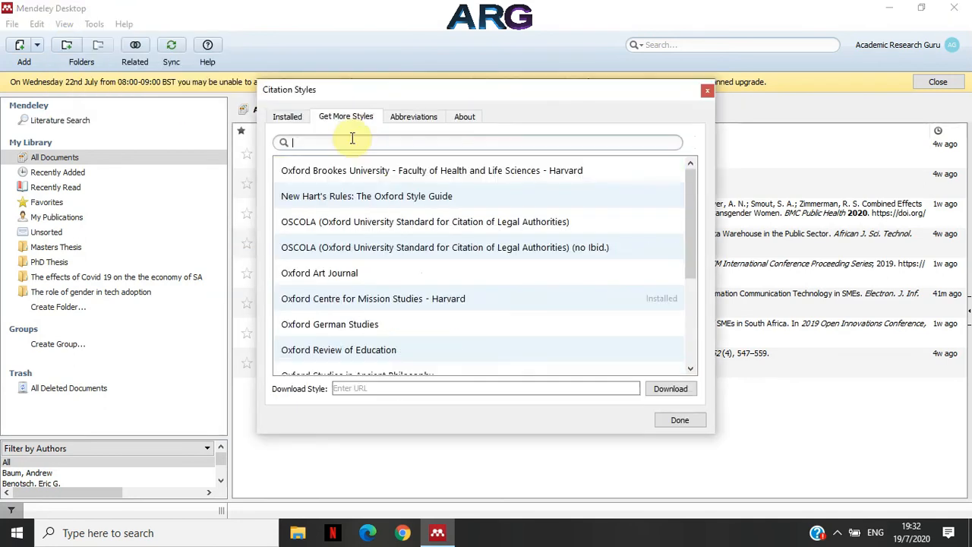
mouse_move(302, 177)
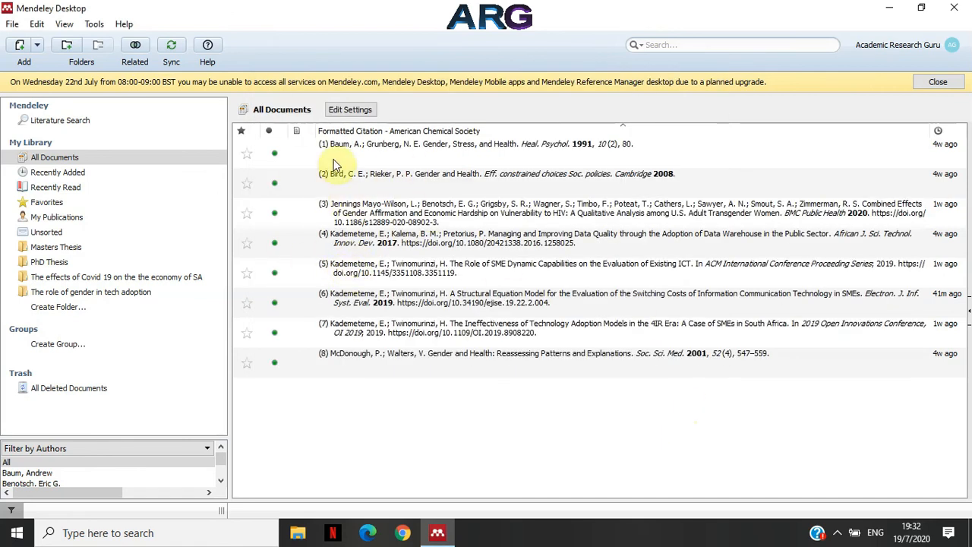
- Reformat the references in Oxford Centre for Mission Studies - Harvard style
click(64, 25)
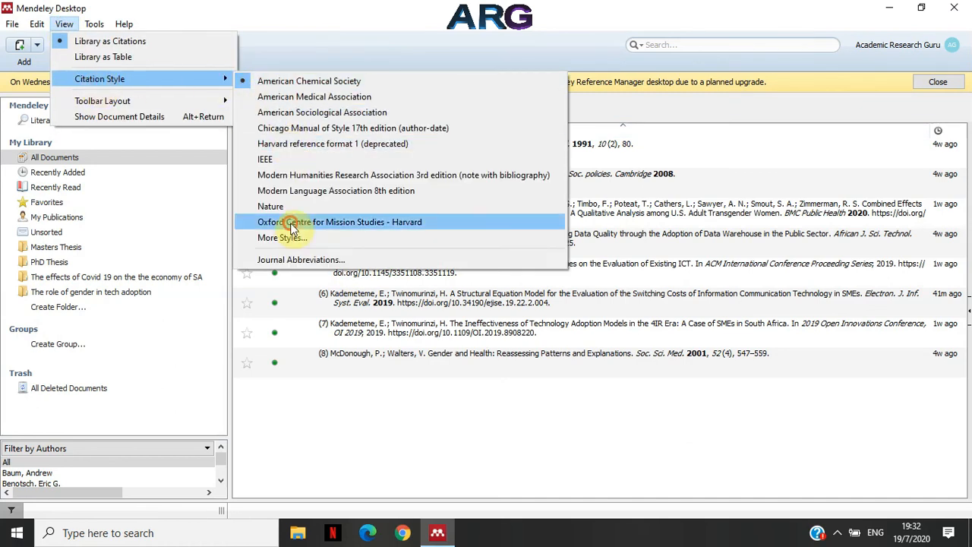
click(340, 222)
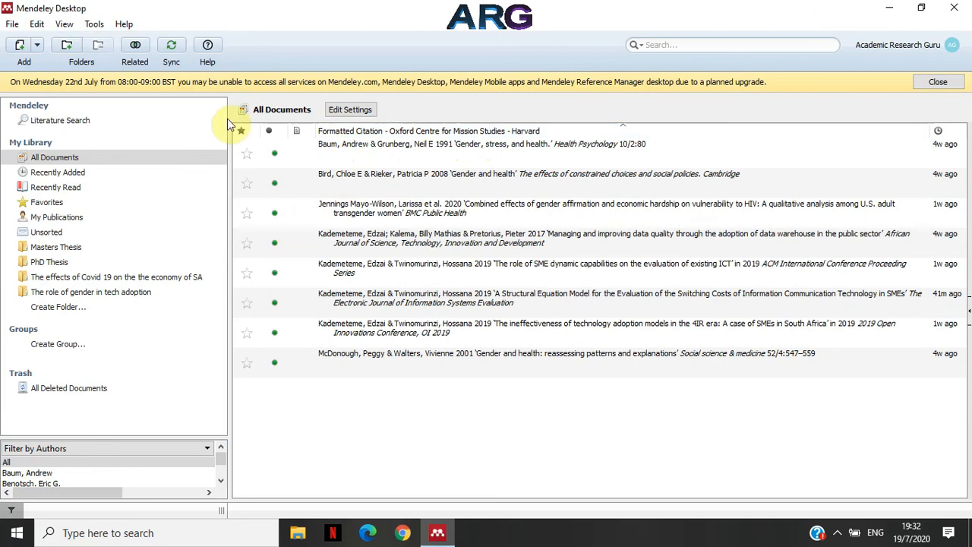
click(64, 24)
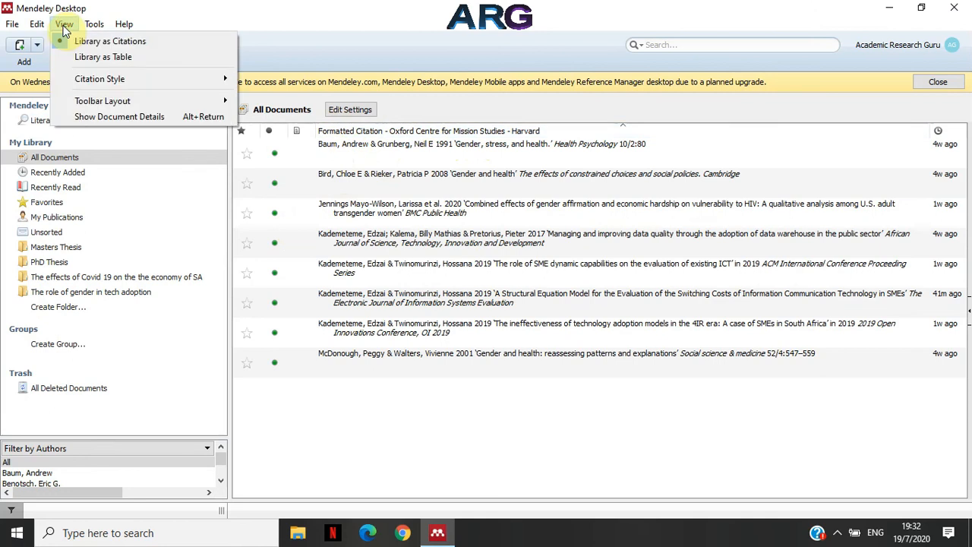
click(356, 152)
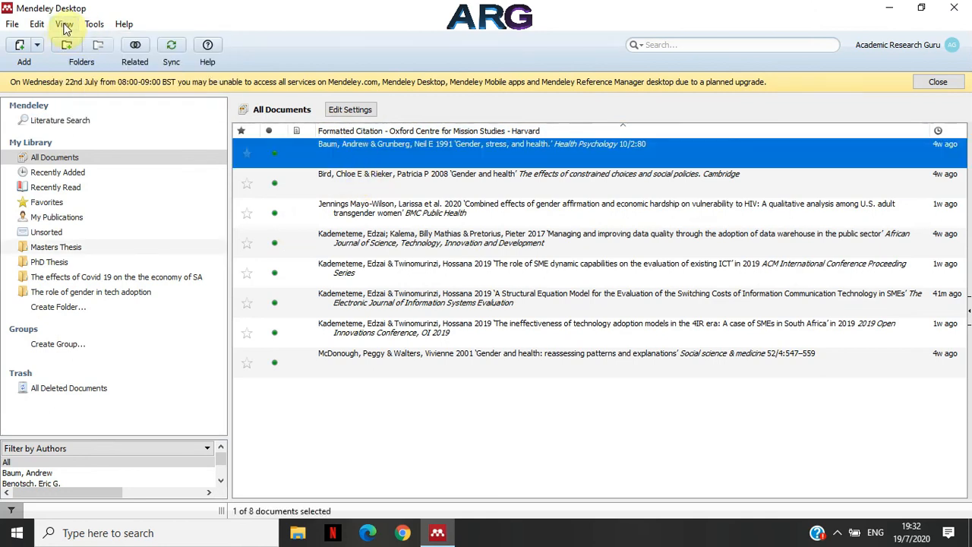
- Switch the references to Harvard reference format 1 (deprecated) and reshow the style list
click(64, 24)
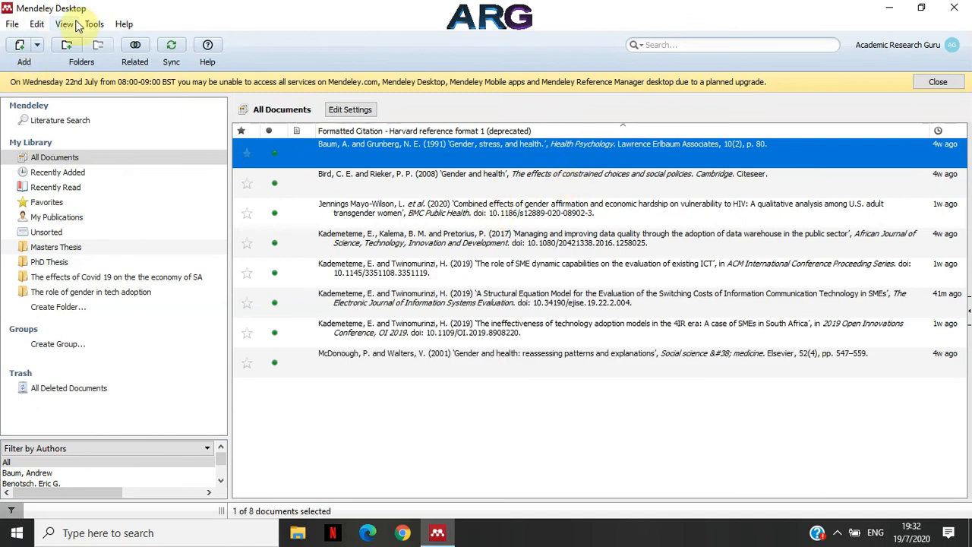
click(64, 24)
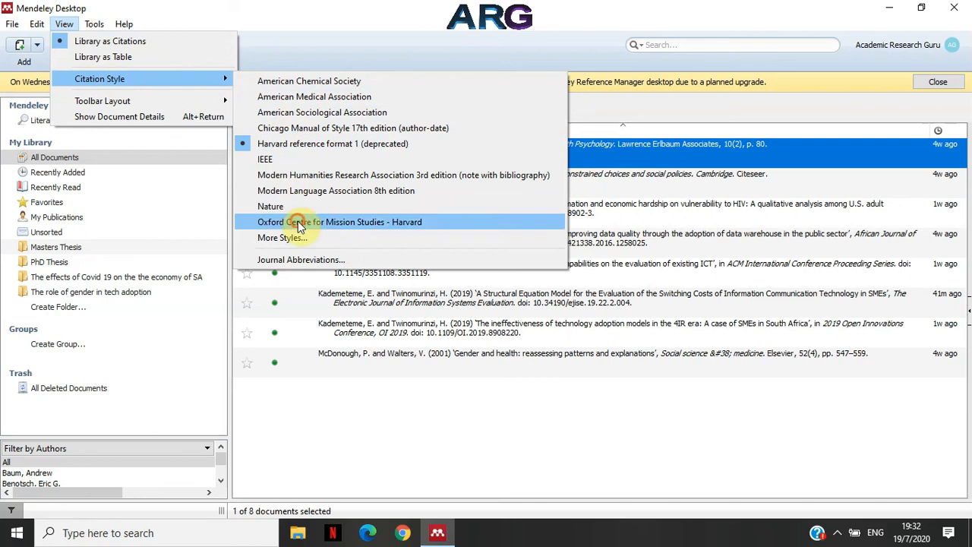
- Go back to Oxford Centre for Mission Studies - Harvard, then reapply Harvard reference format 1
click(341, 221)
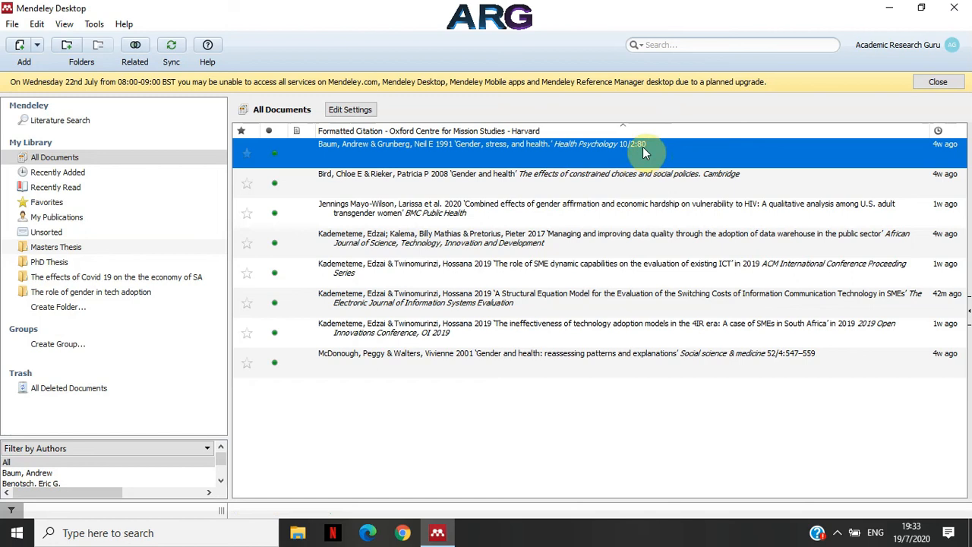
mouse_move(63, 24)
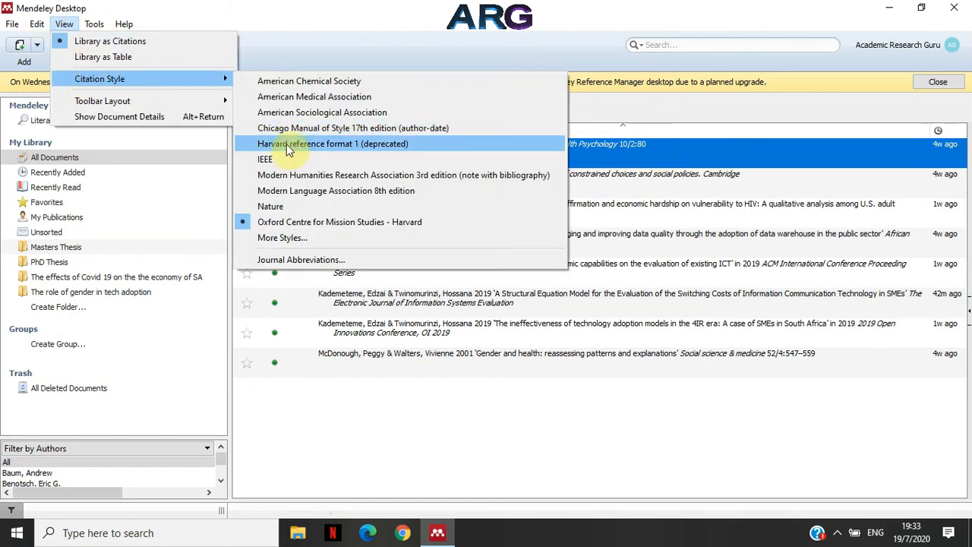
click(332, 143)
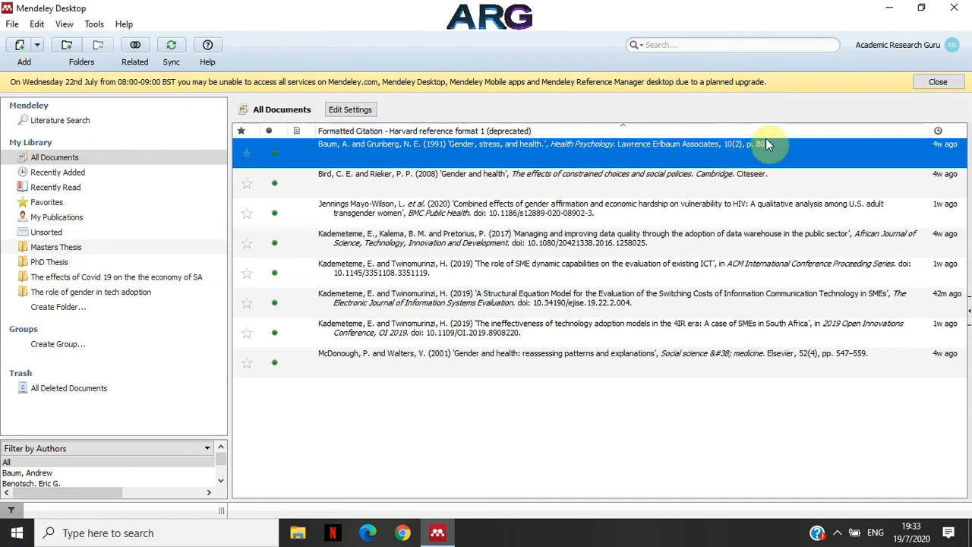
mouse_move(732, 151)
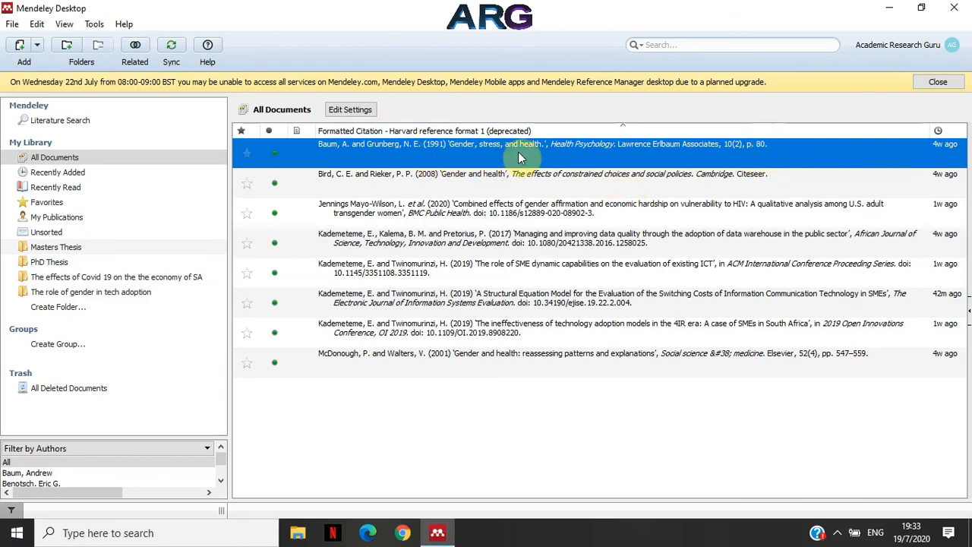
mouse_move(753, 155)
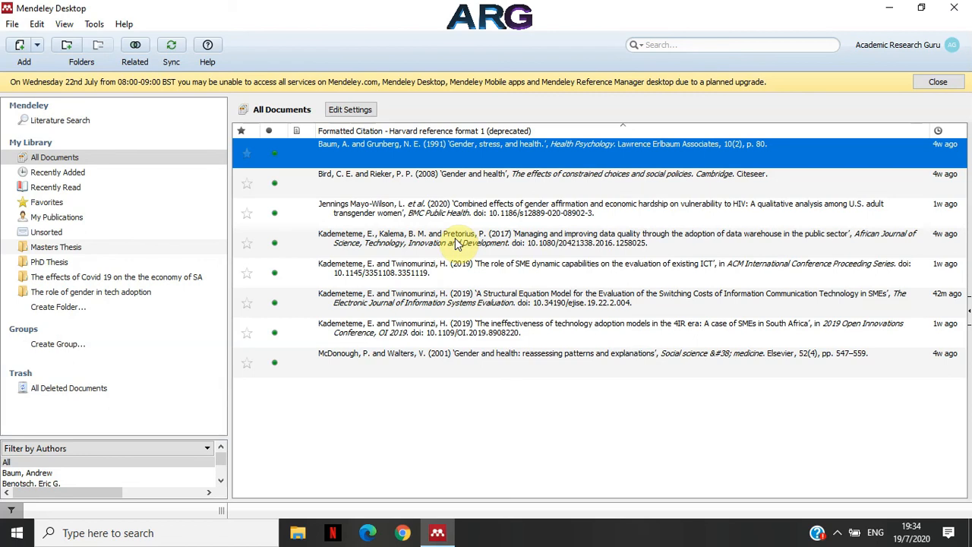
click(64, 24)
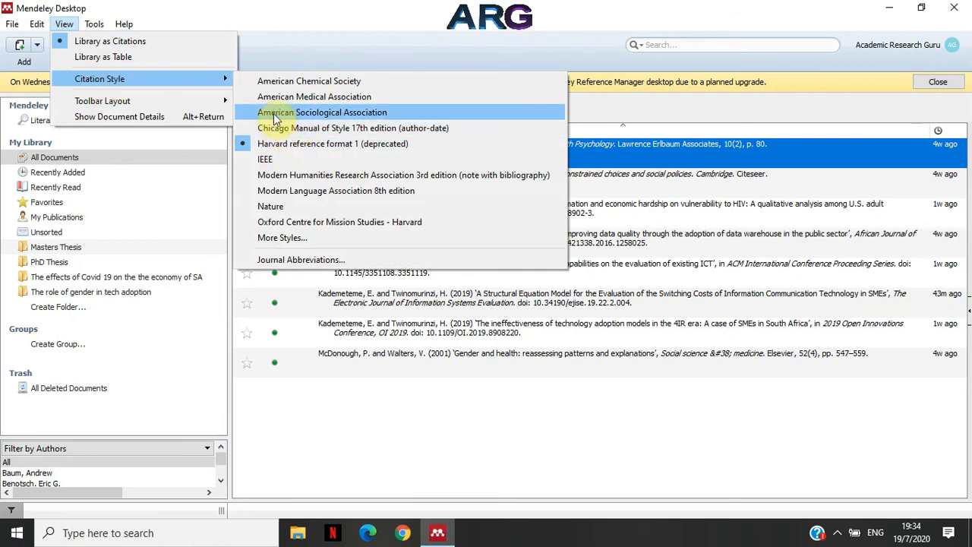
mouse_move(295, 179)
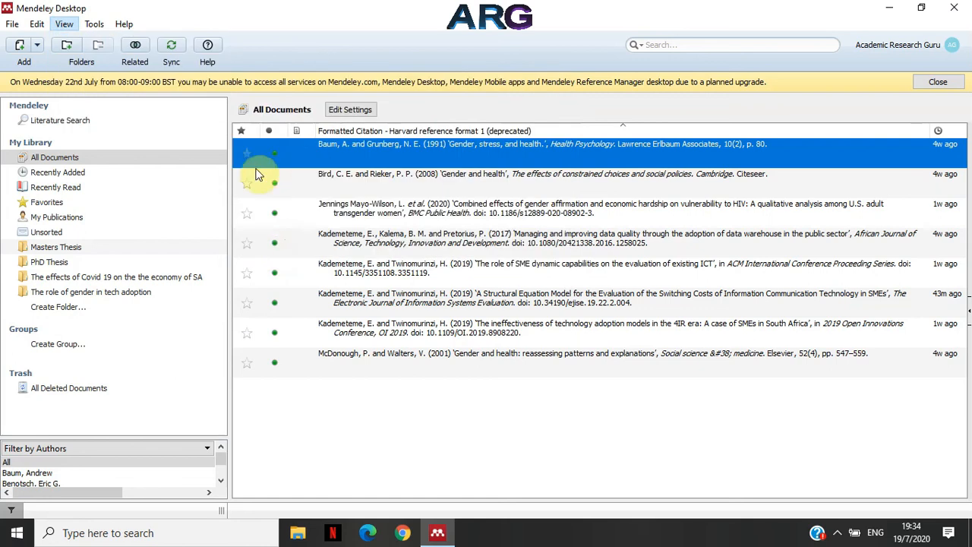
- In More Styles, view APA 6th edition among installed styles, then the Get More Styles catalogue
click(349, 109)
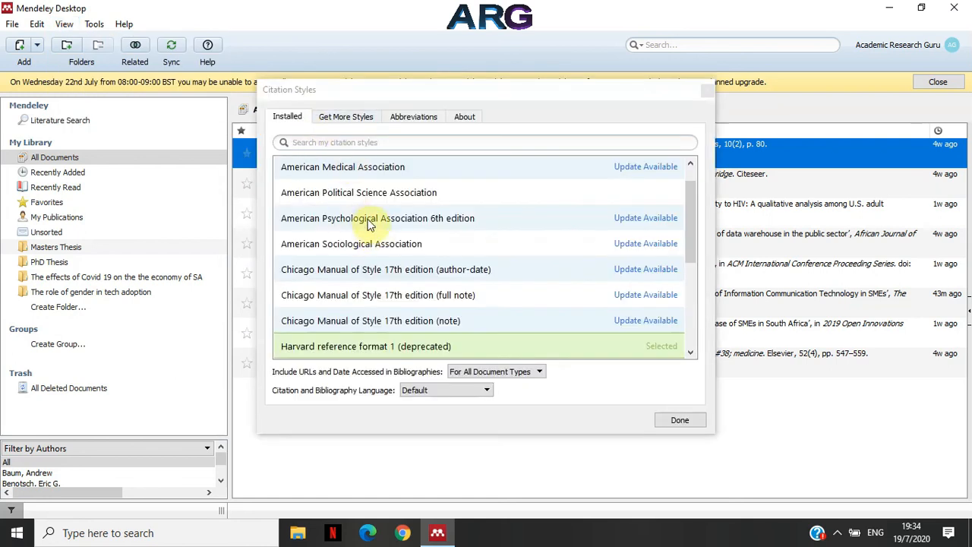
click(377, 219)
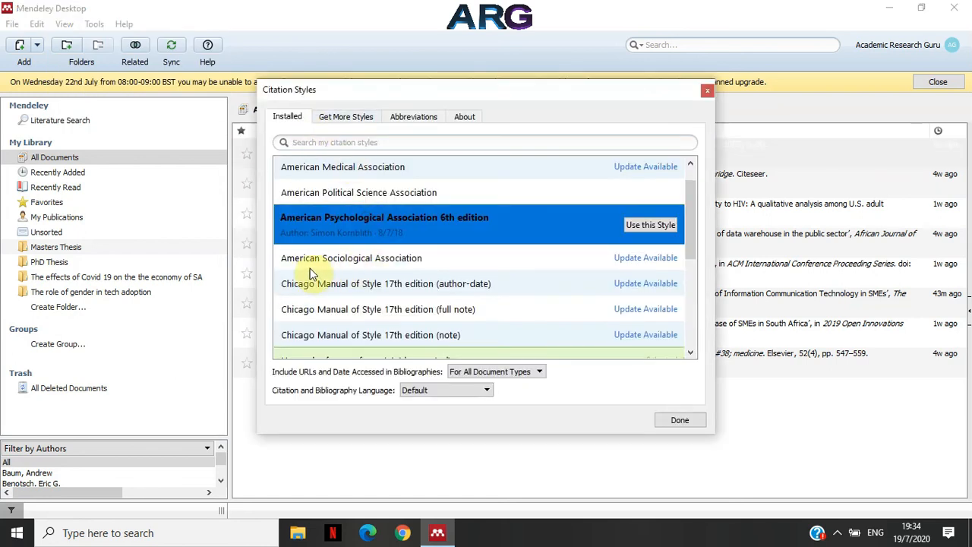
mouse_move(361, 225)
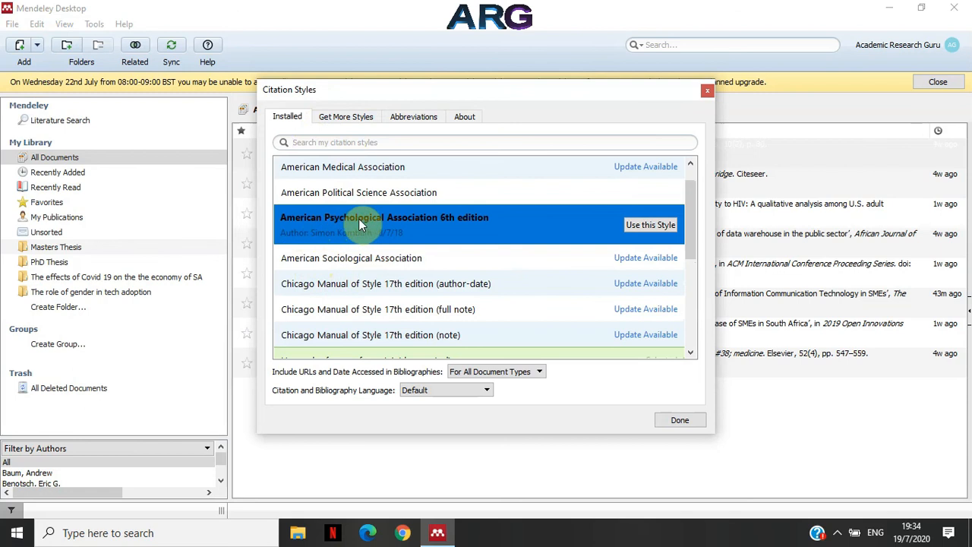
mouse_move(448, 225)
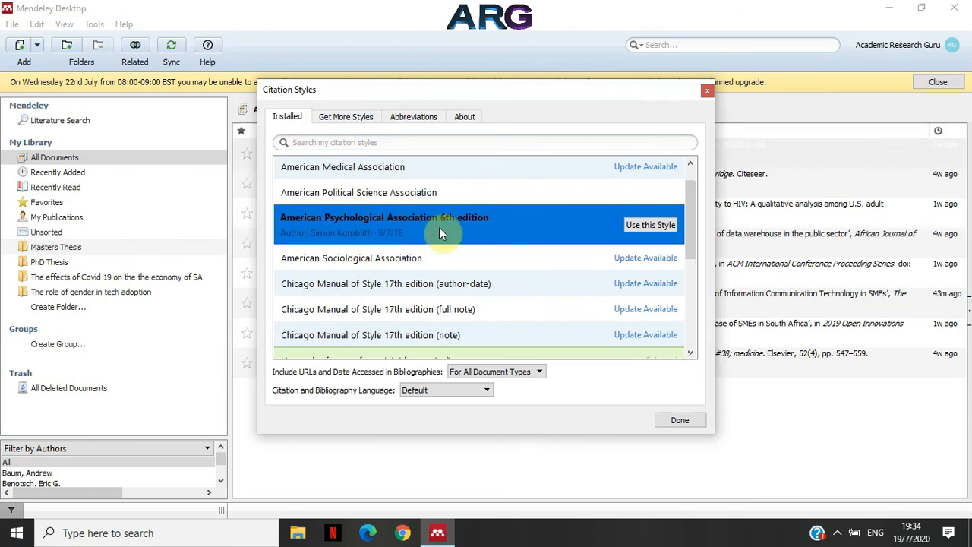
mouse_move(372, 258)
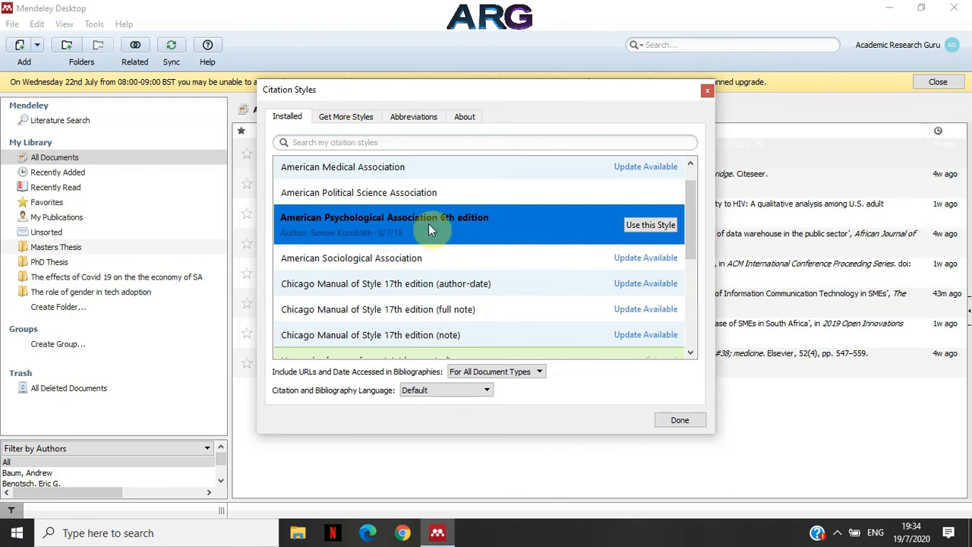
click(346, 115)
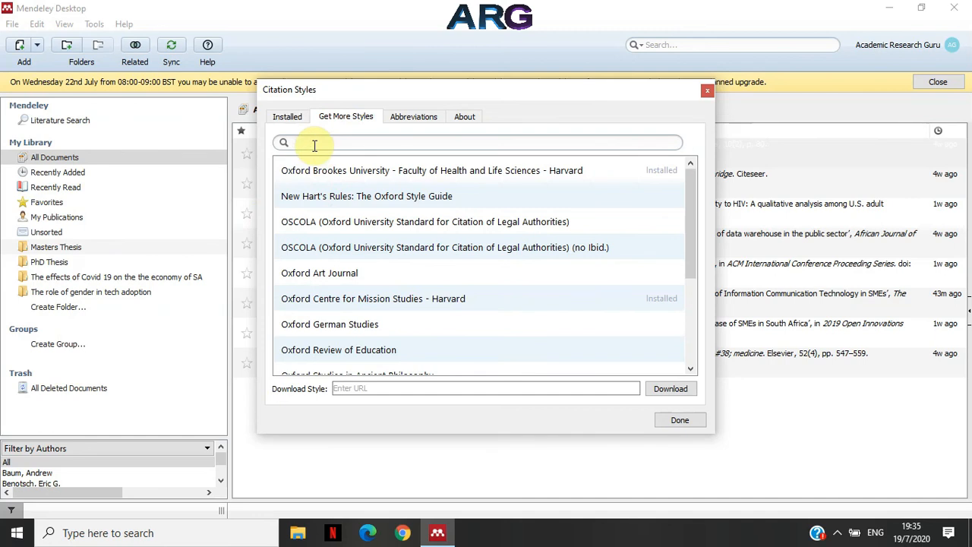
- Filter downloadable styles by "american p" and browse the APA 5th, 6th and 7th edition entries
text(american p)
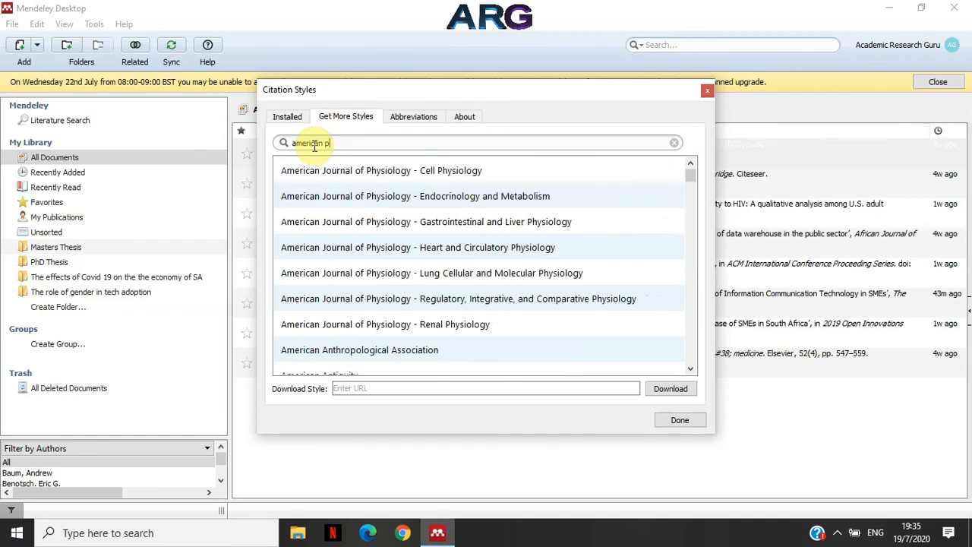
key(Backspace)
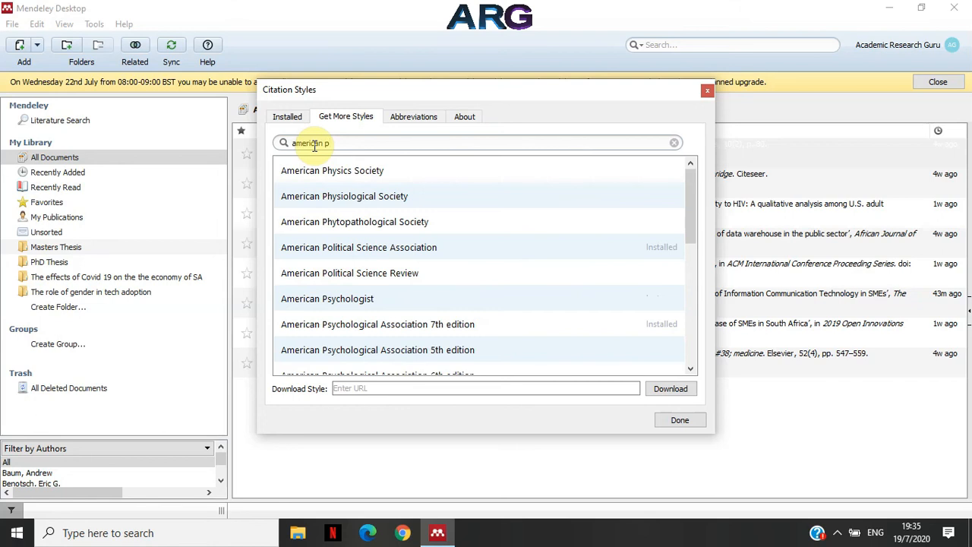
mouse_move(555, 297)
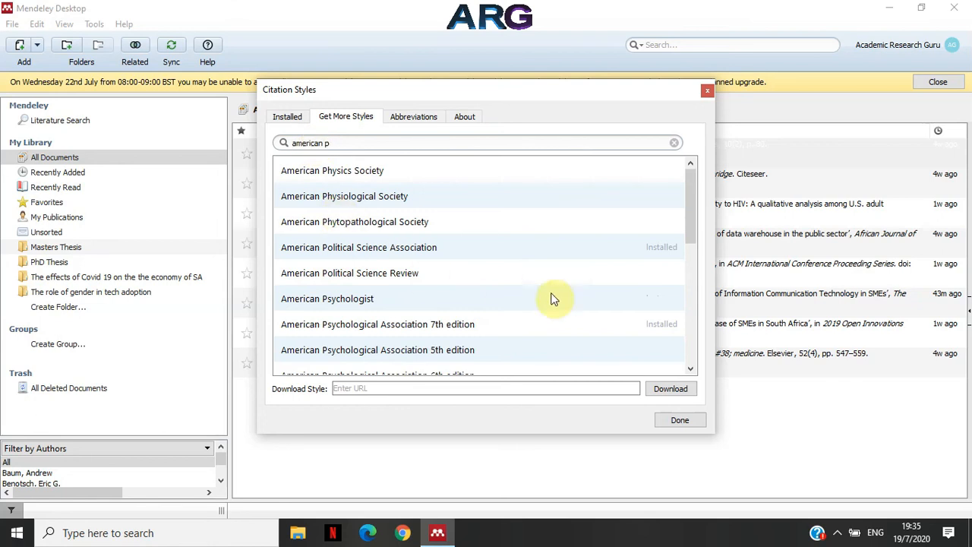
click(376, 349)
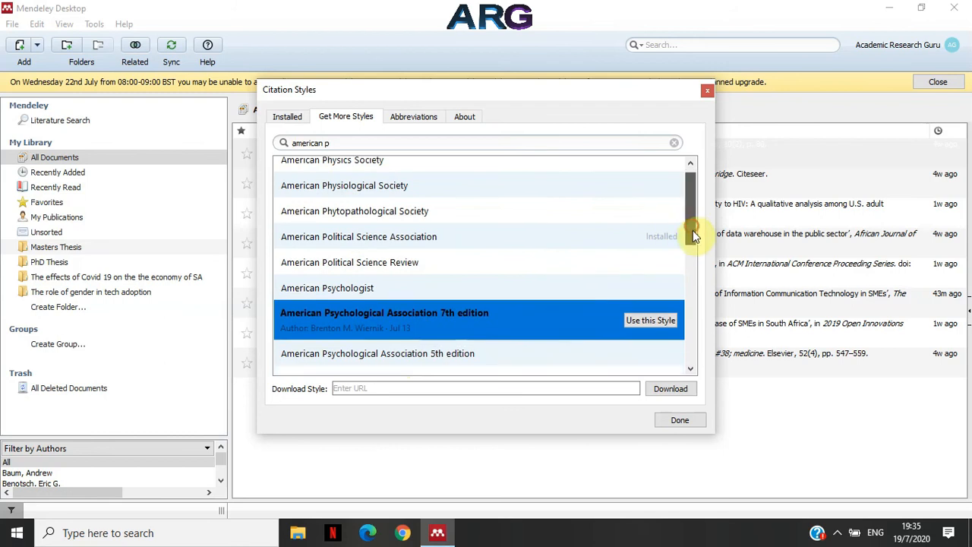
scroll(down, 3)
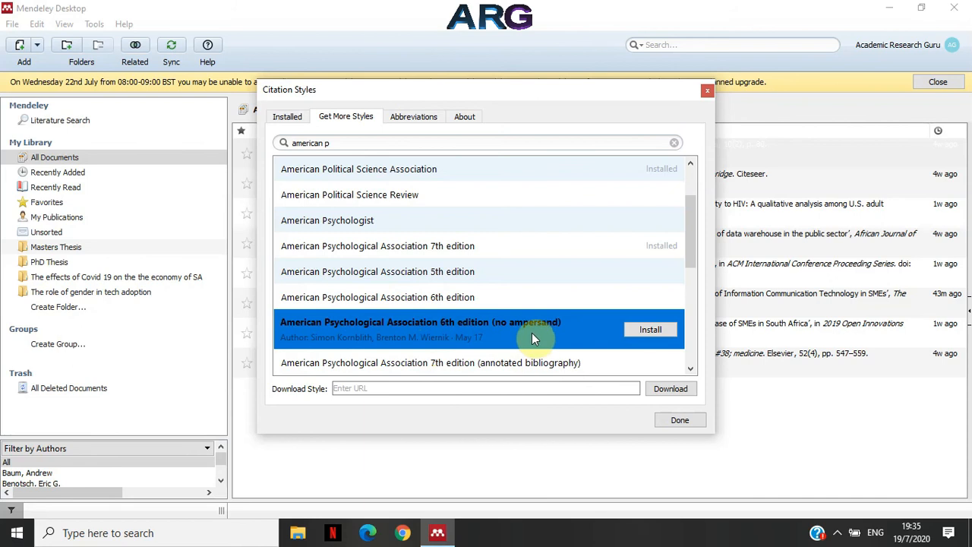
mouse_move(444, 352)
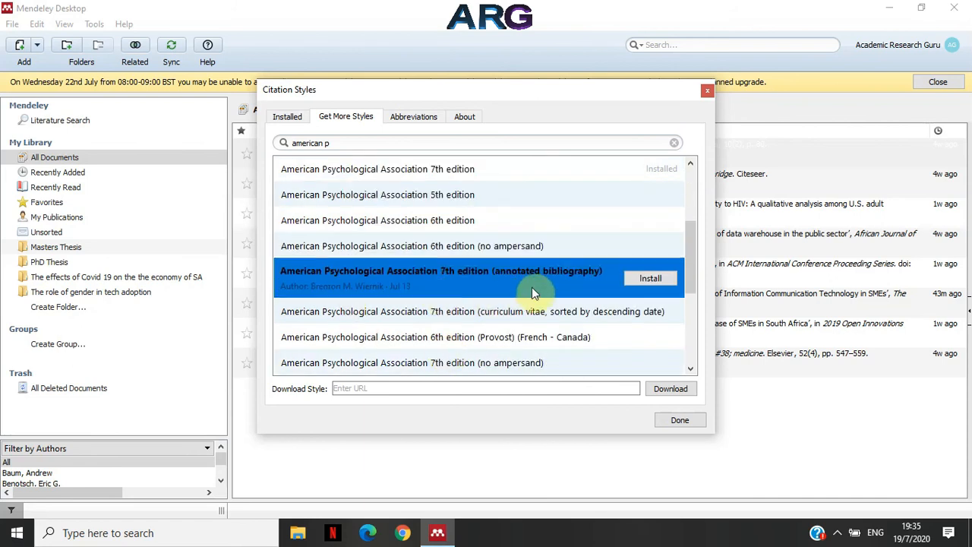
mouse_move(486, 294)
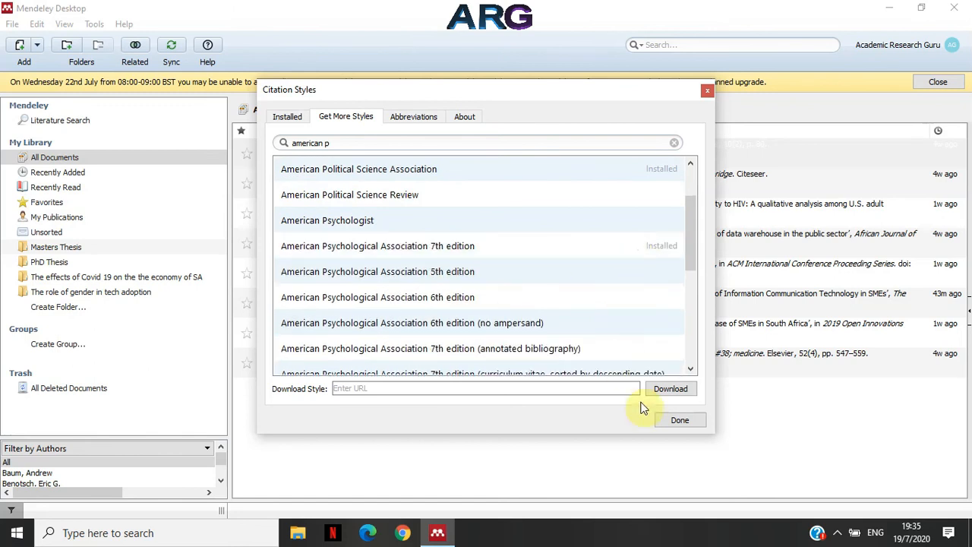
- Close the styles window and reshow the citation style list, Harvard reference format 1 still active
click(680, 419)
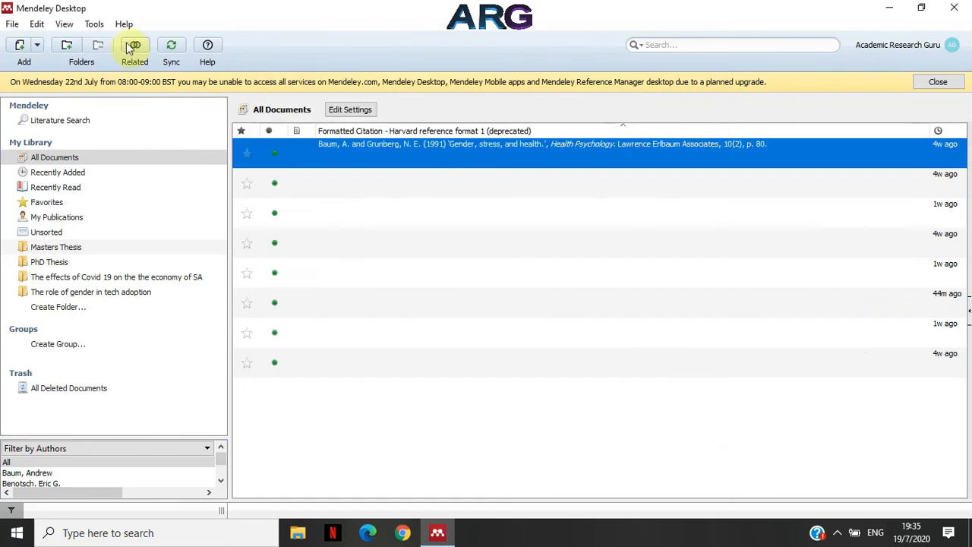
click(64, 24)
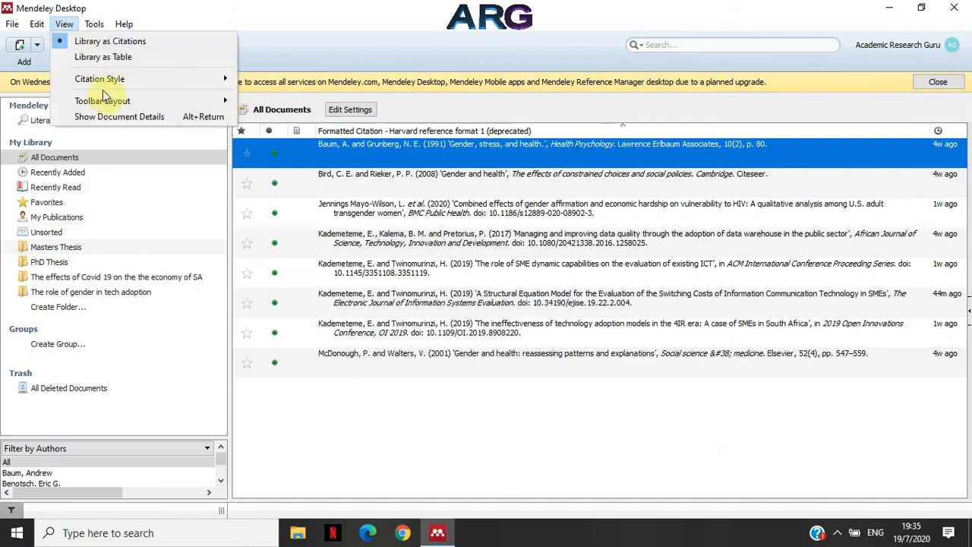
click(101, 79)
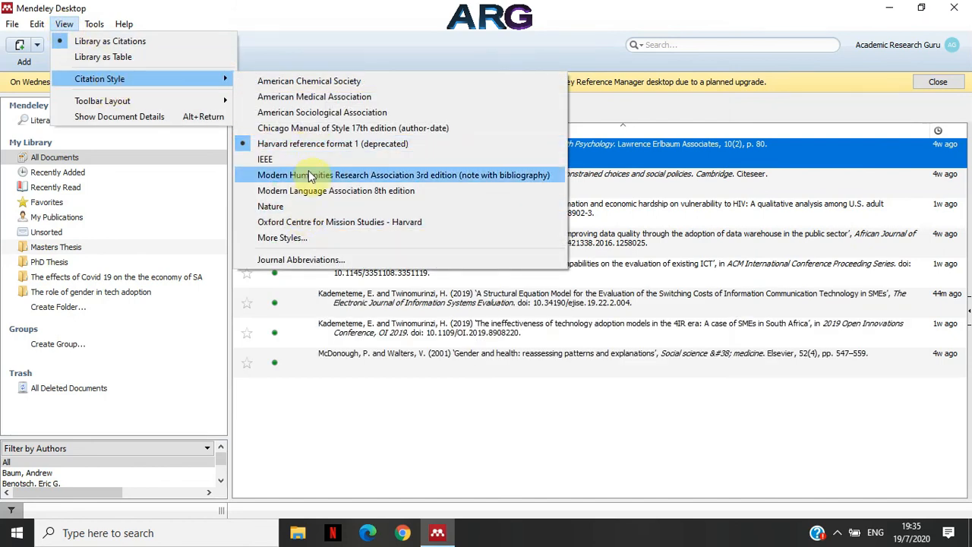
mouse_move(332, 143)
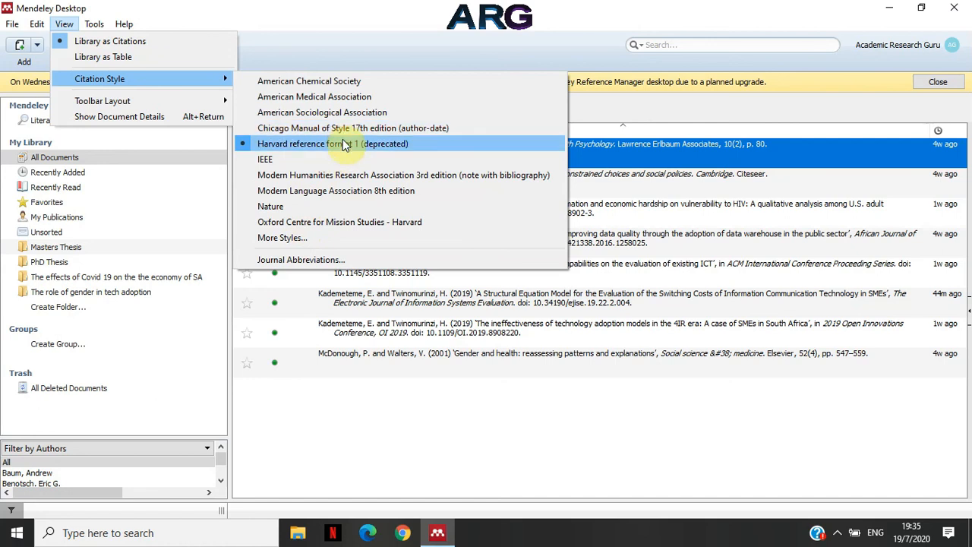
mouse_move(319, 237)
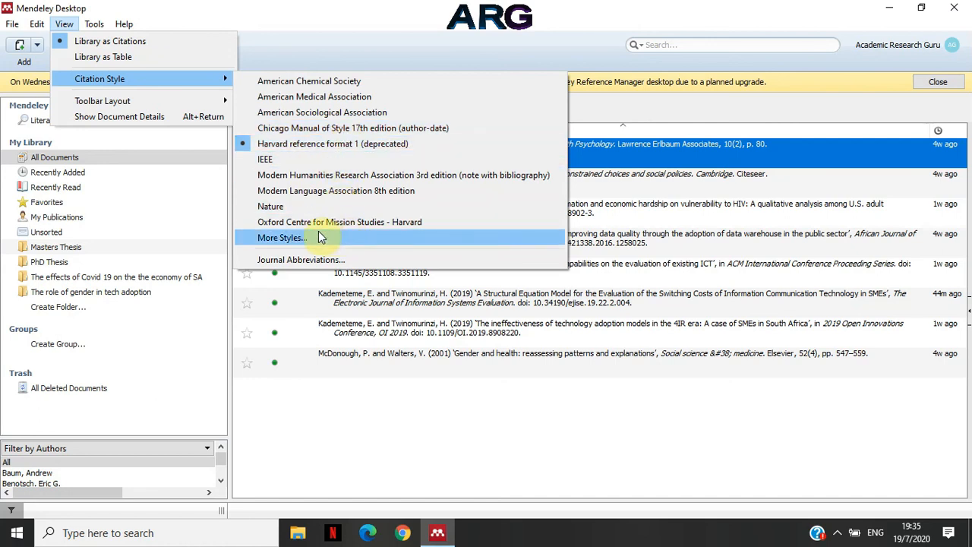
mouse_move(312, 228)
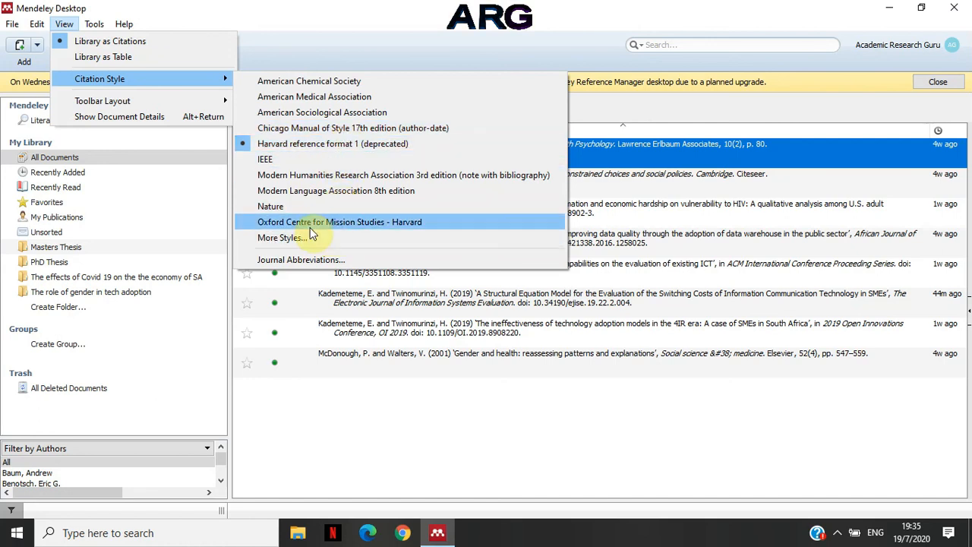